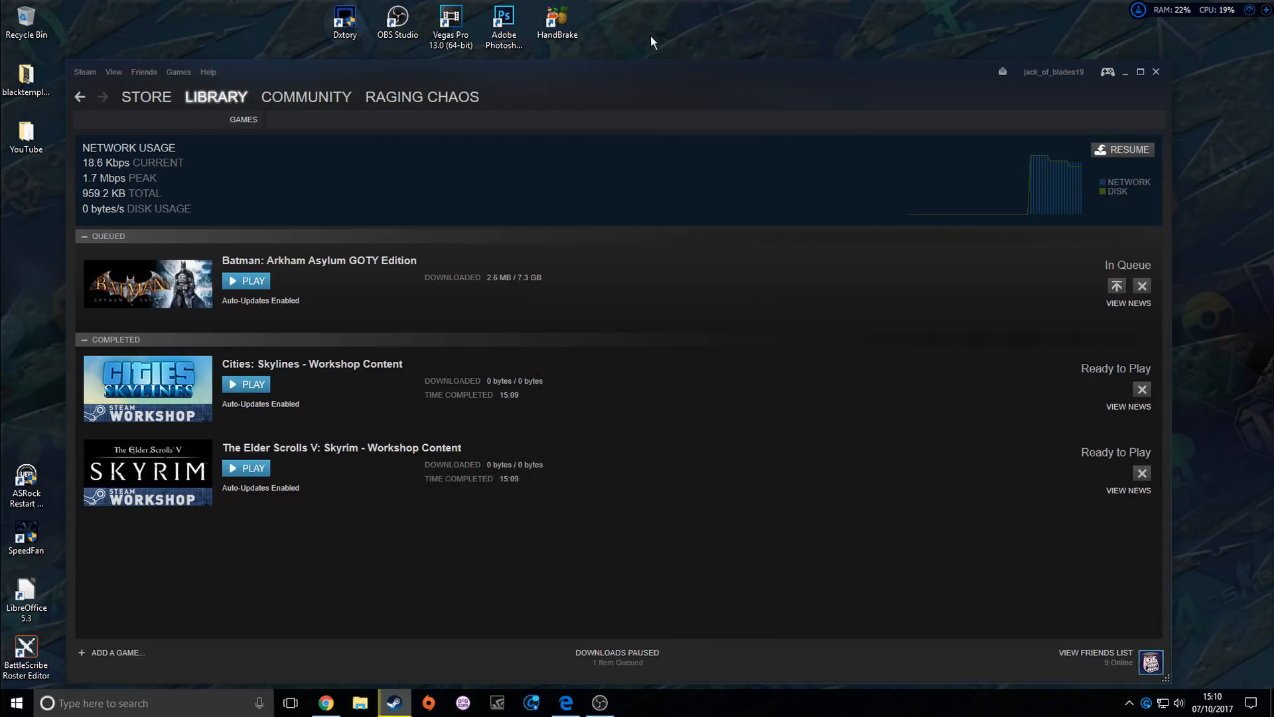
{"action": "mouse_move", "coordinate": [583, 567]}
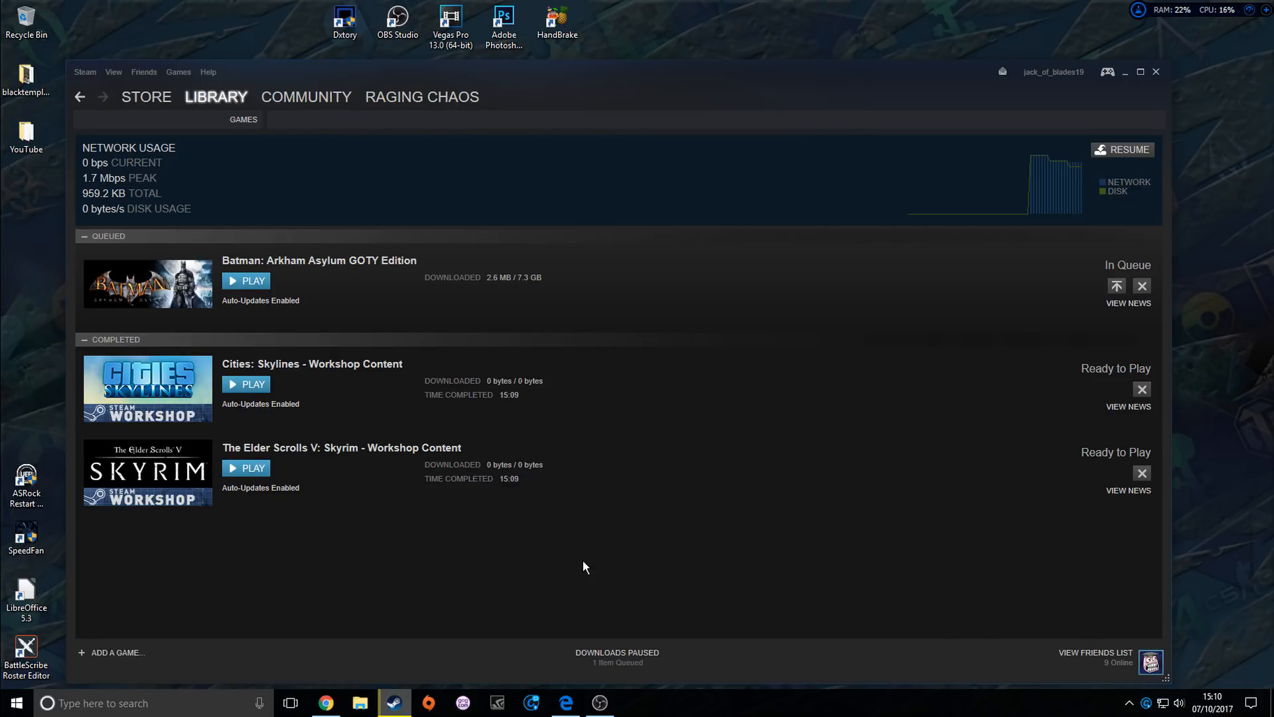
{"action": "mouse_move", "coordinate": [1141, 390]}
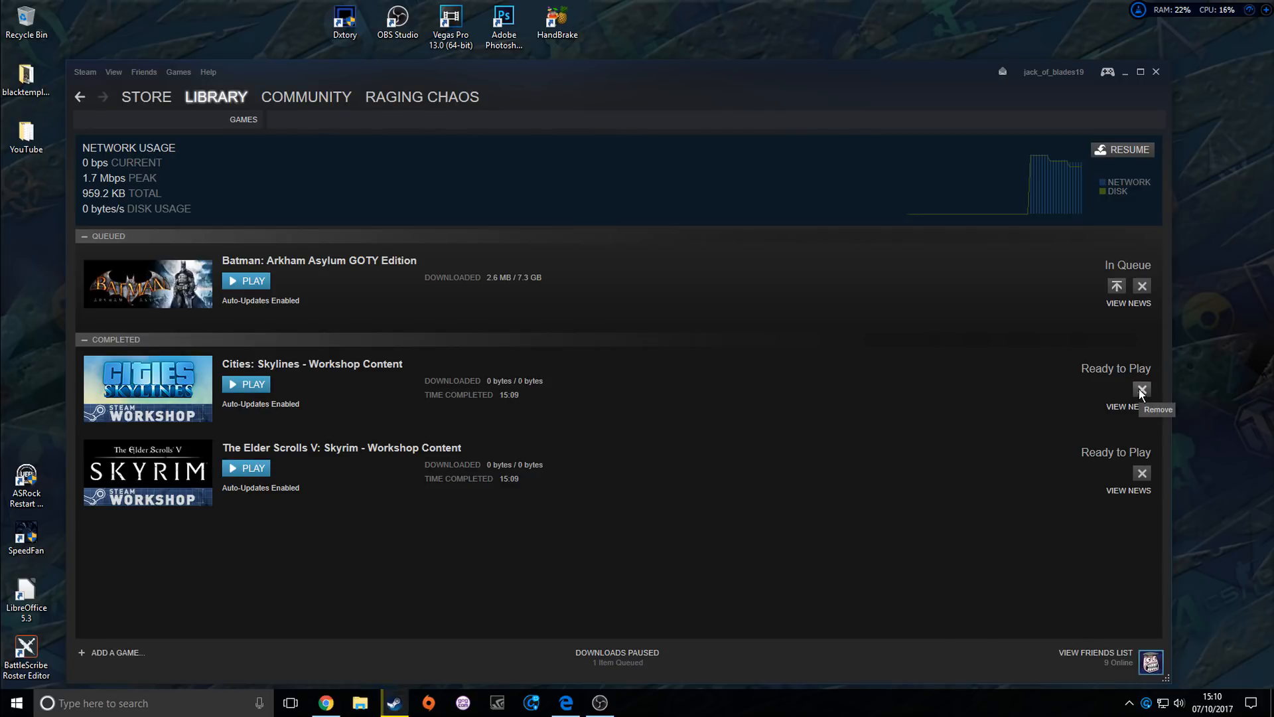
Step: Remove the completed workshop downloads, leaving only Batman: Arkham Asylum GOTY Edition queued
{"action": "left_click", "coordinate": [1142, 390]}
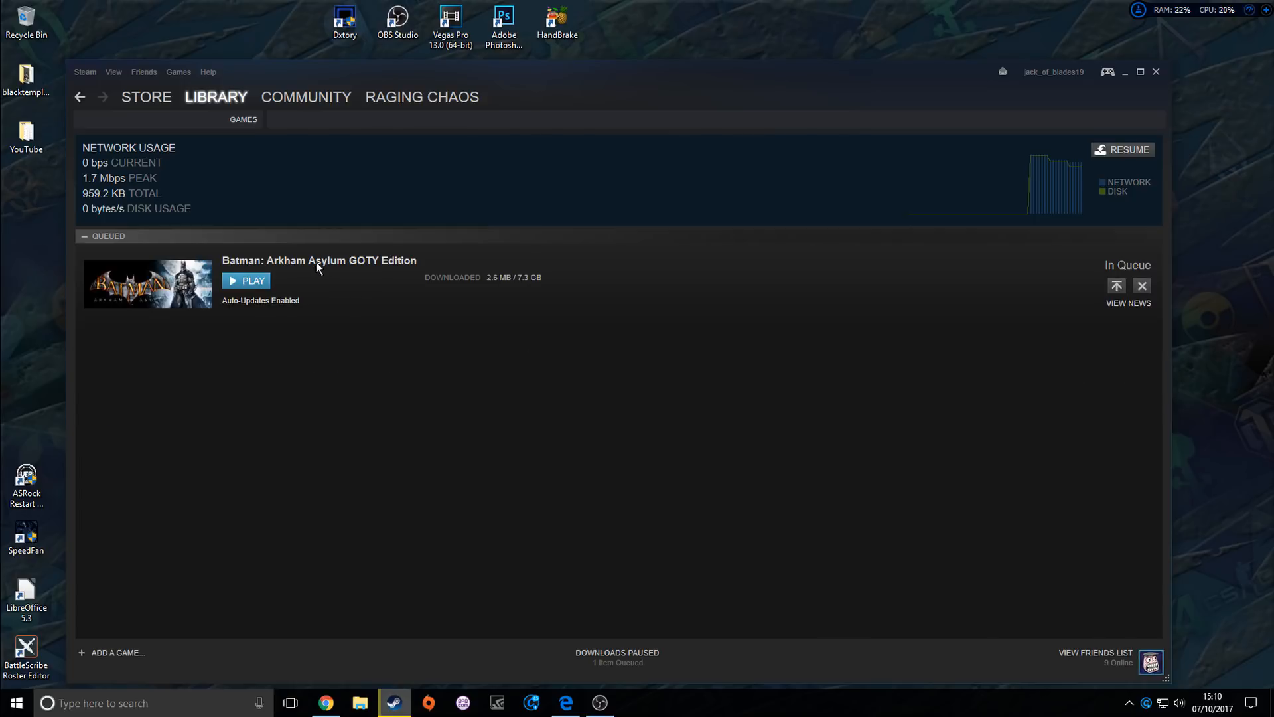
{"action": "mouse_move", "coordinate": [296, 274]}
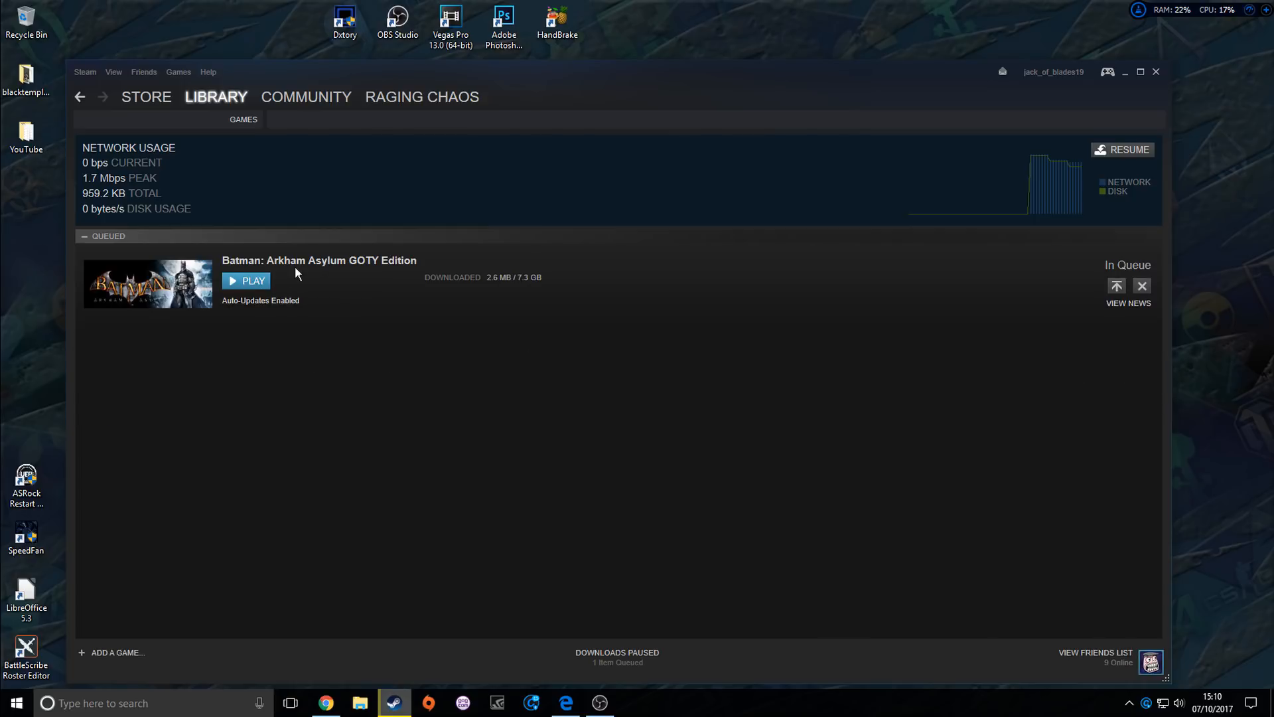
{"action": "mouse_move", "coordinate": [330, 270]}
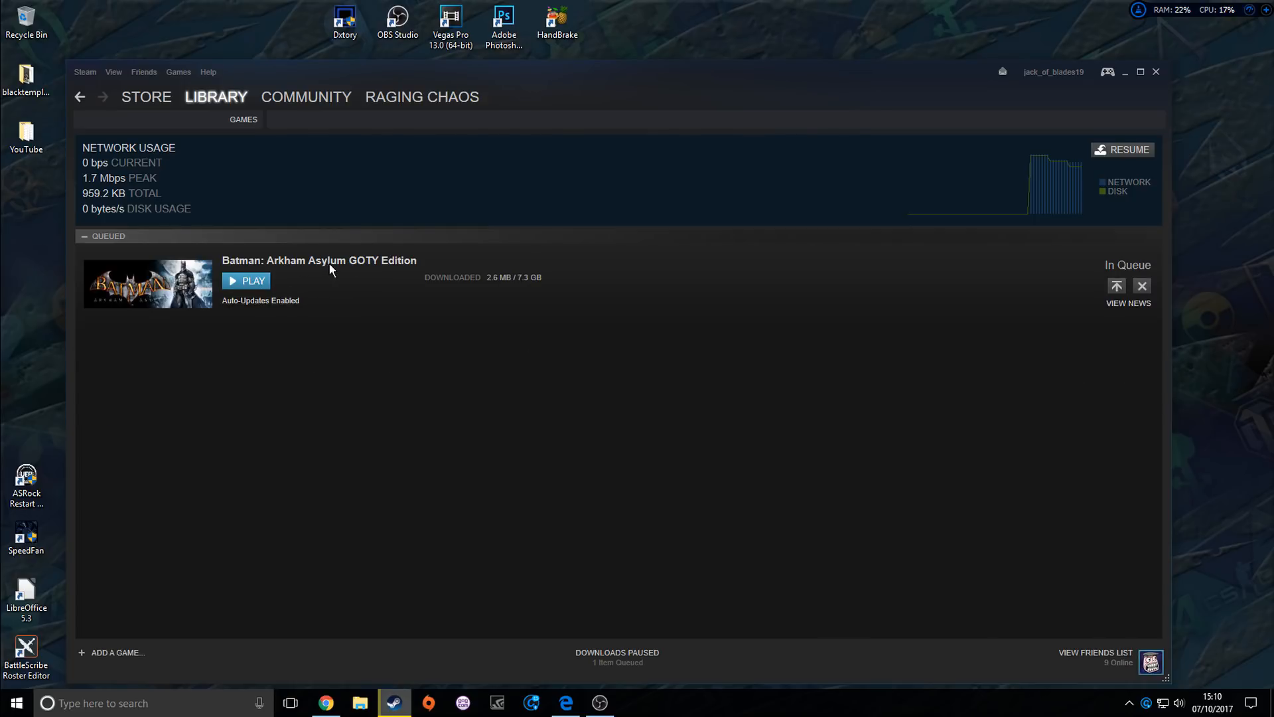
{"action": "mouse_move", "coordinate": [367, 276]}
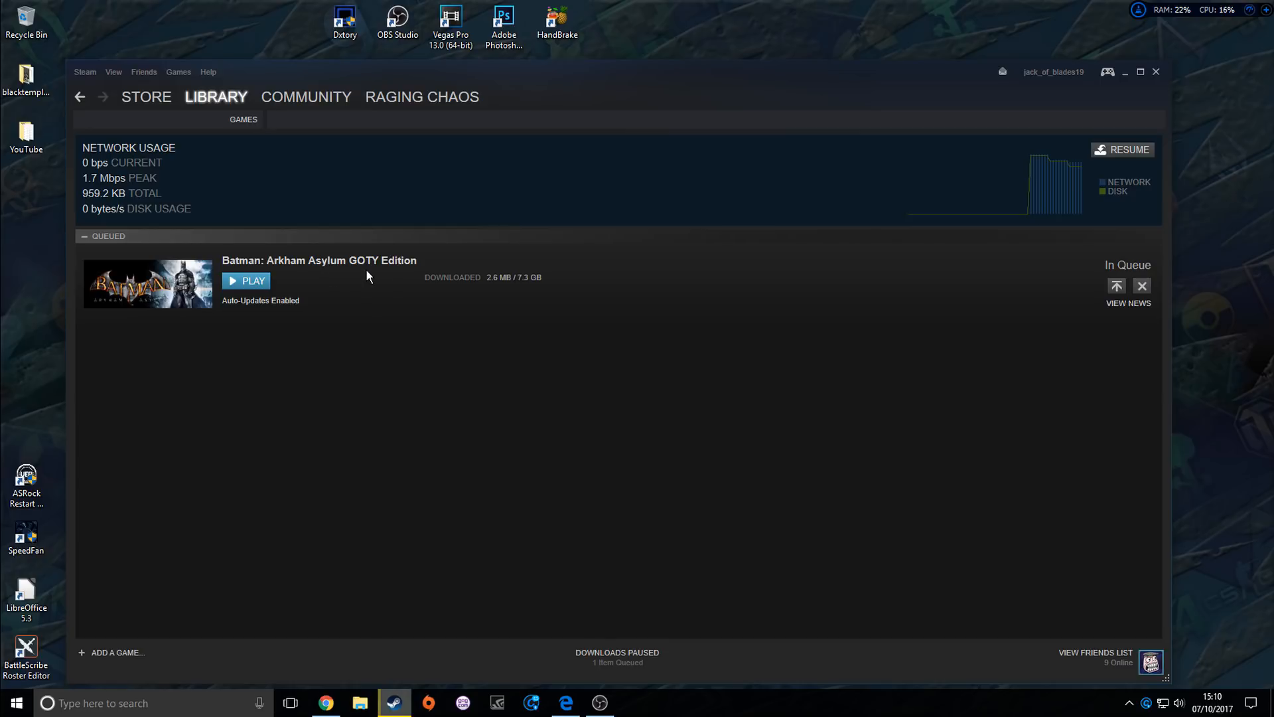
{"action": "mouse_move", "coordinate": [707, 267]}
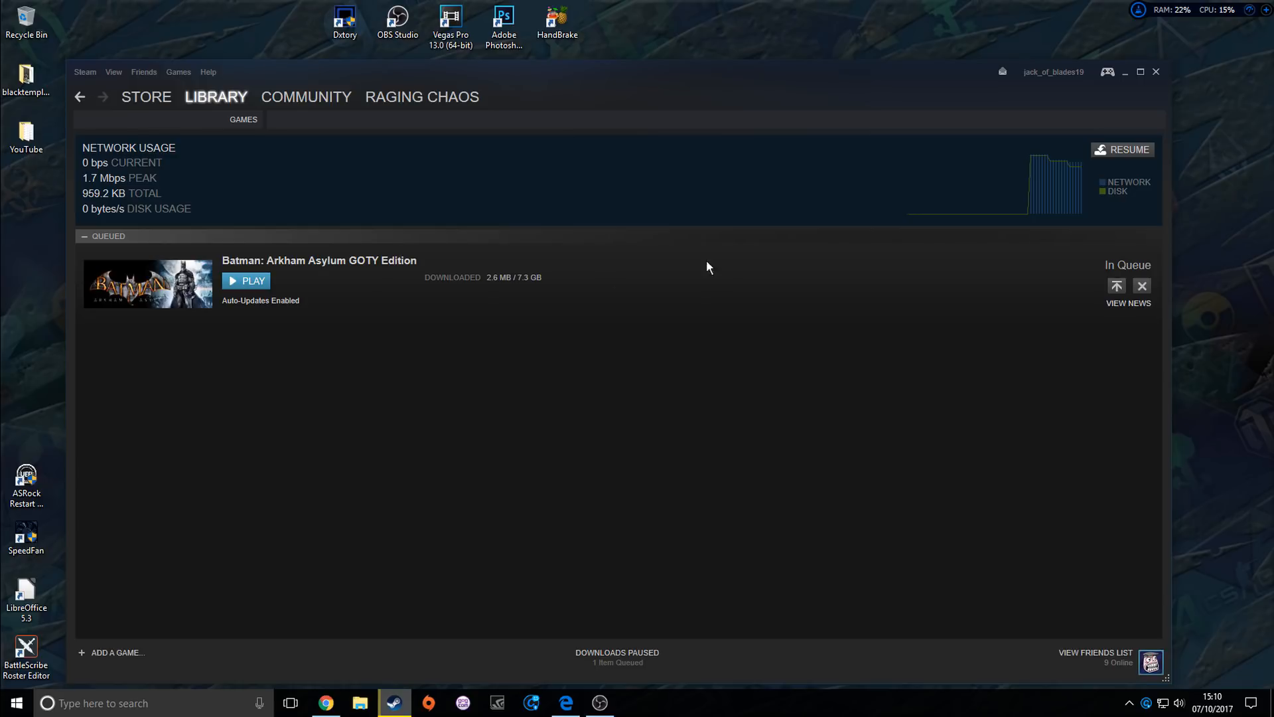
{"action": "mouse_move", "coordinate": [324, 703]}
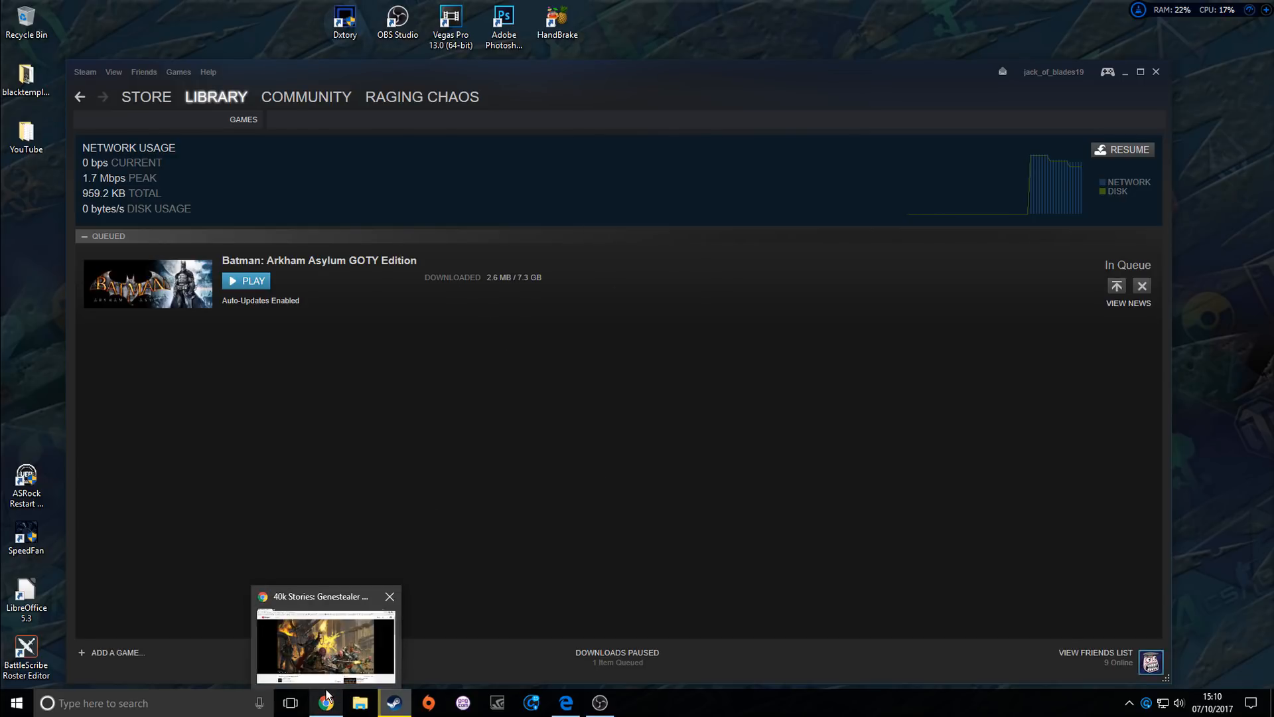
Step: Bring up the friends list over the downloads page
{"action": "left_click", "coordinate": [325, 642]}
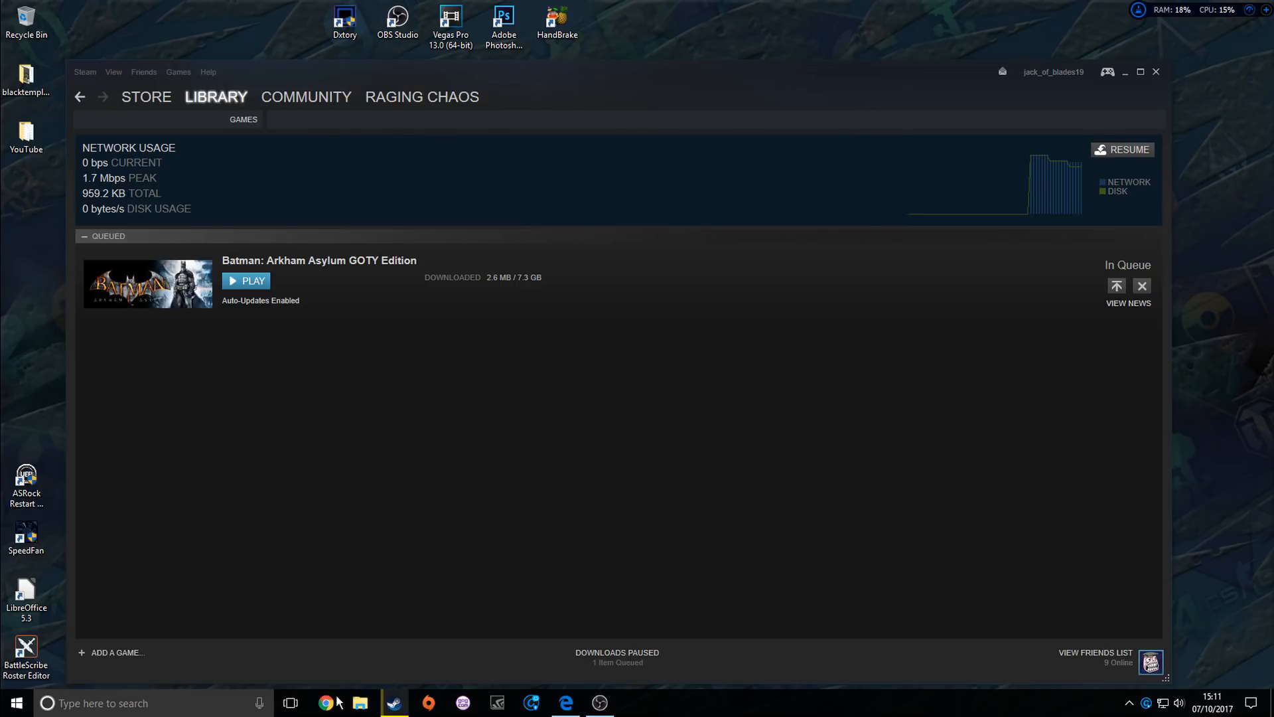
{"action": "mouse_move", "coordinate": [709, 701]}
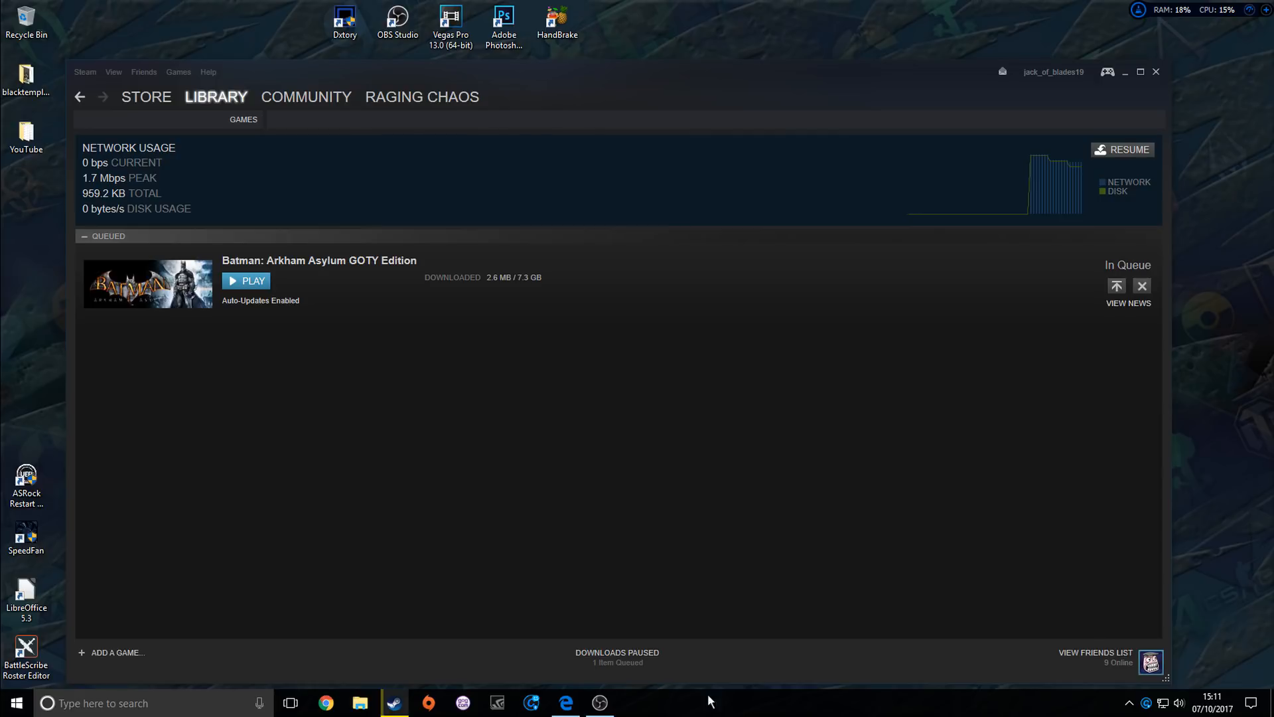
{"action": "left_click", "coordinate": [1164, 704]}
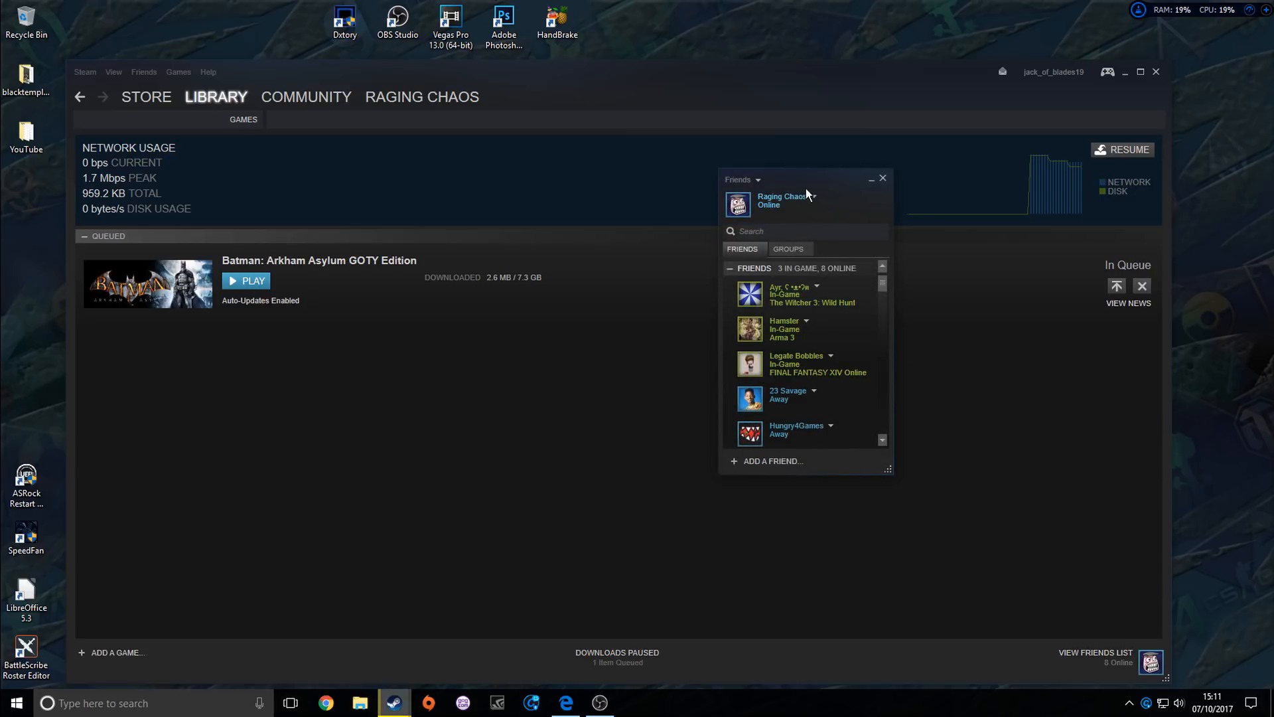
Step: Set own status to Offline and close the friends list
{"action": "left_click", "coordinate": [813, 197]}
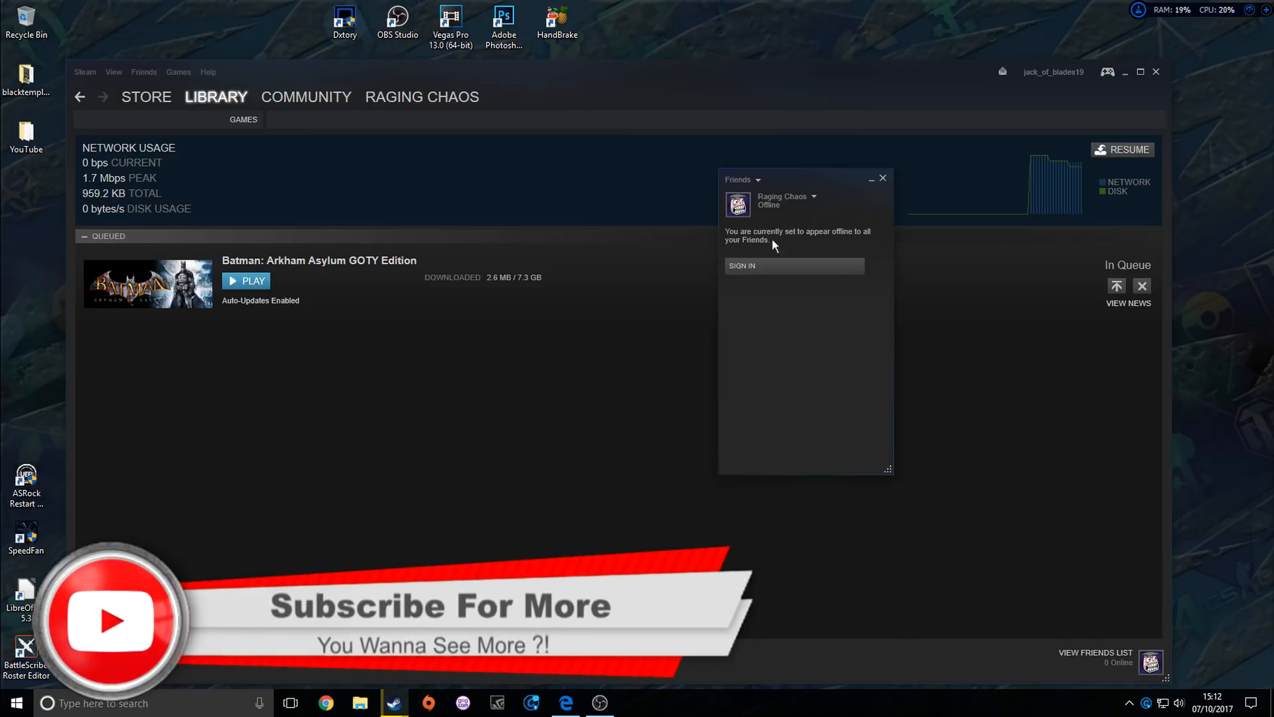
{"action": "left_click", "coordinate": [882, 176]}
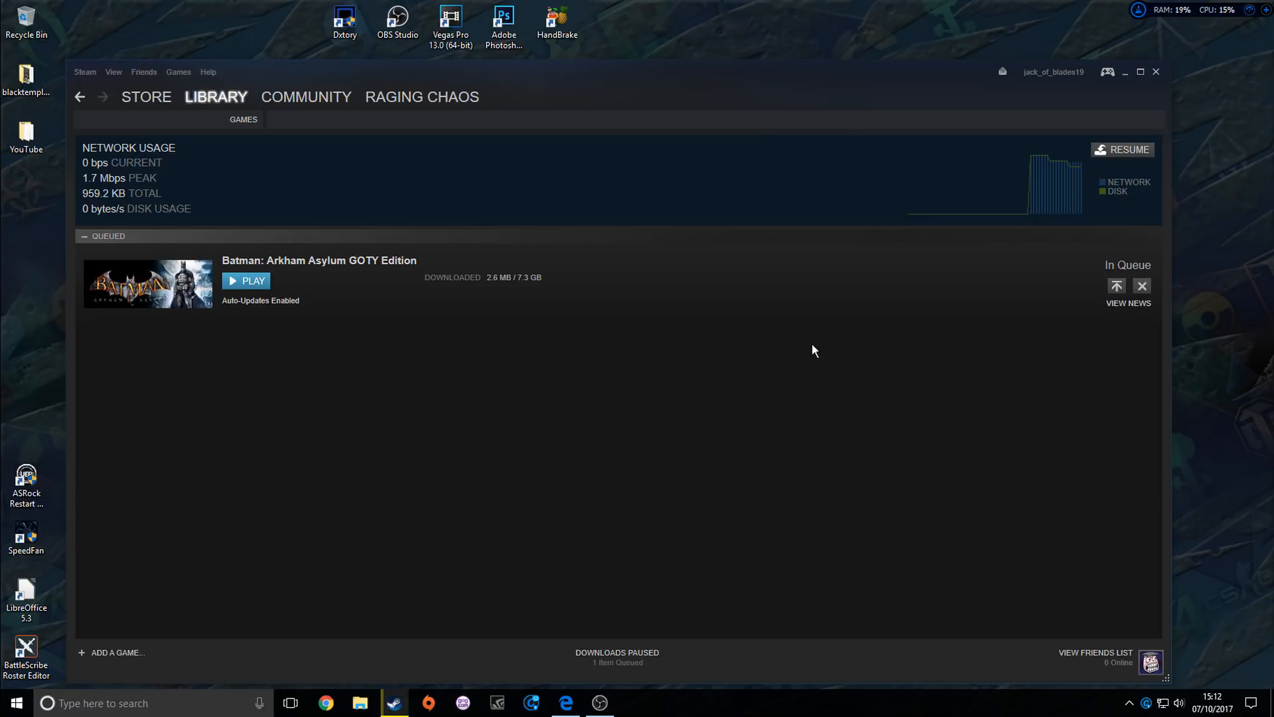
{"action": "mouse_move", "coordinate": [389, 195]}
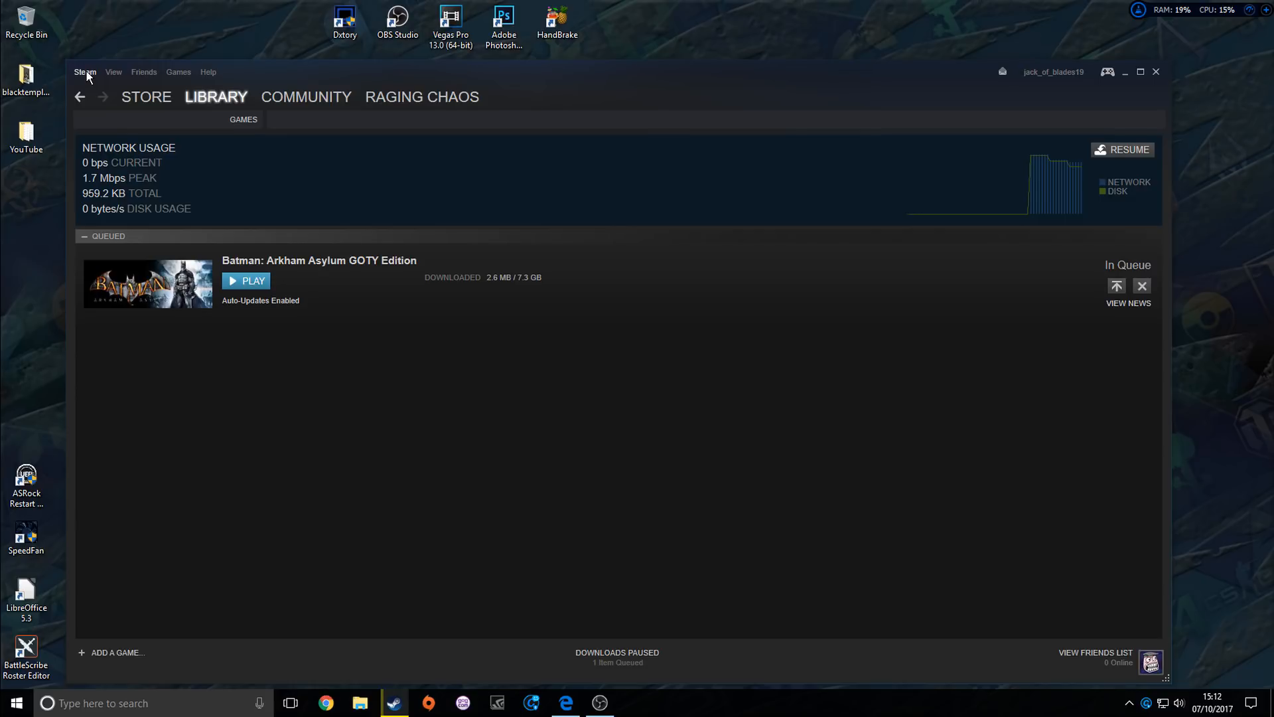
Step: Reach the Downloads section of Steam Settings via the Steam menu
{"action": "left_click", "coordinate": [113, 72]}
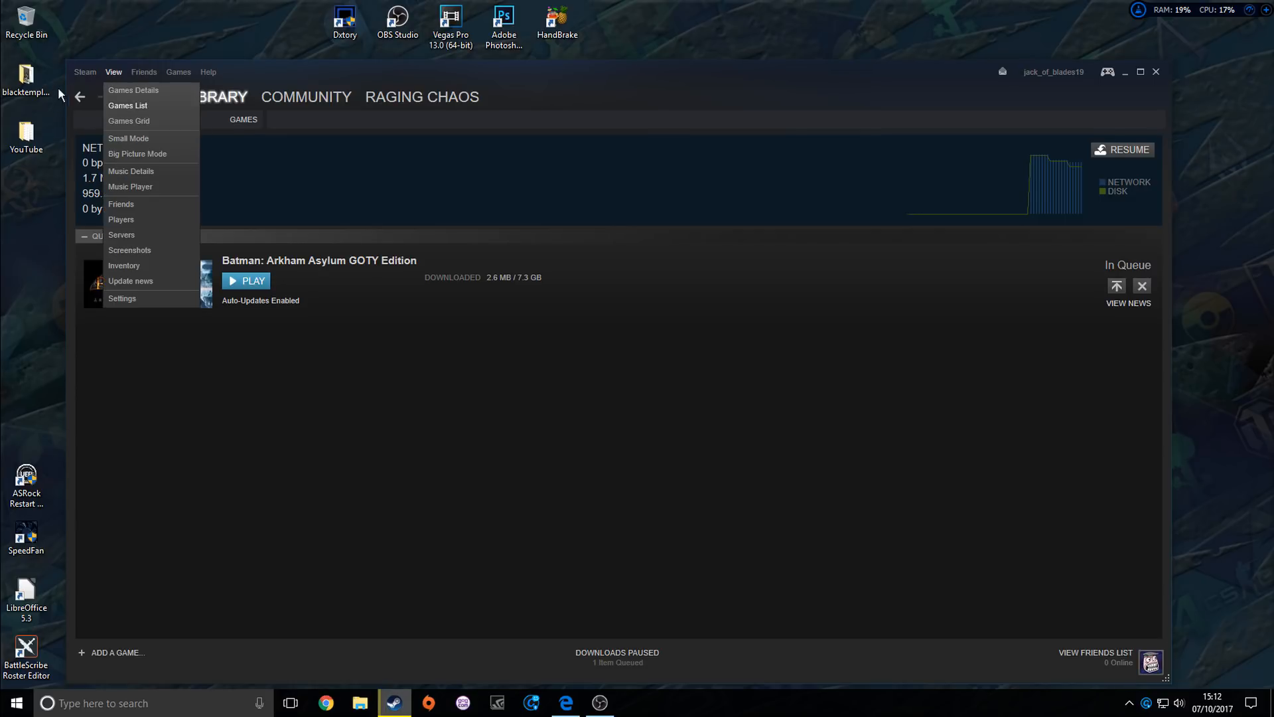
{"action": "left_click", "coordinate": [122, 298]}
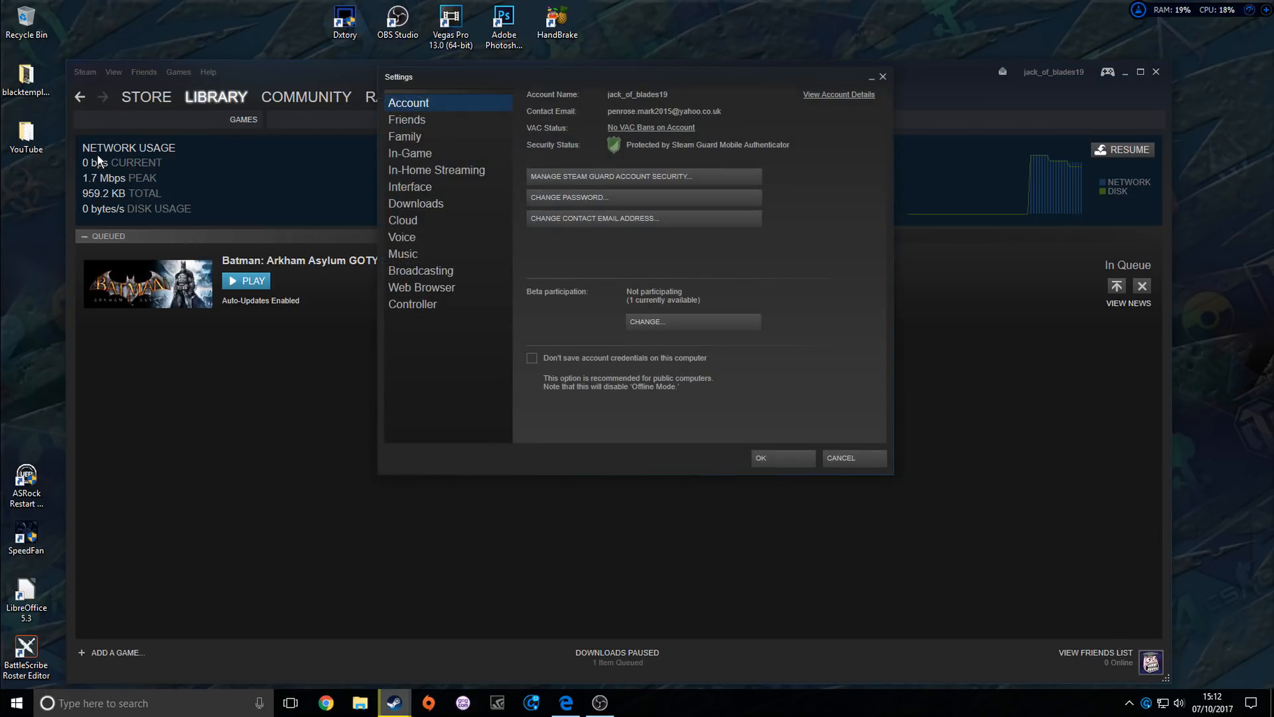
{"action": "left_click", "coordinate": [416, 203]}
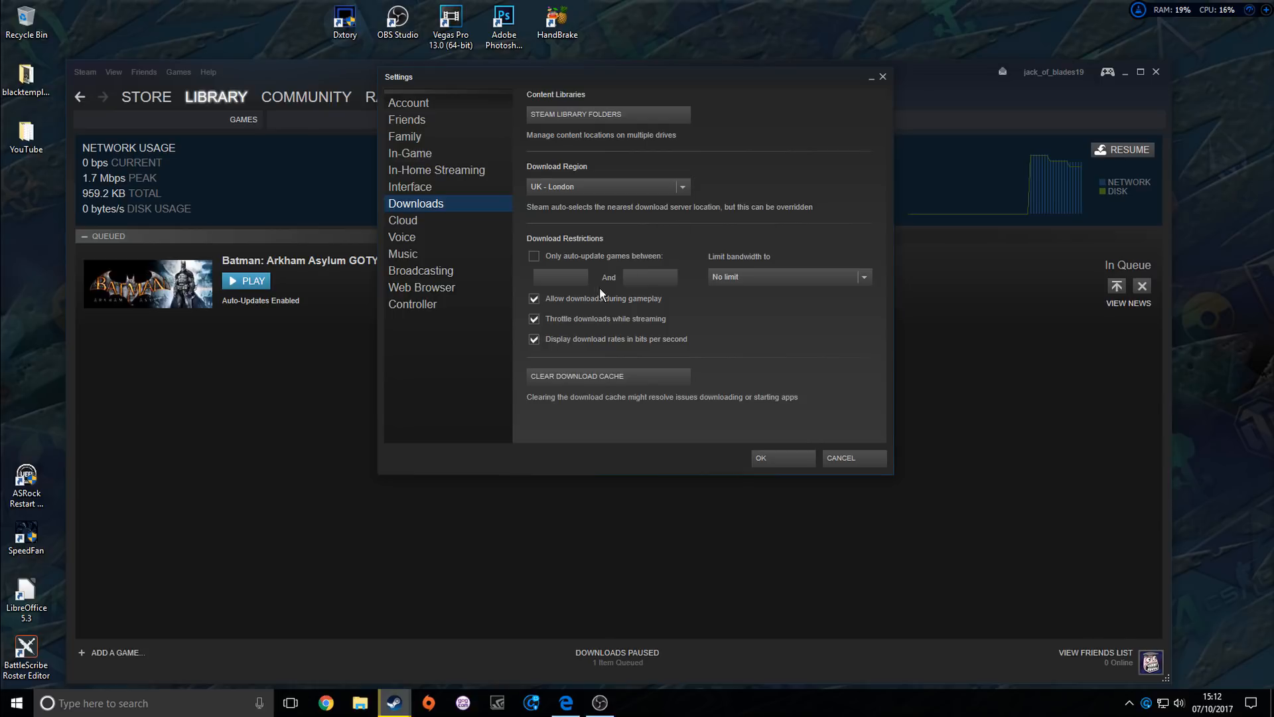
{"action": "mouse_move", "coordinate": [538, 305]}
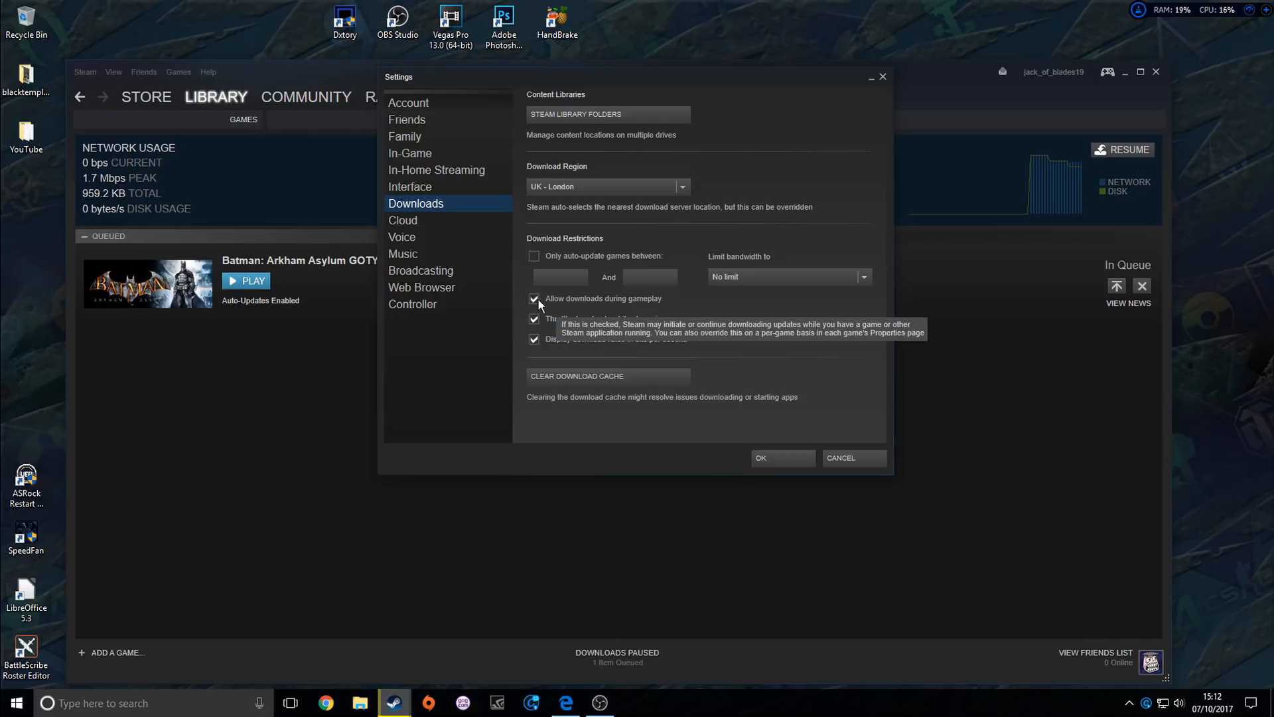
{"action": "mouse_move", "coordinate": [559, 324]}
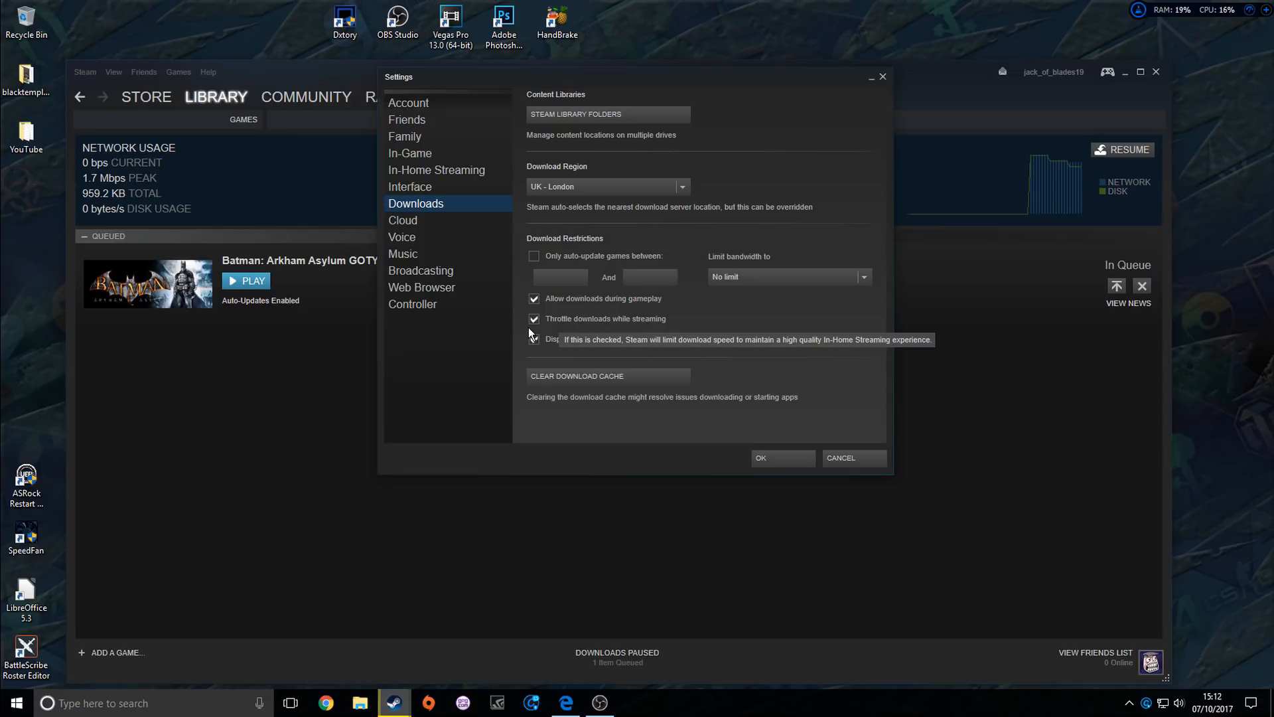
{"action": "mouse_move", "coordinate": [543, 360]}
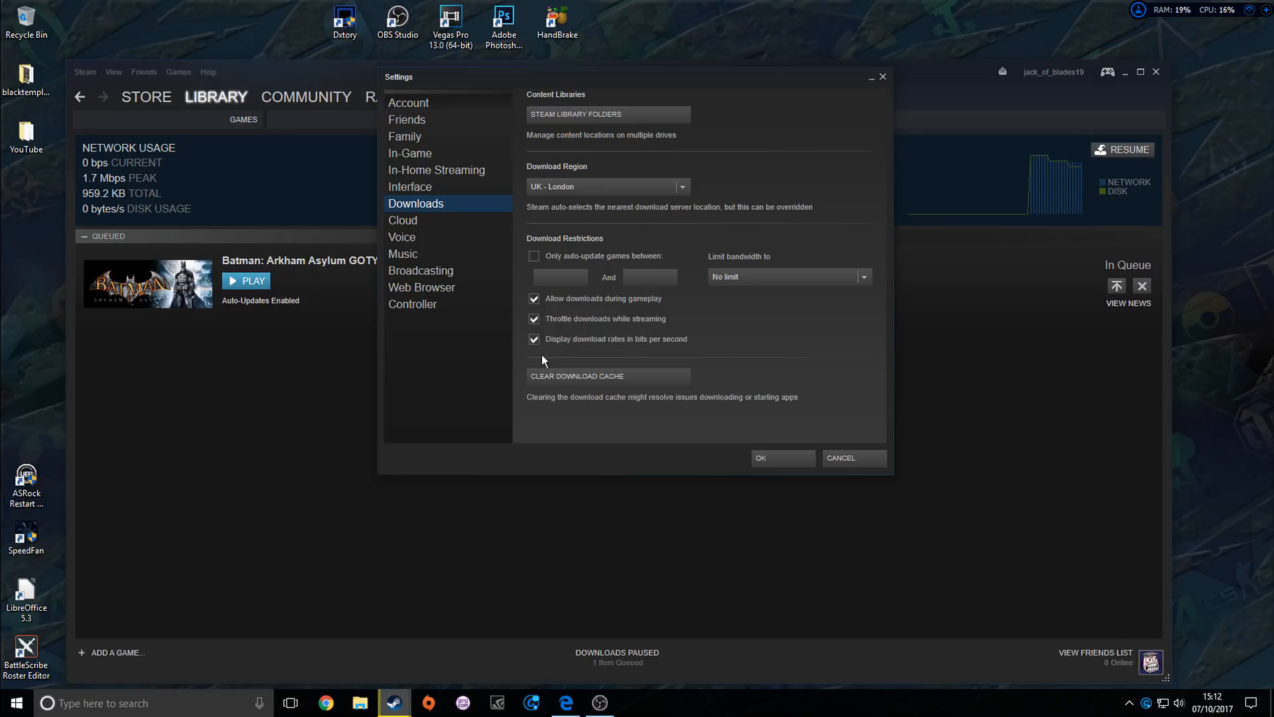
Step: Toggle the download-during-gameplay and streaming throttling options, and keep bandwidth at No limit
{"action": "left_click", "coordinate": [533, 299]}
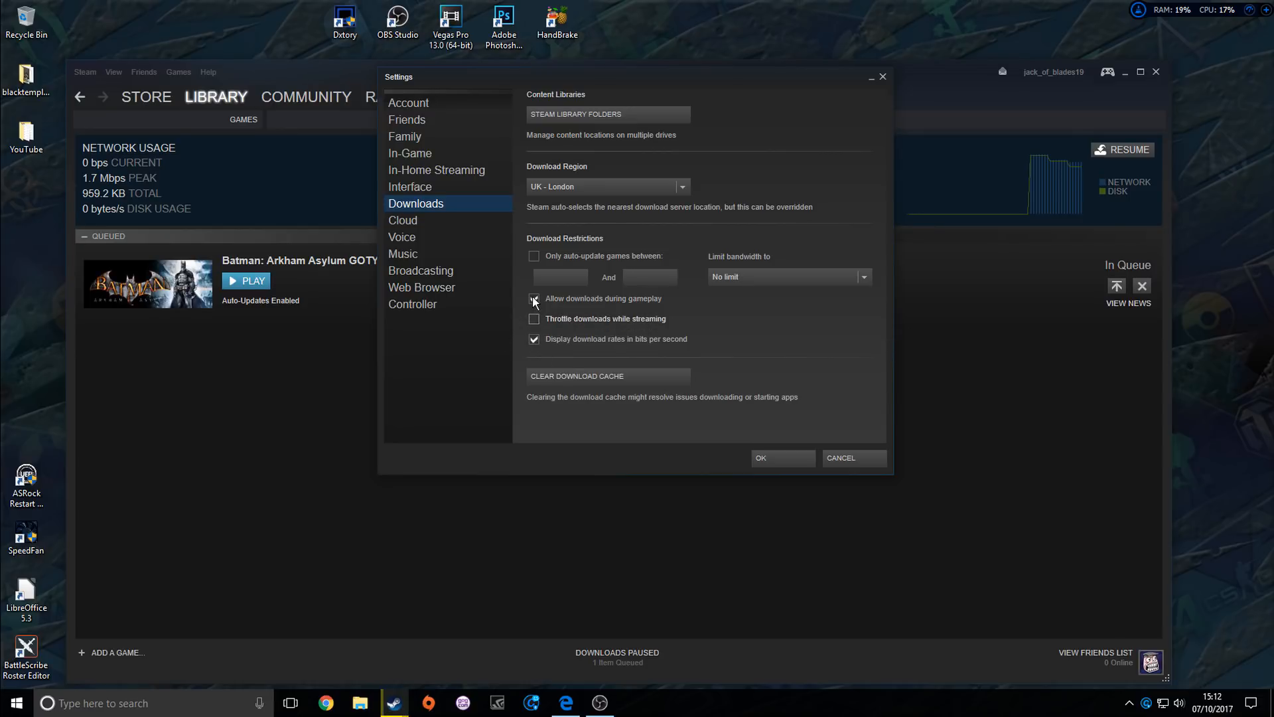
{"action": "left_click", "coordinate": [534, 299]}
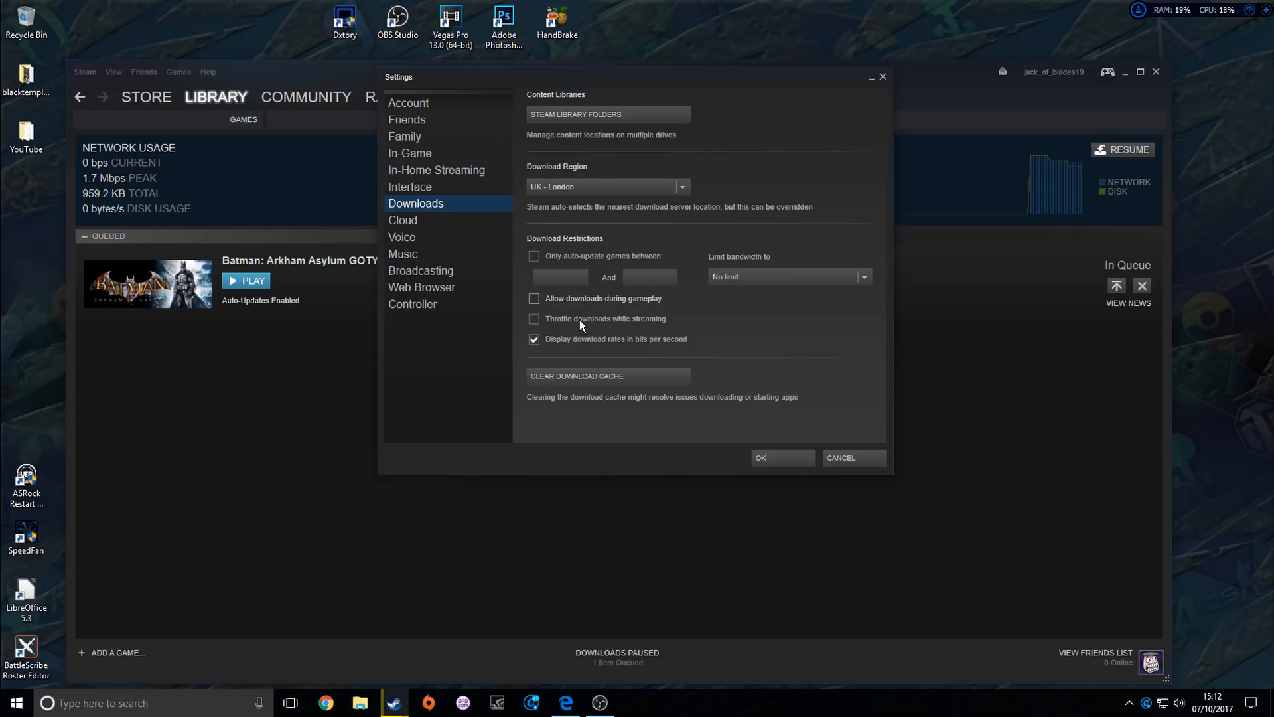
{"action": "mouse_move", "coordinate": [636, 324]}
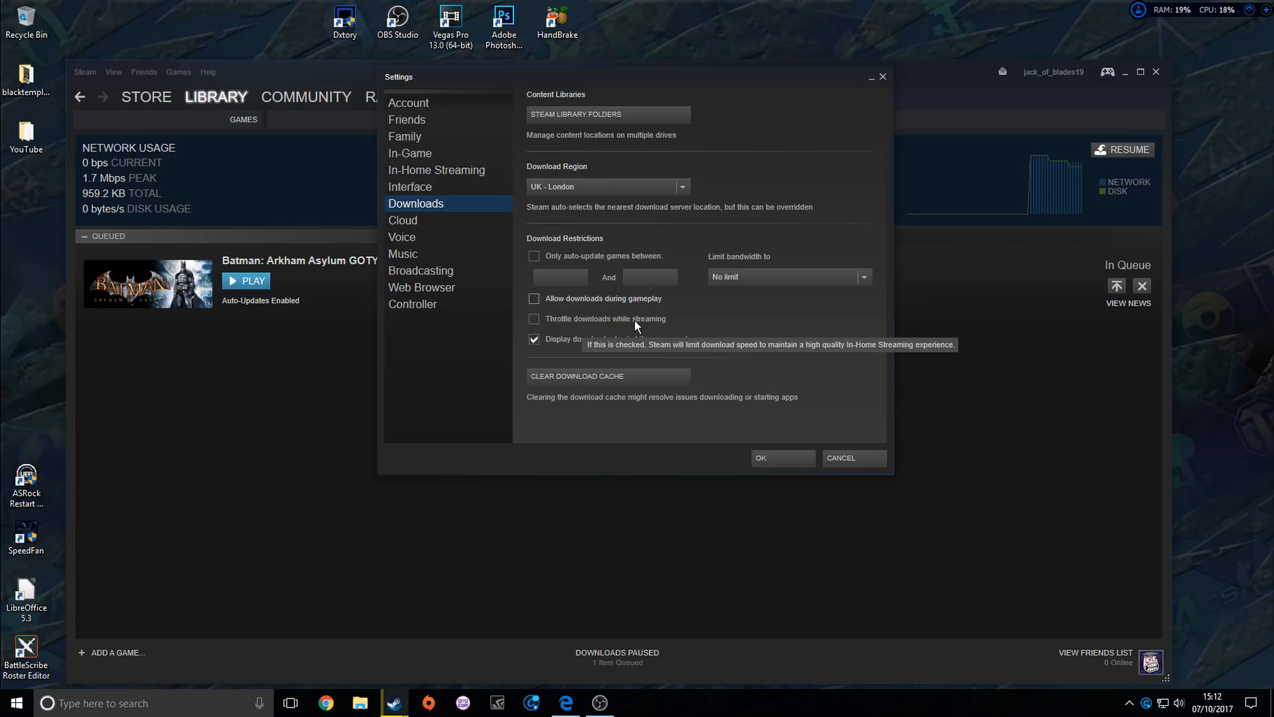
{"action": "mouse_move", "coordinate": [581, 325]}
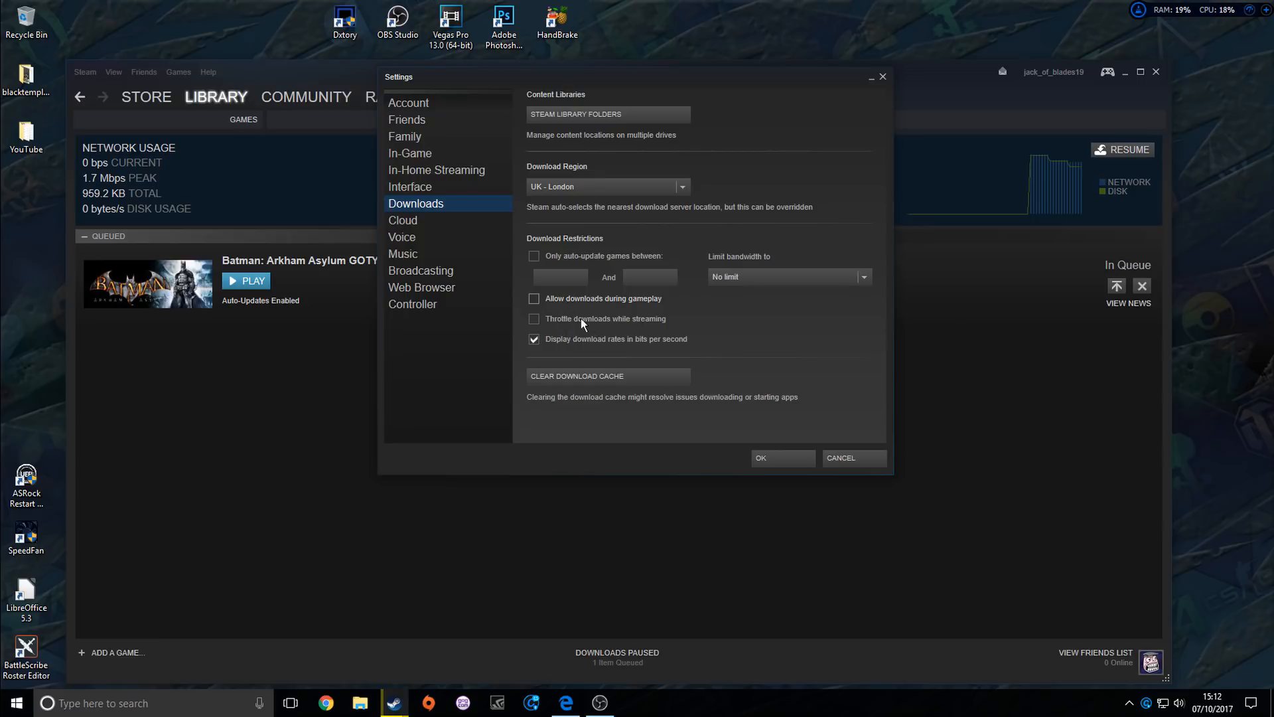
{"action": "mouse_move", "coordinate": [585, 338]}
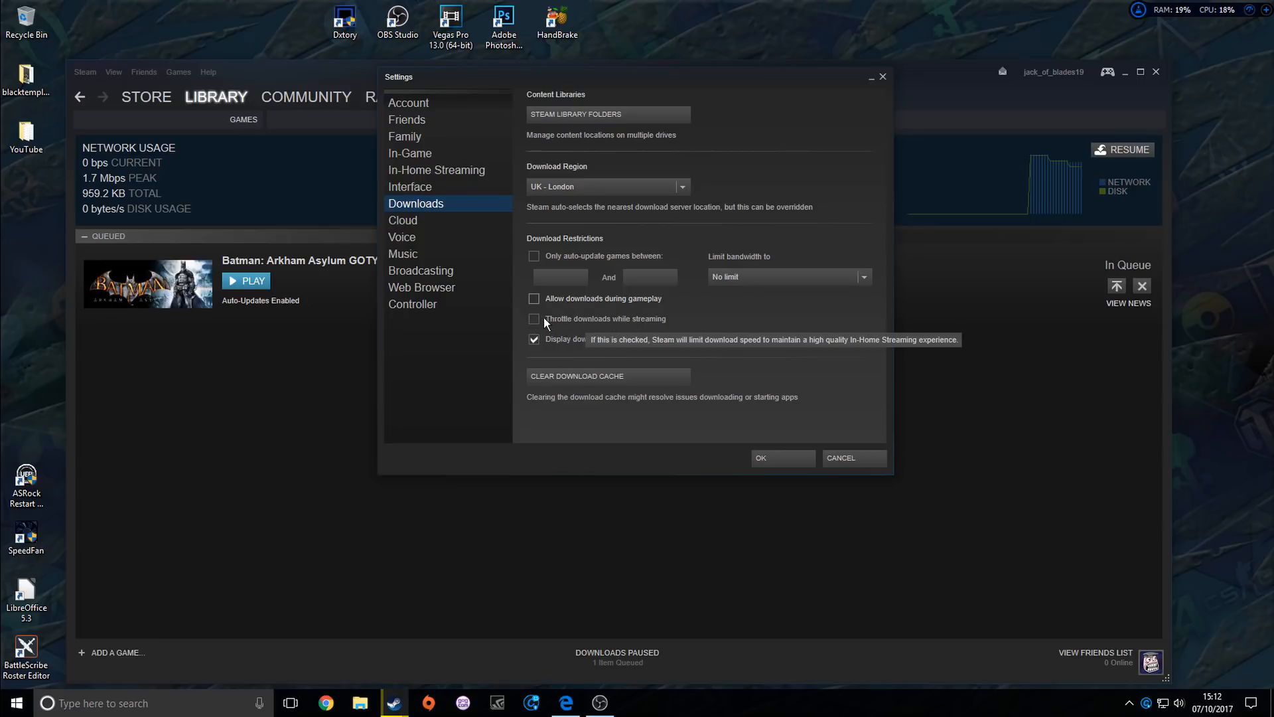
{"action": "mouse_move", "coordinate": [617, 317]}
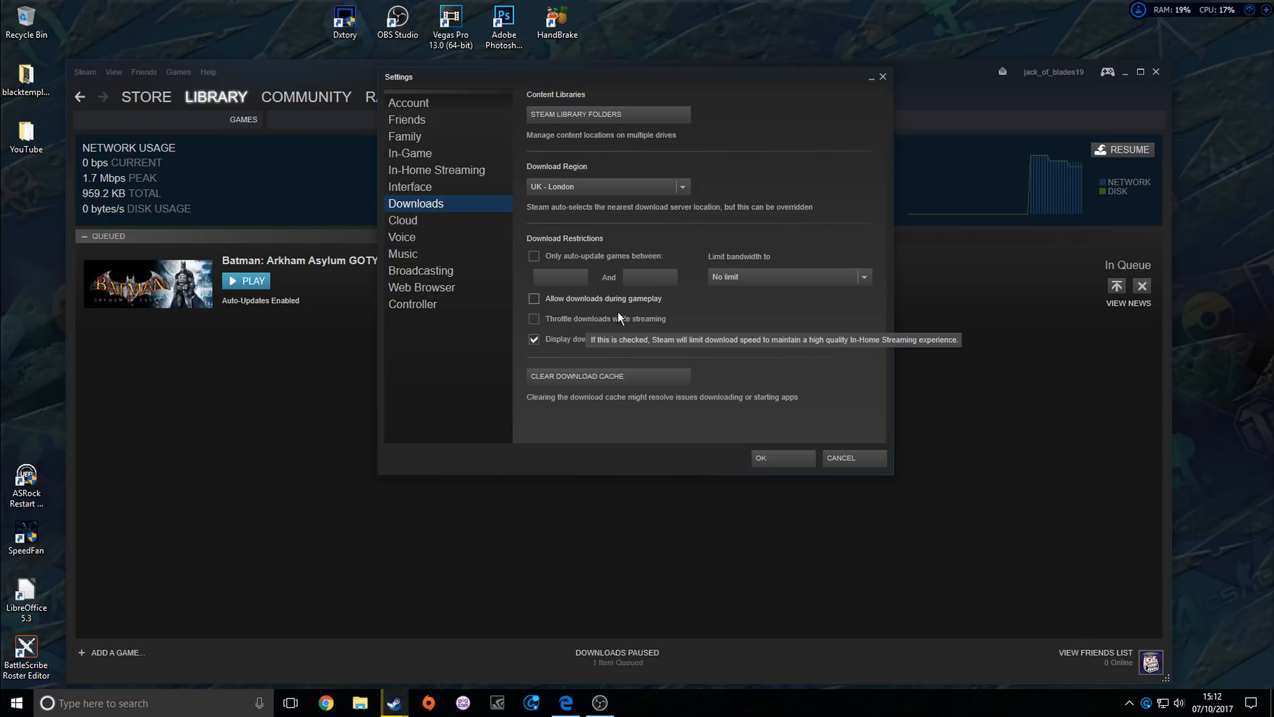
{"action": "mouse_move", "coordinate": [673, 321]}
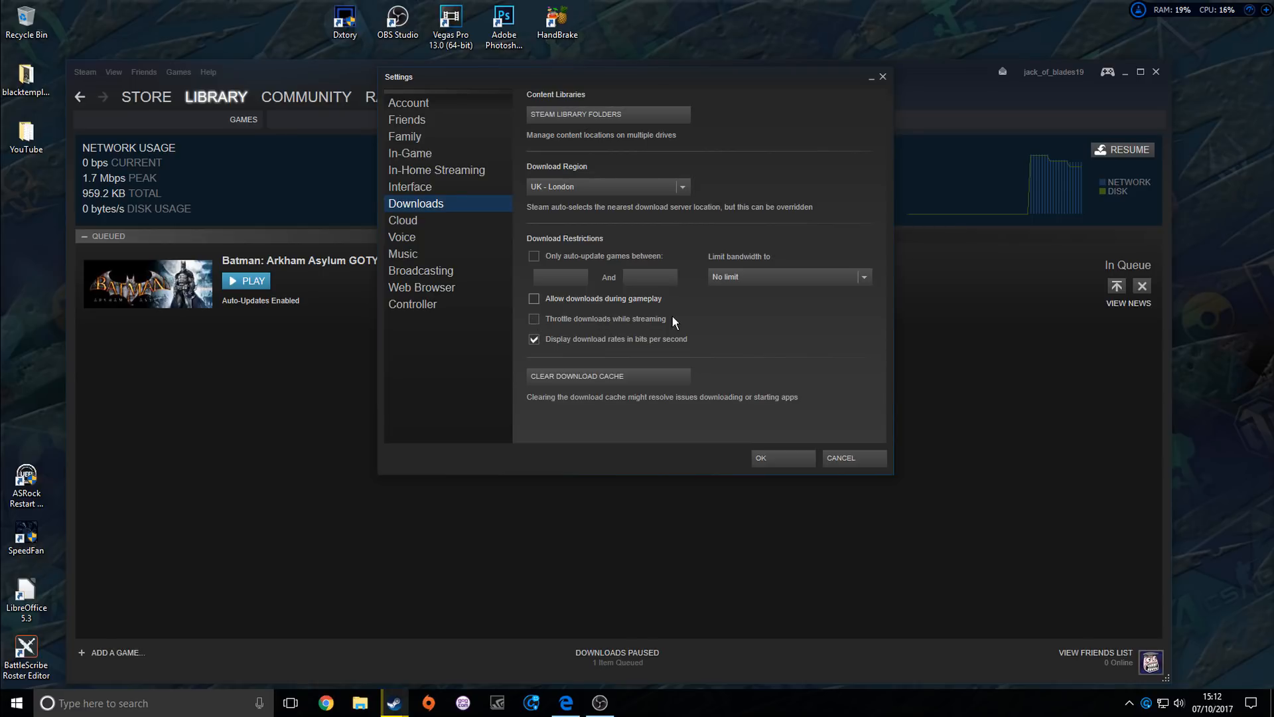
{"action": "left_click", "coordinate": [863, 276]}
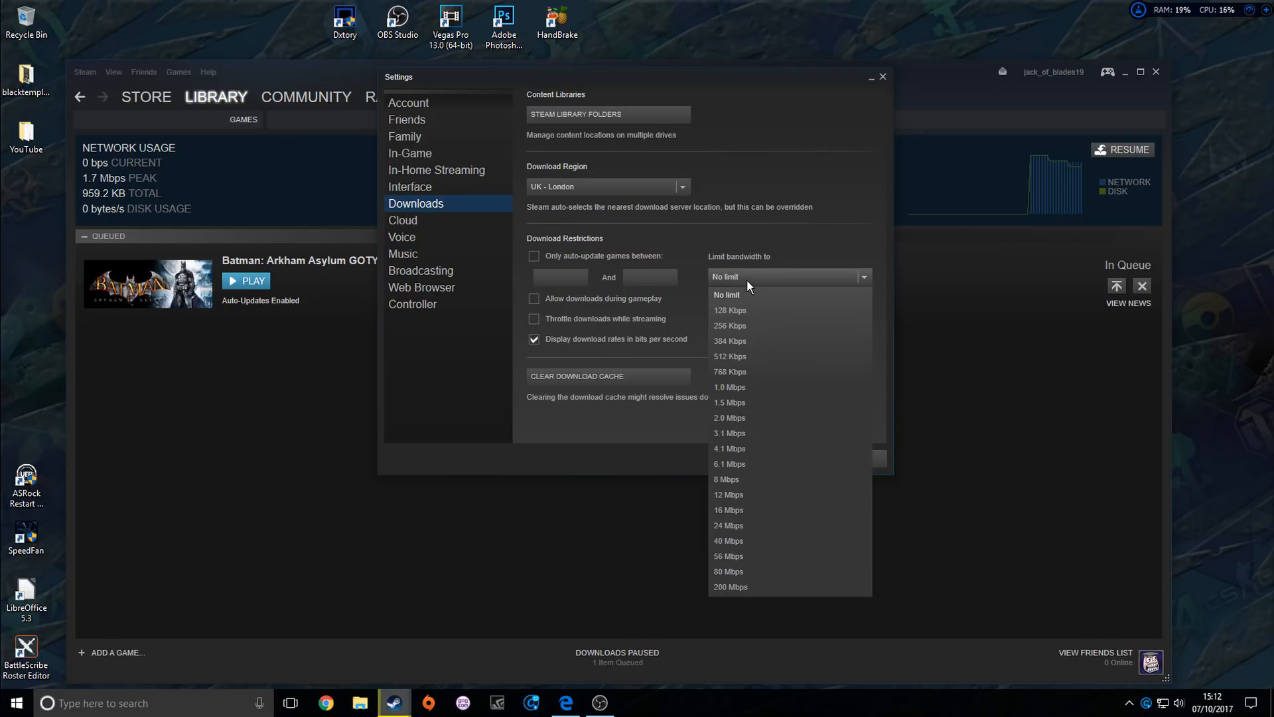
{"action": "mouse_move", "coordinate": [728, 578]}
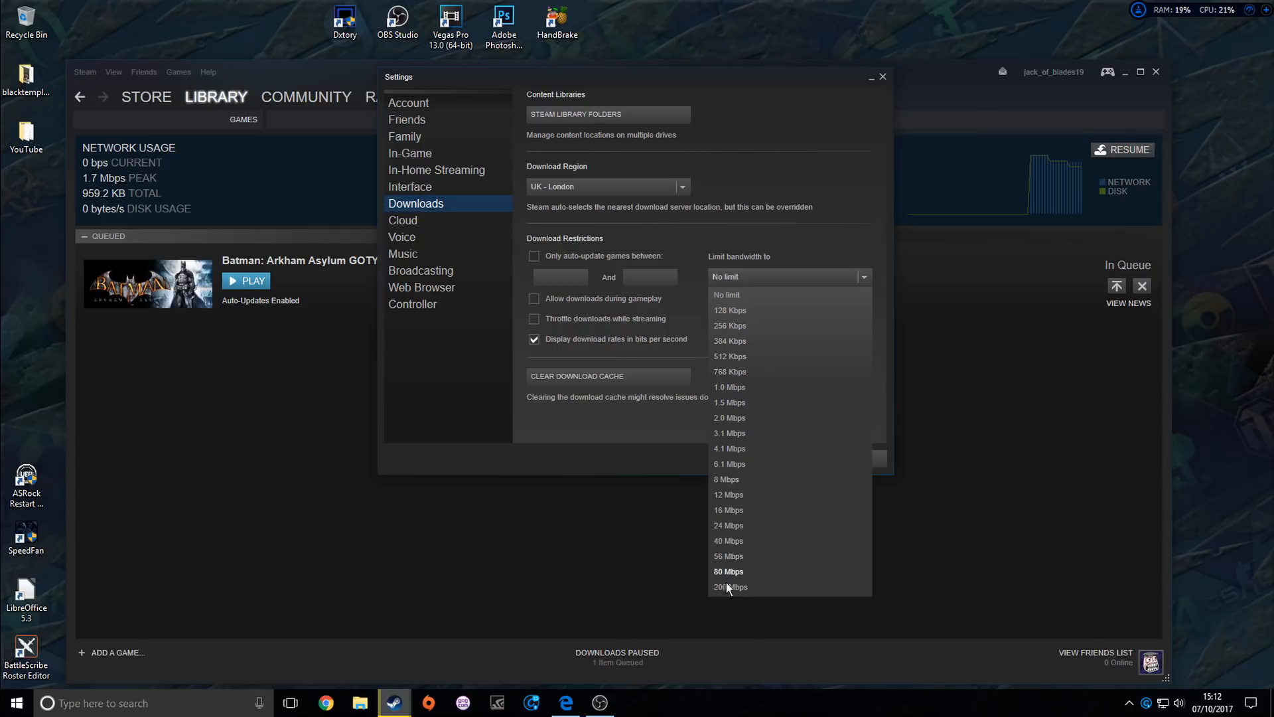
{"action": "left_click", "coordinate": [726, 294]}
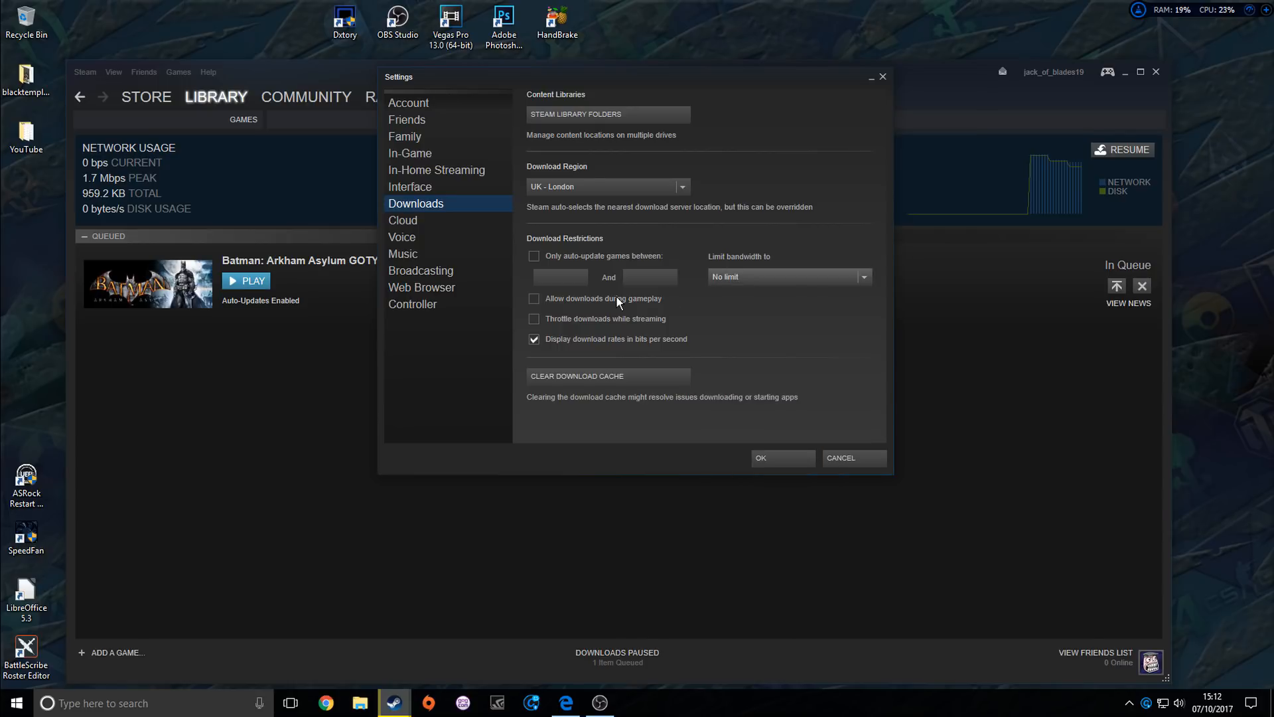
{"action": "mouse_move", "coordinate": [756, 315]}
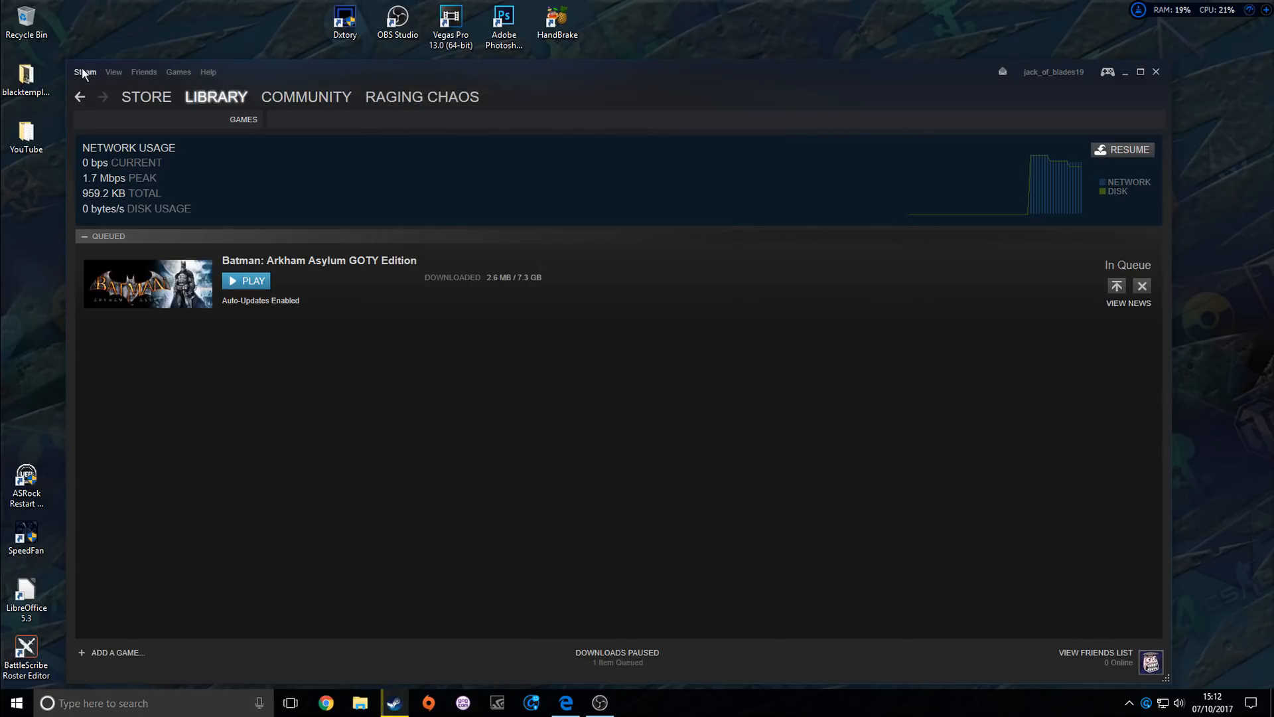
Step: Reopen Downloads settings and browse the region list, keeping UK - London
{"action": "left_click", "coordinate": [85, 72]}
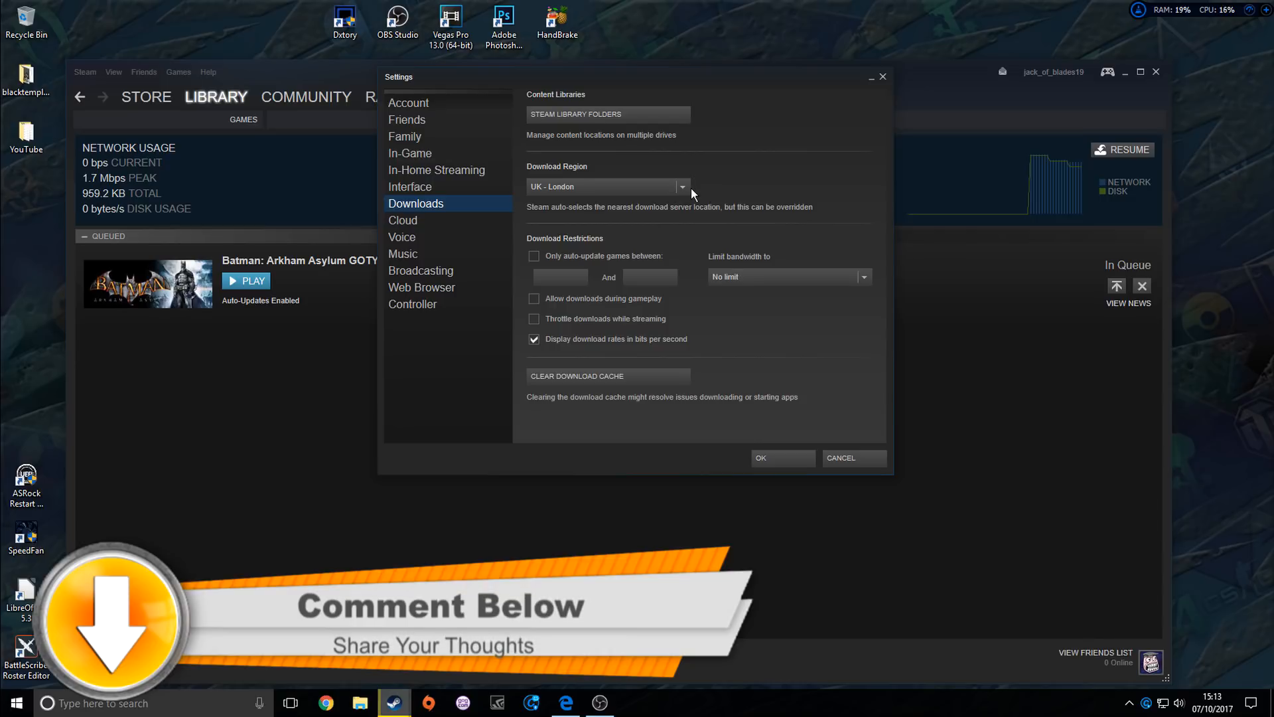
{"action": "left_click", "coordinate": [681, 185]}
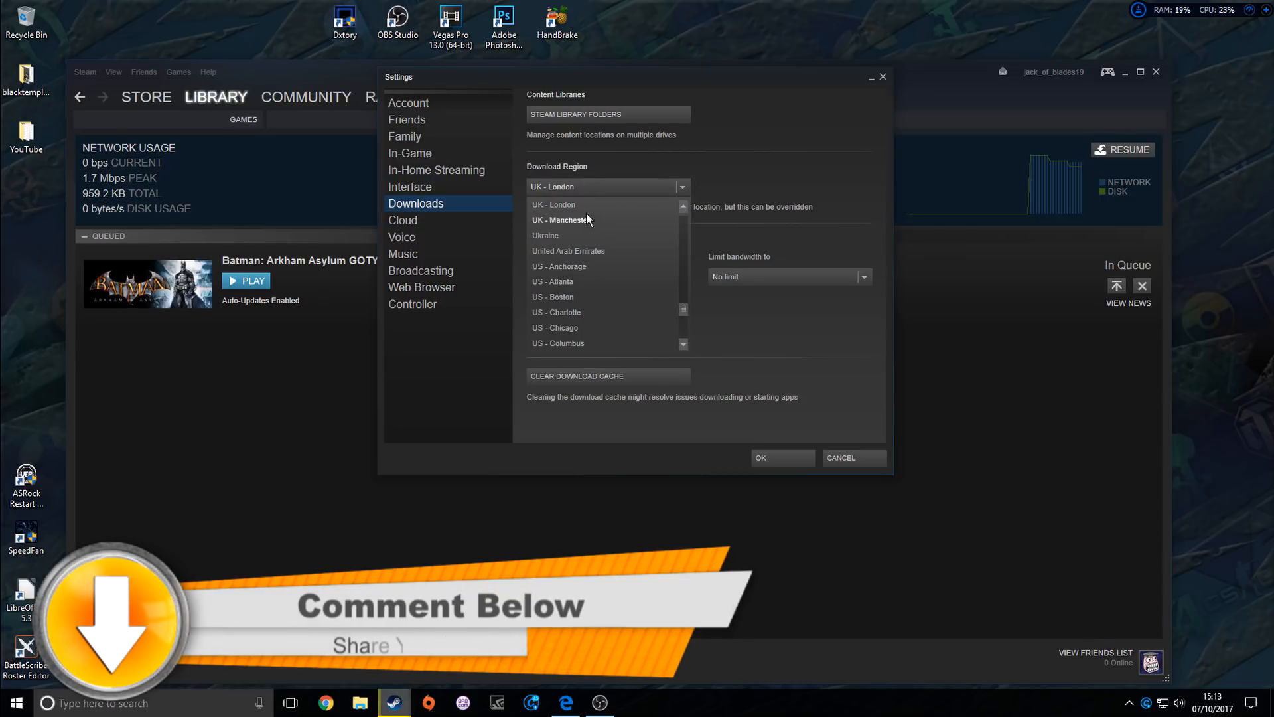
{"action": "left_click", "coordinate": [552, 205]}
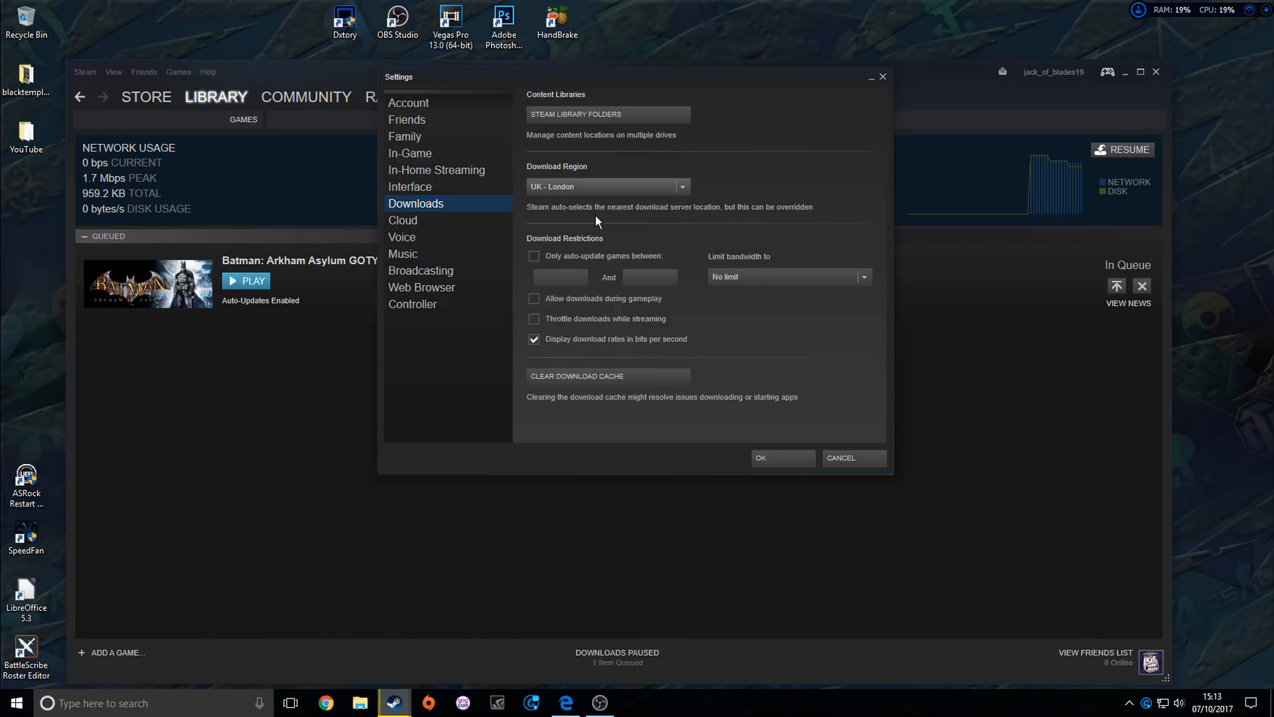
{"action": "mouse_move", "coordinate": [646, 218]}
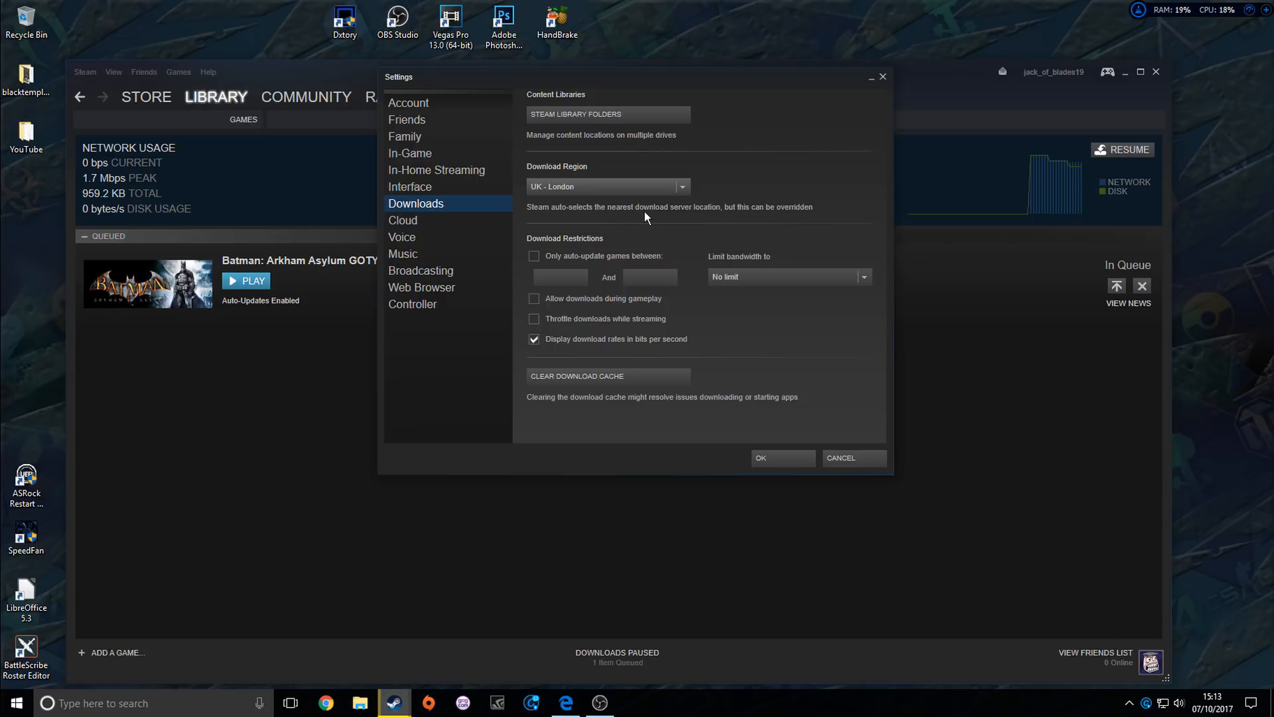
{"action": "mouse_move", "coordinate": [687, 191]}
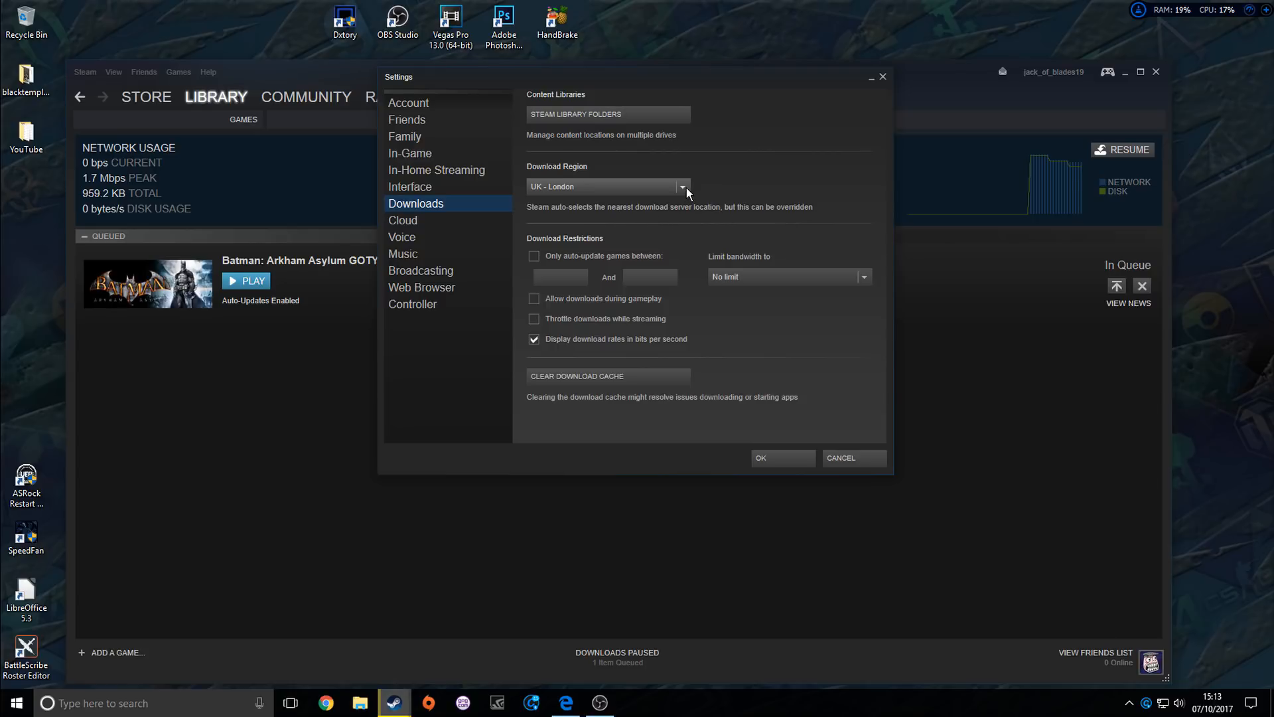
{"action": "mouse_move", "coordinate": [666, 195]}
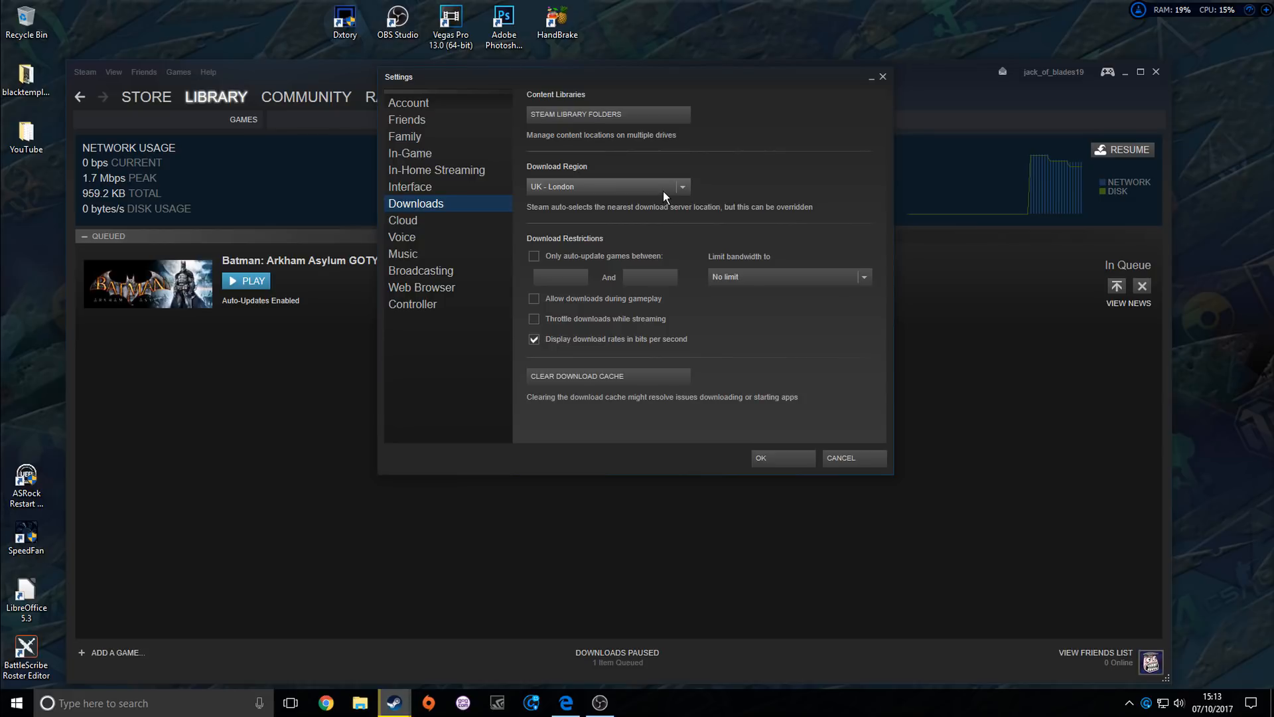
{"action": "mouse_move", "coordinate": [641, 523]}
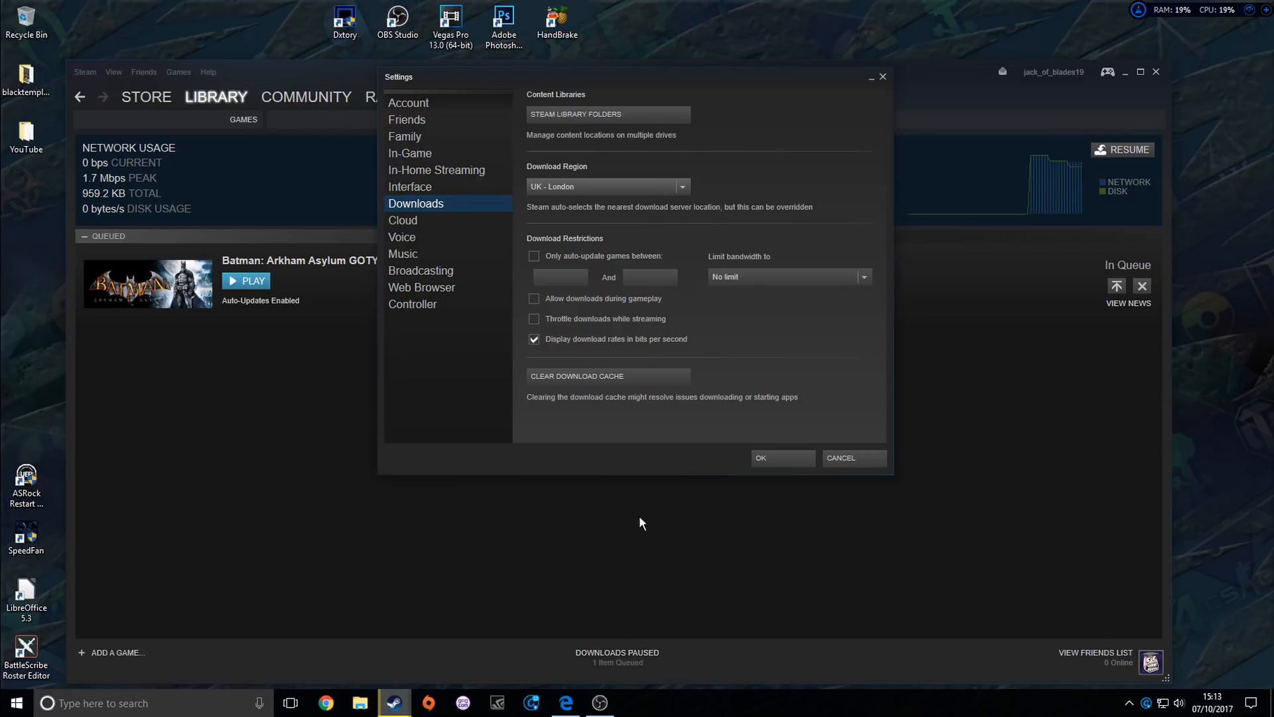
Step: Show the Steam Download Stats map by Average Download Rate instead of total bytes
{"action": "left_click", "coordinate": [566, 703]}
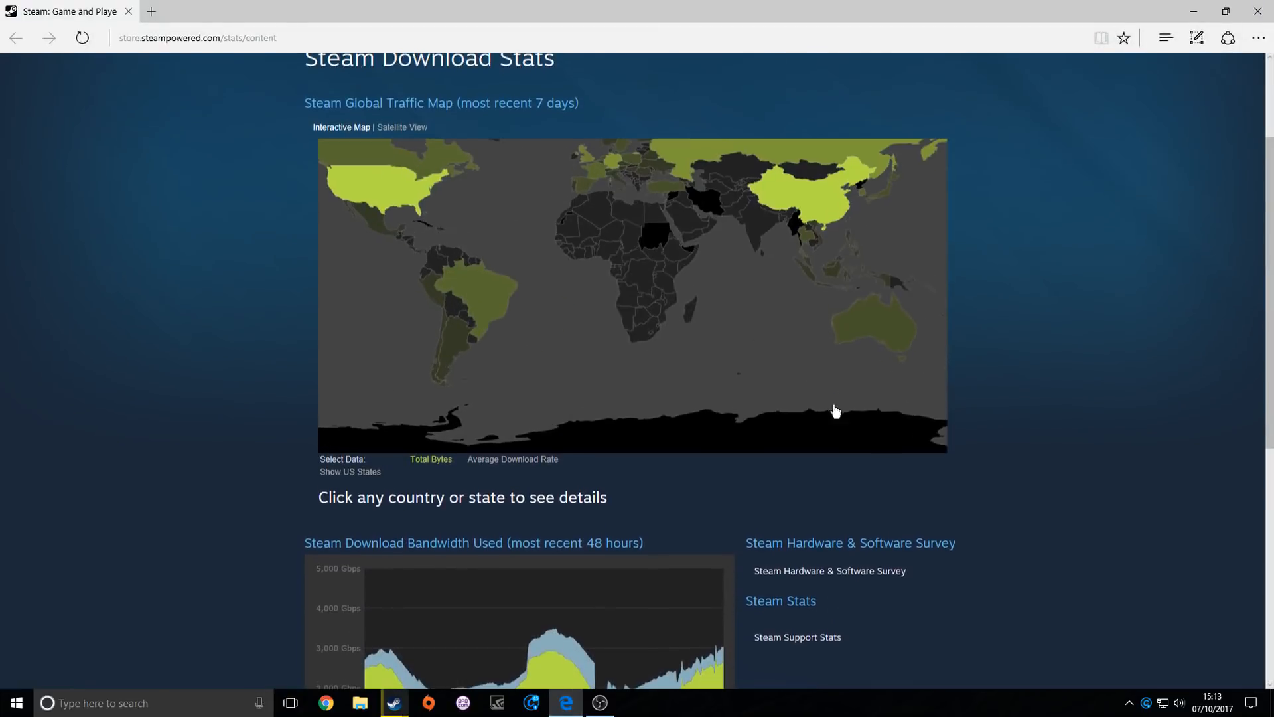
{"action": "left_click", "coordinate": [513, 459]}
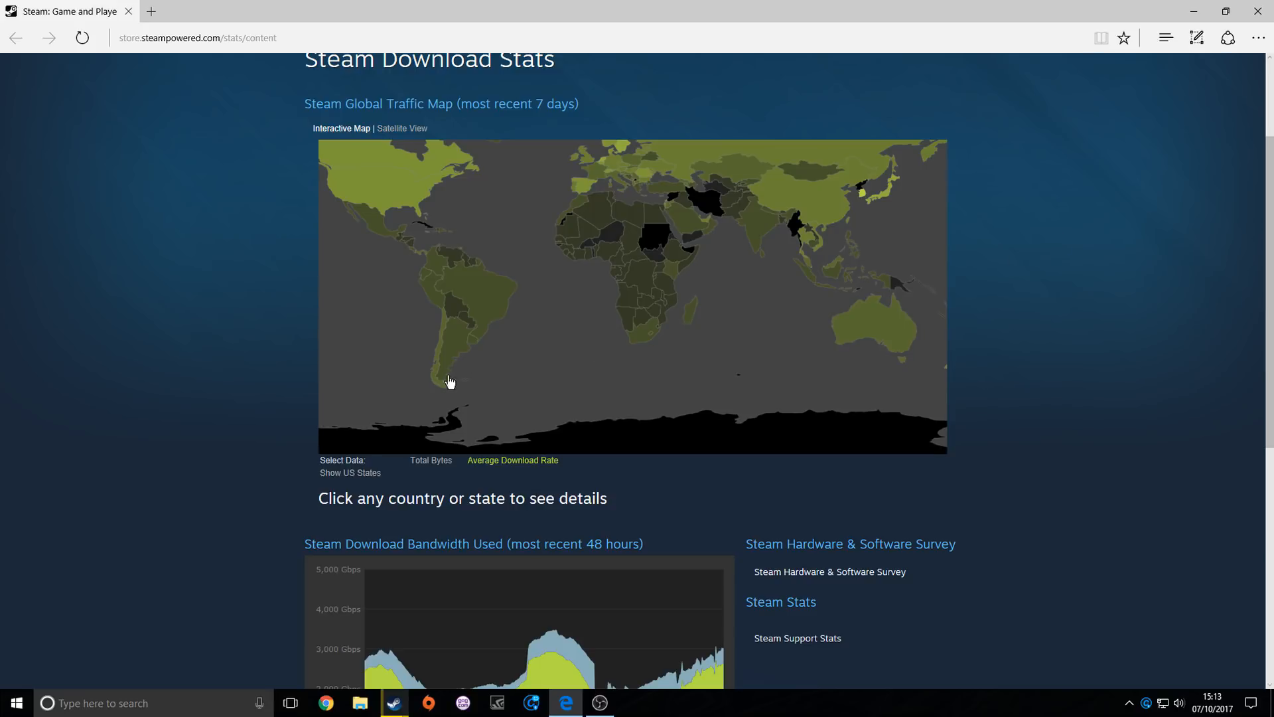
{"action": "mouse_move", "coordinate": [655, 237]}
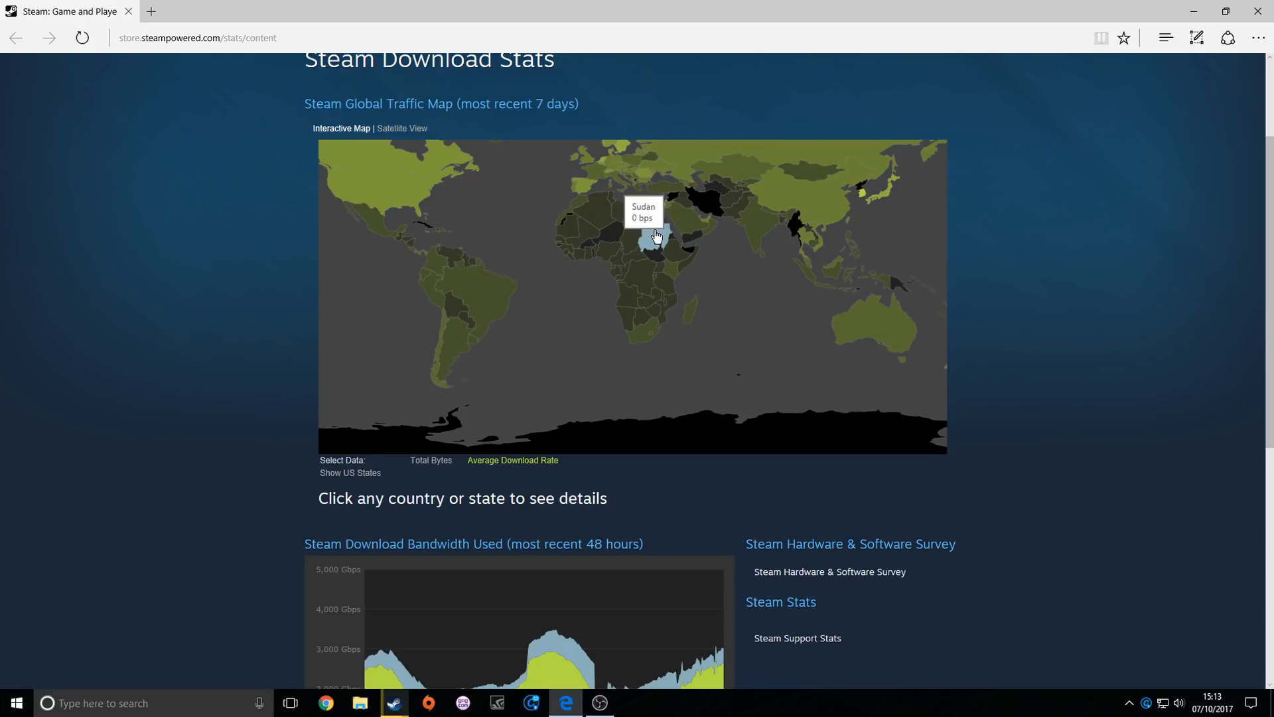
{"action": "mouse_move", "coordinate": [694, 201]}
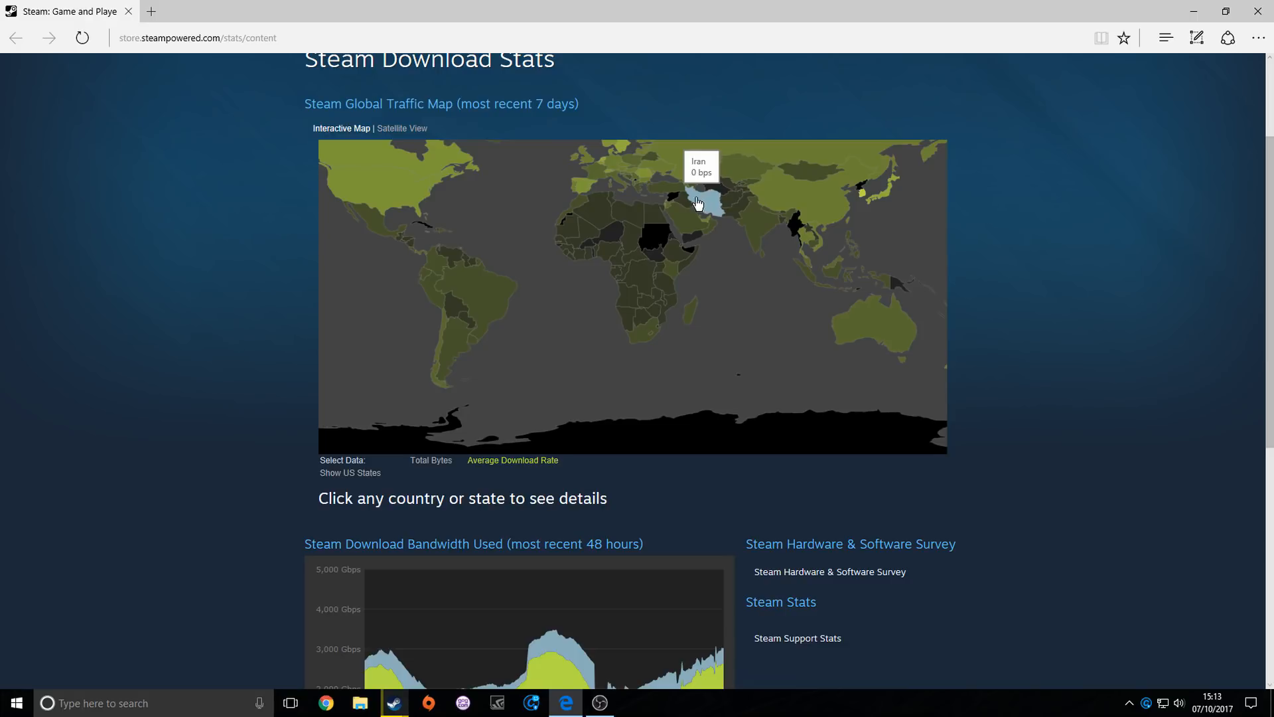
{"action": "mouse_move", "coordinate": [855, 194]}
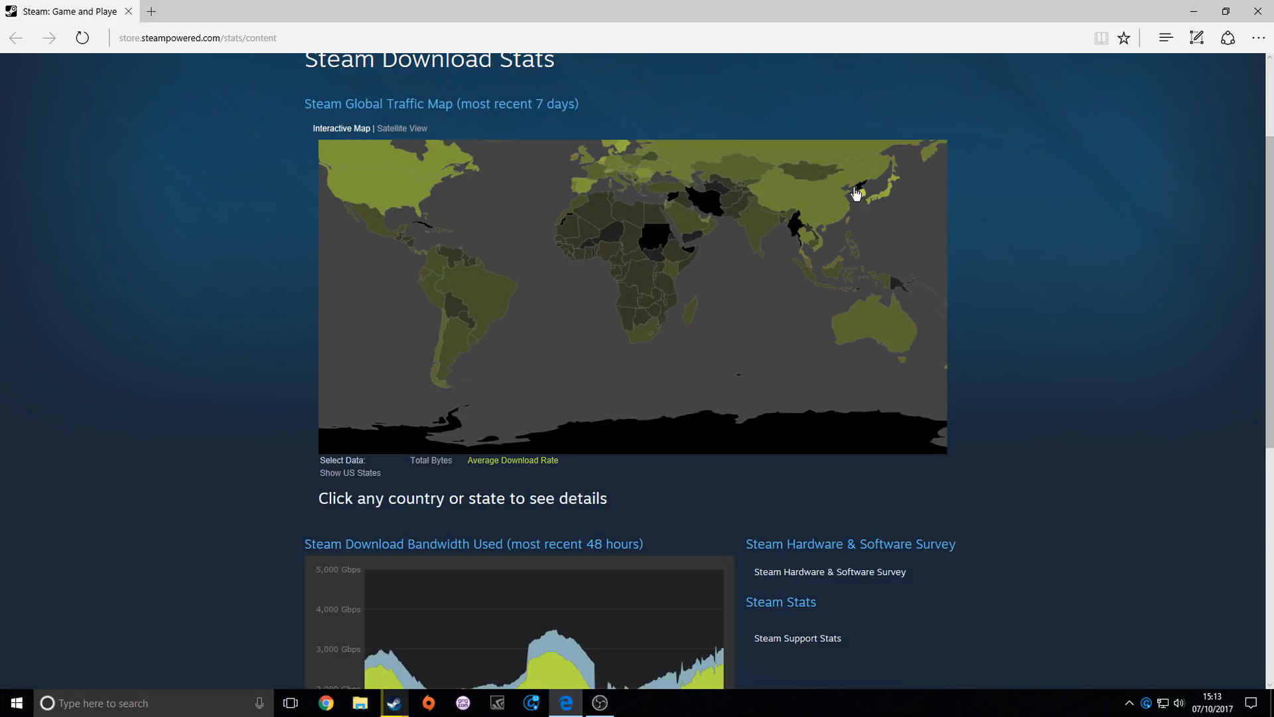
{"action": "mouse_move", "coordinate": [795, 228]}
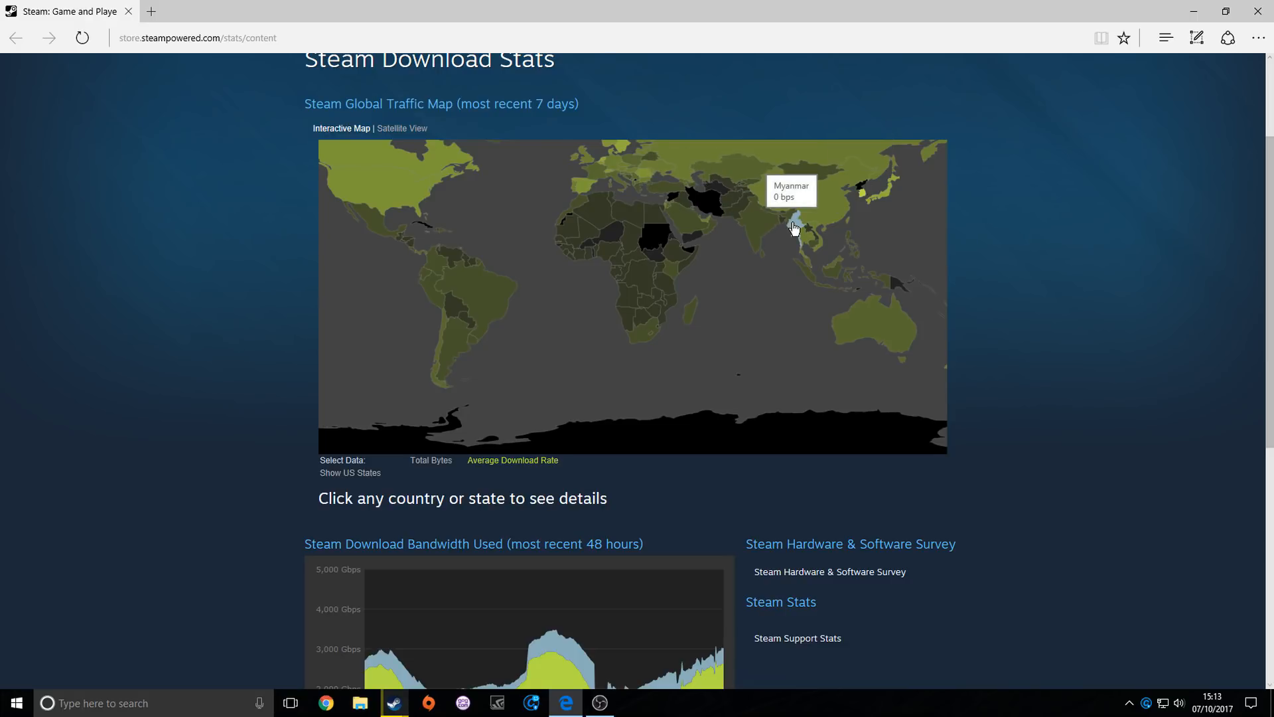
{"action": "mouse_move", "coordinate": [864, 190]}
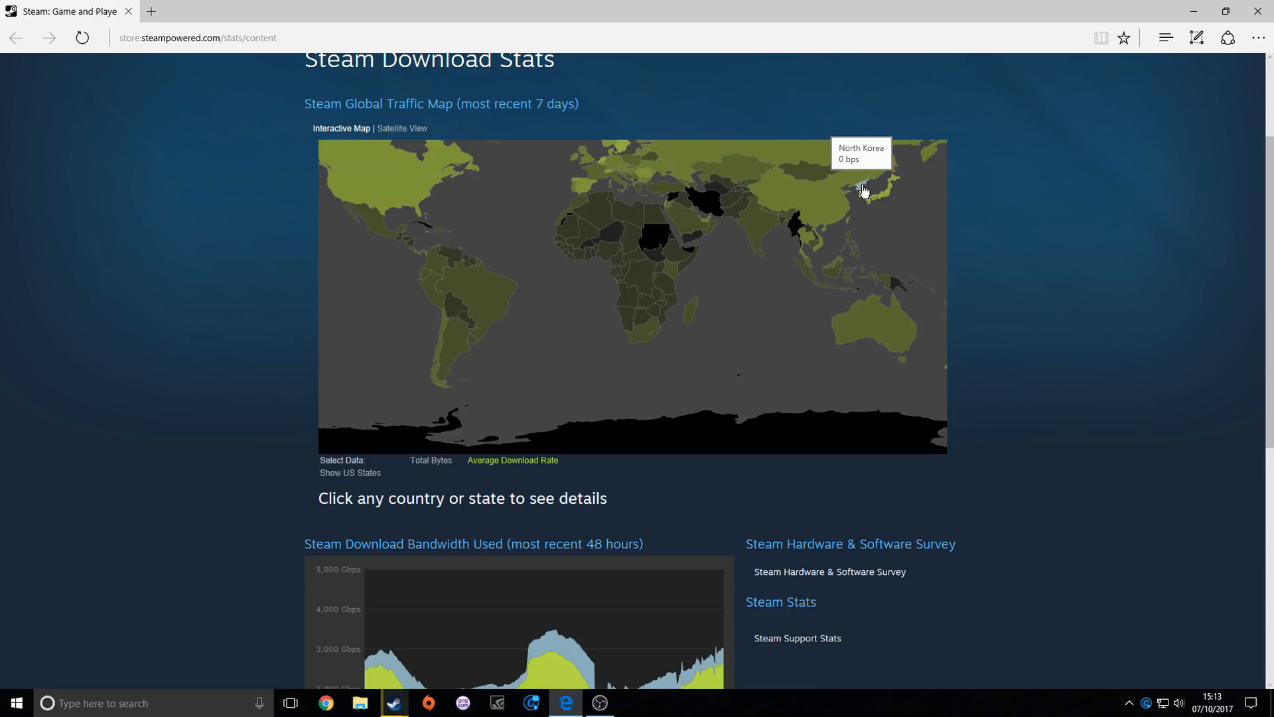
{"action": "mouse_move", "coordinate": [701, 213]}
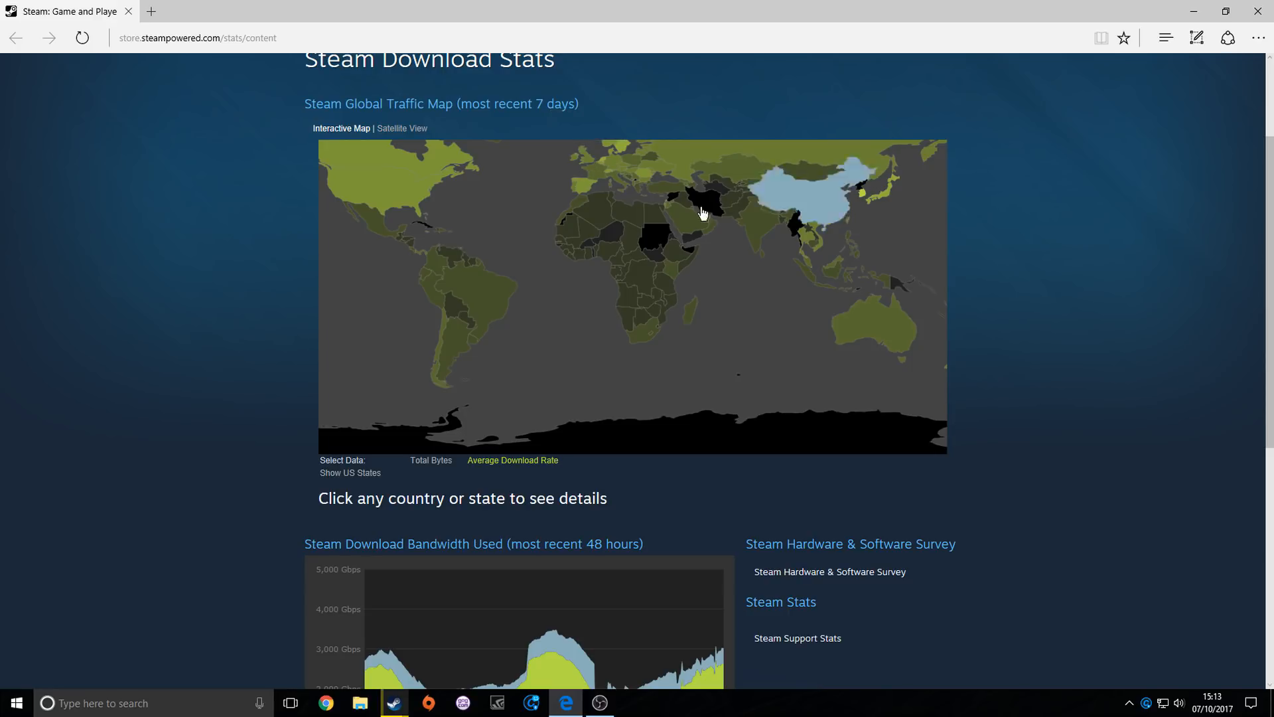
{"action": "mouse_move", "coordinate": [731, 302]}
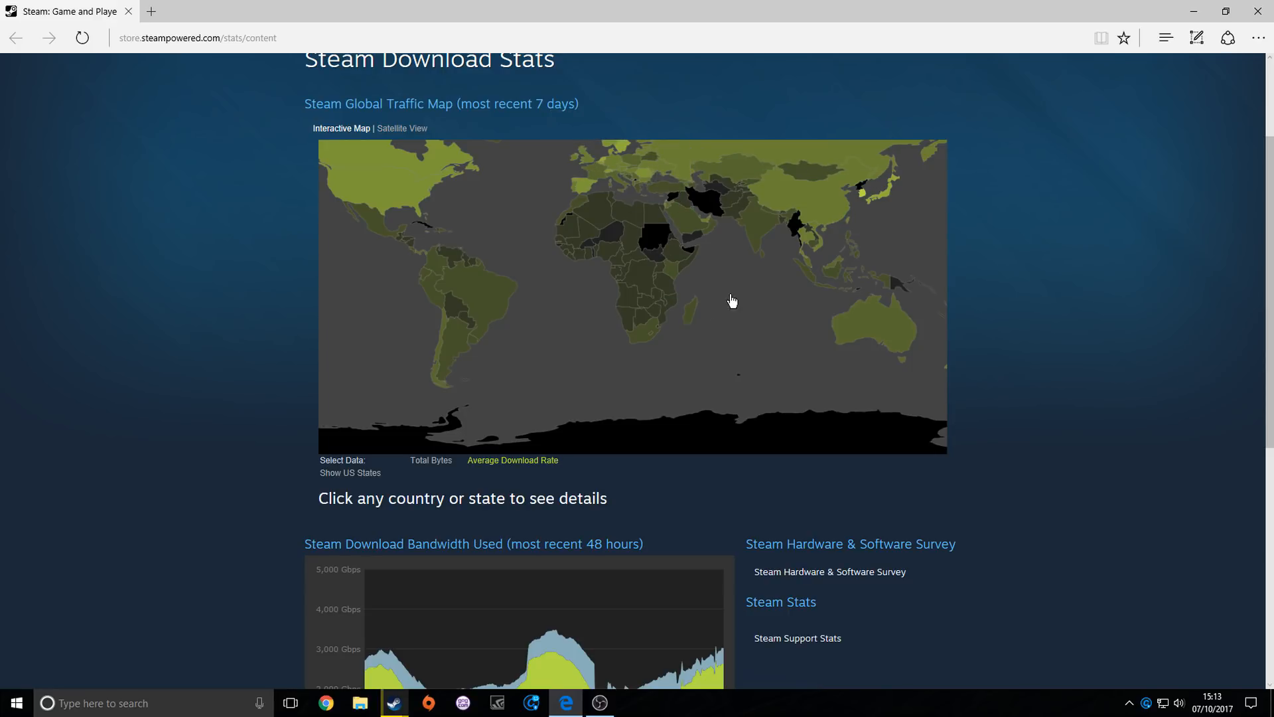
Step: Scroll down to check the 48-hour bandwidth chart, then return to the world map
{"action": "scroll", "scroll_direction": "down", "scroll_amount": 3}
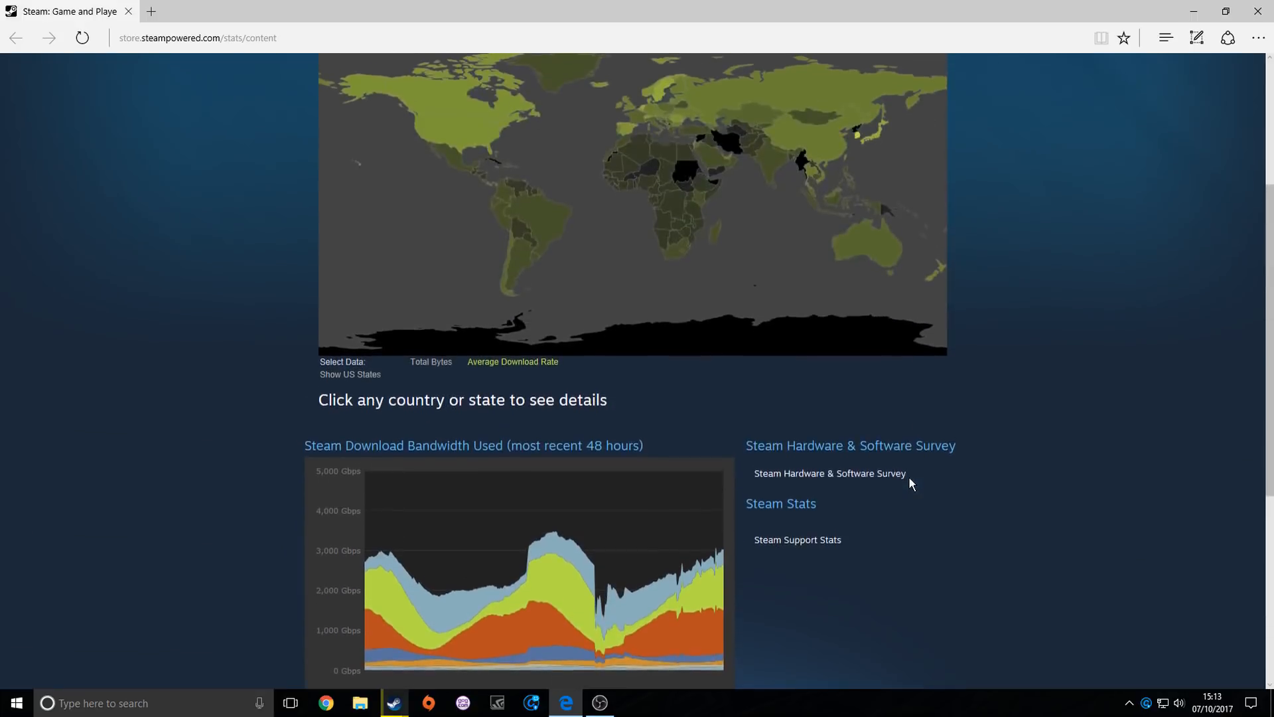
{"action": "scroll", "scroll_direction": "down", "scroll_amount": 3}
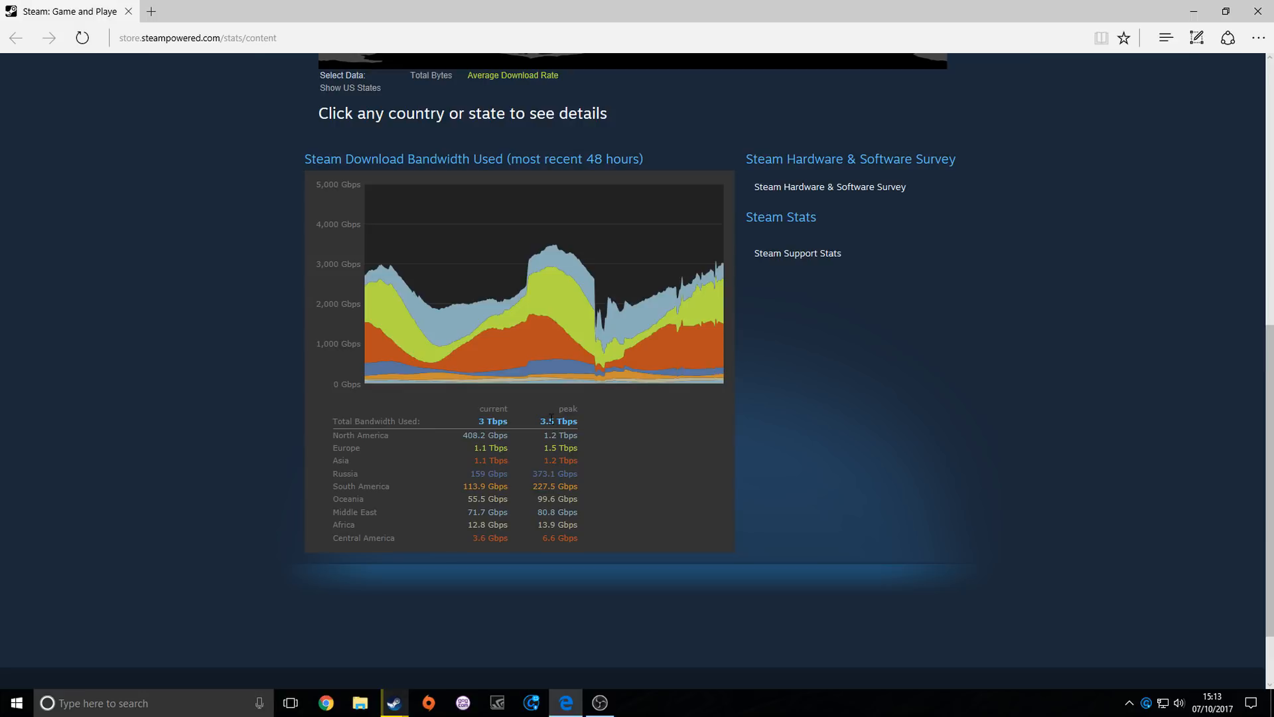
{"action": "mouse_move", "coordinate": [431, 542]}
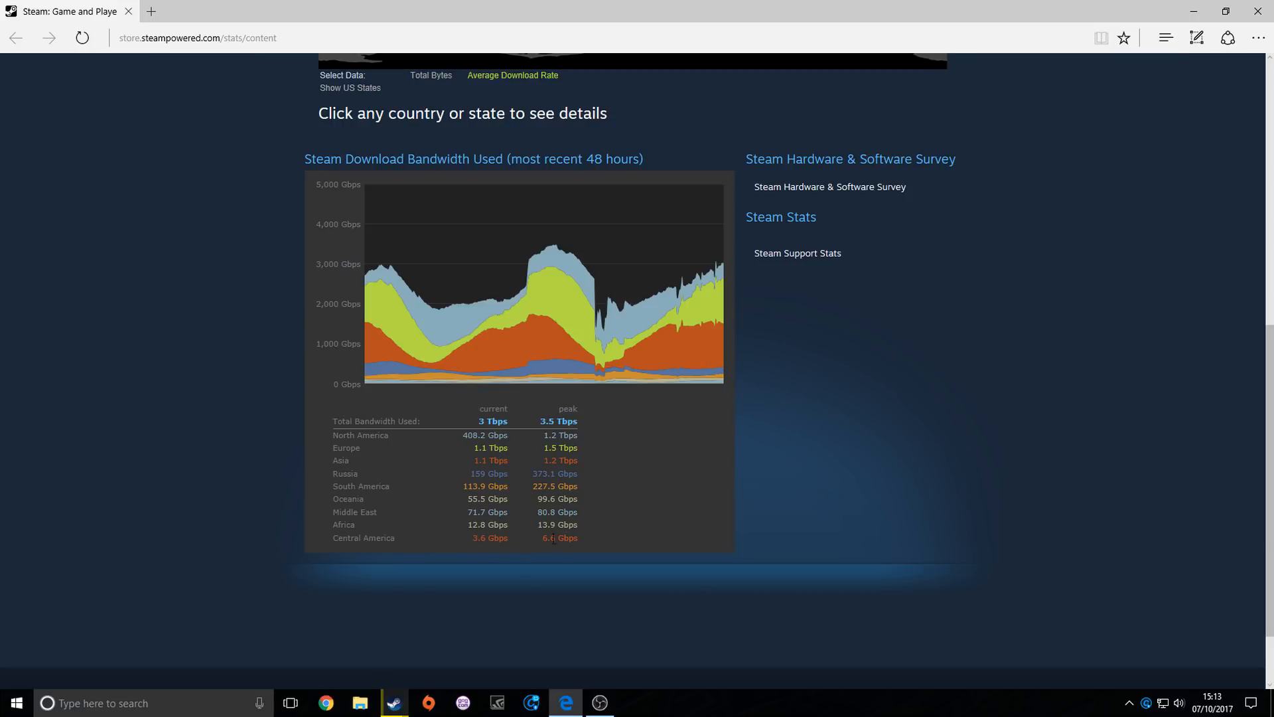
{"action": "scroll", "scroll_direction": "up", "scroll_amount": 3}
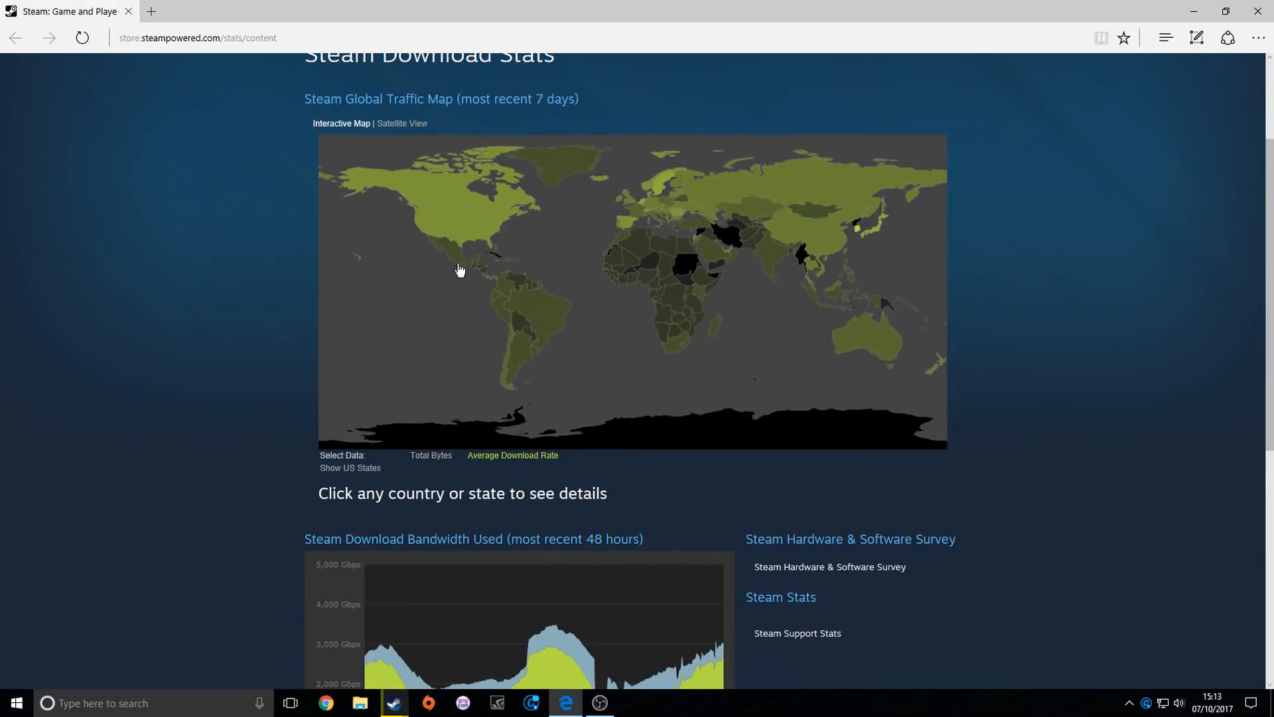
{"action": "mouse_move", "coordinate": [456, 261]}
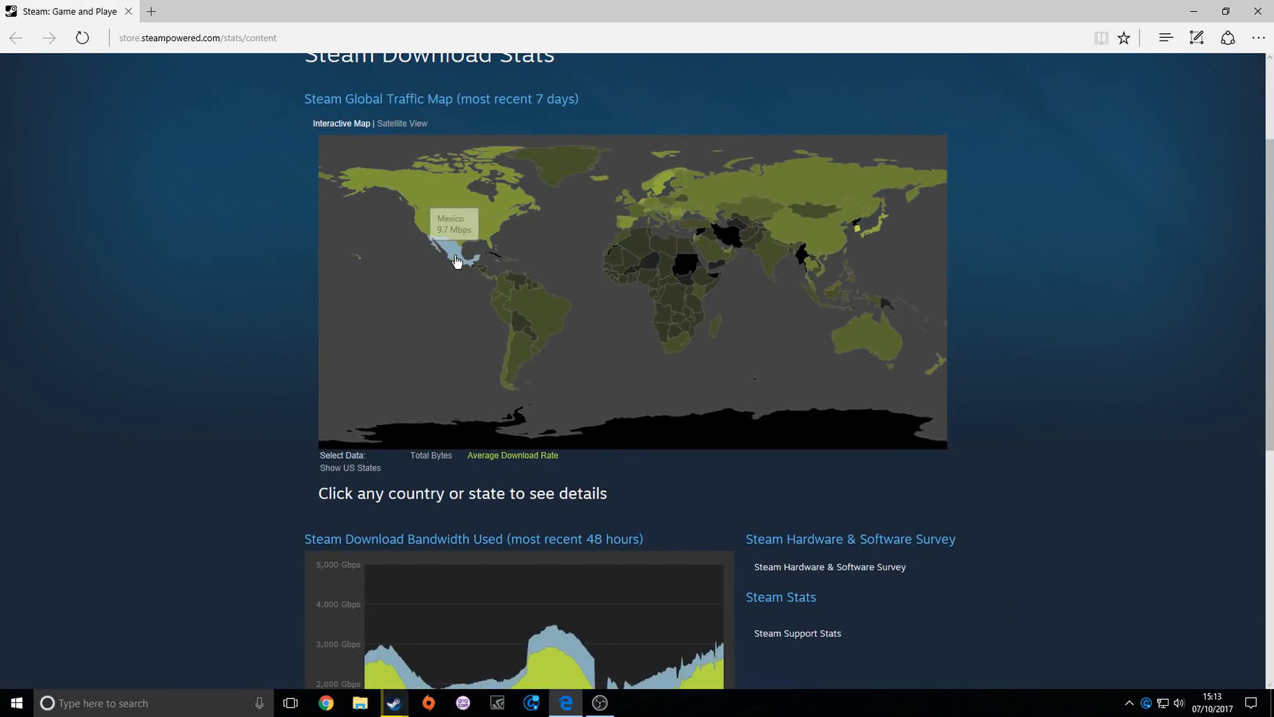
{"action": "mouse_move", "coordinate": [483, 249]}
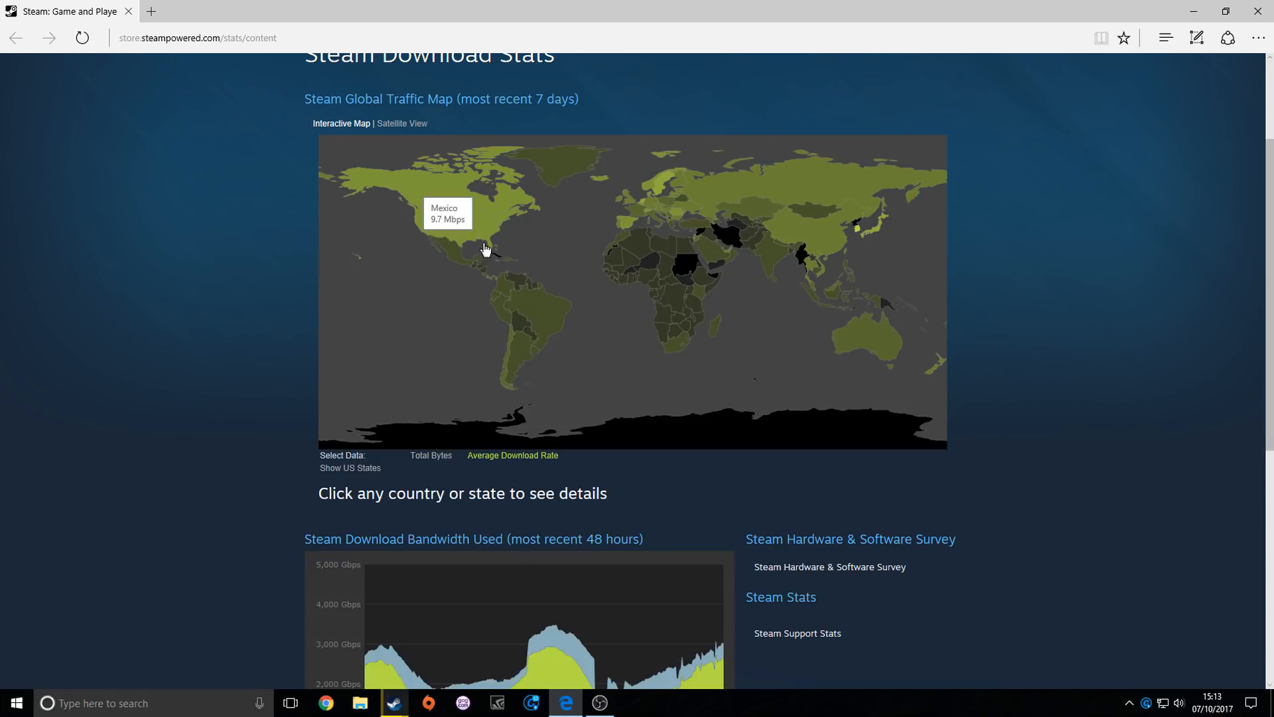
{"action": "mouse_move", "coordinate": [599, 703]}
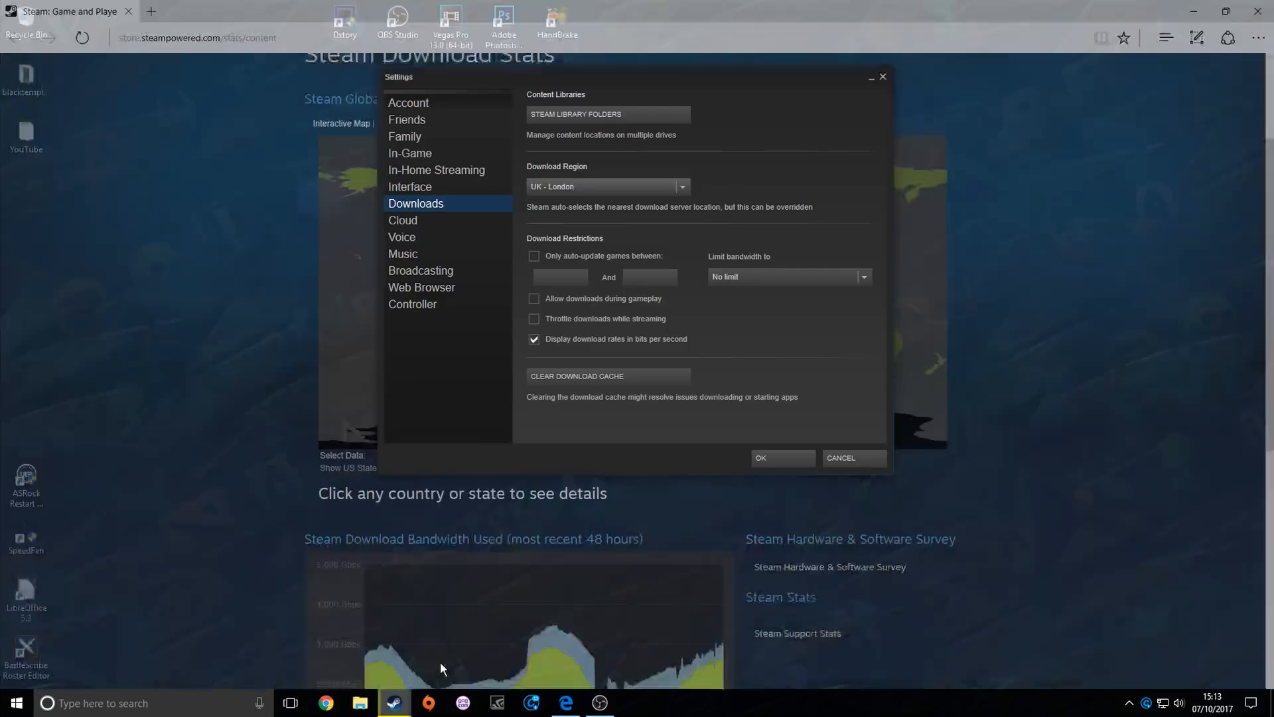
Step: Change the download region from UK - London to US - Los Angeles
{"action": "left_click", "coordinate": [681, 186]}
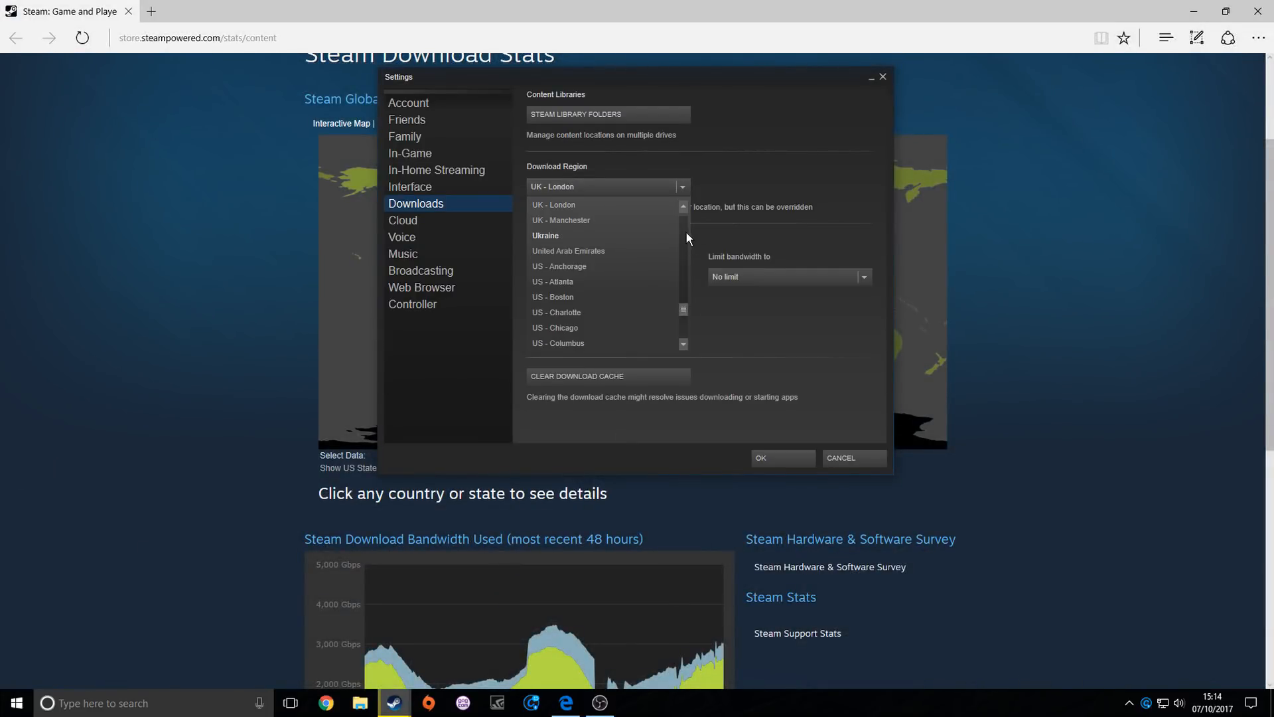
{"action": "mouse_move", "coordinate": [686, 316]}
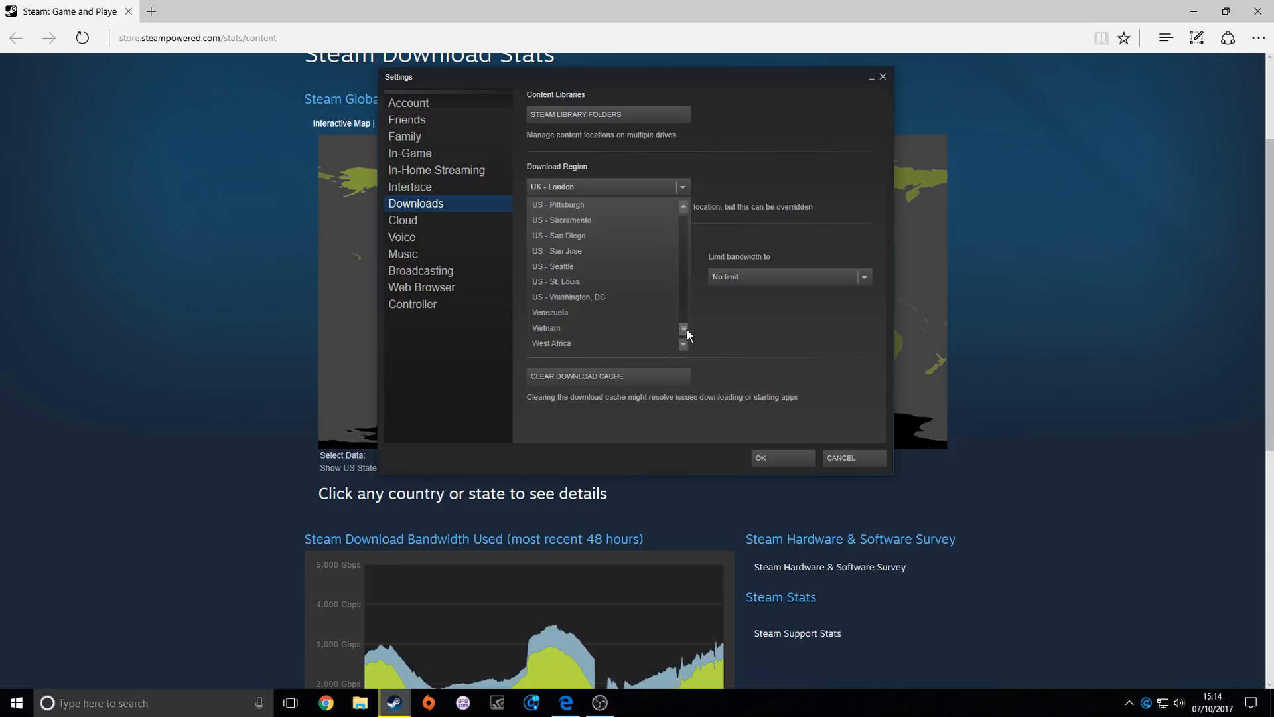
{"action": "scroll", "scroll_direction": "up", "scroll_amount": 3}
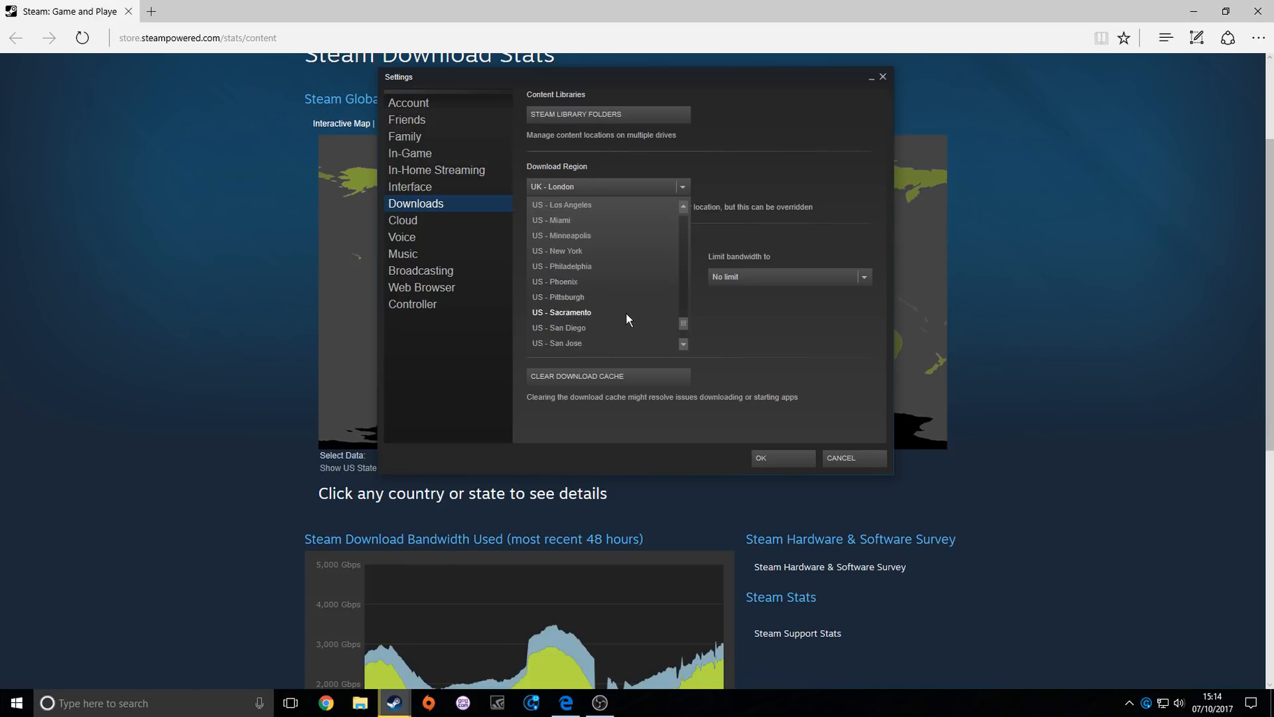
{"action": "scroll", "scroll_direction": "up", "scroll_amount": 3}
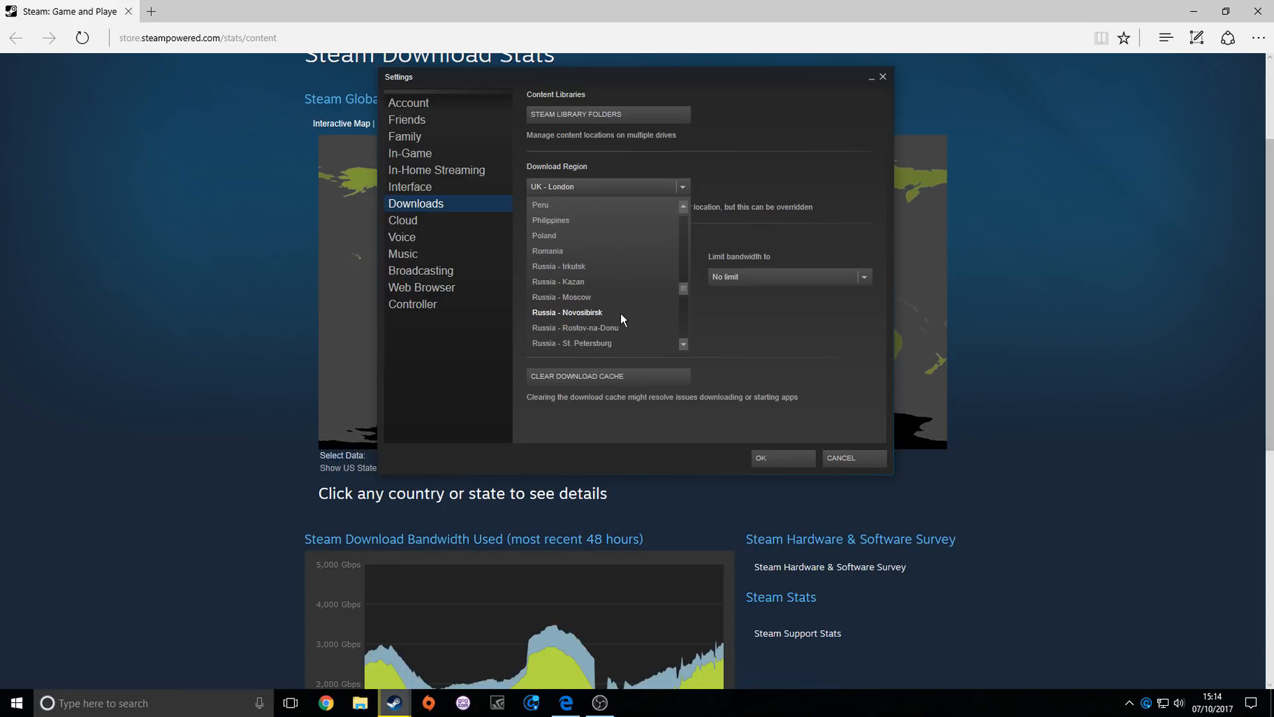
{"action": "scroll", "scroll_direction": "up", "scroll_amount": 3}
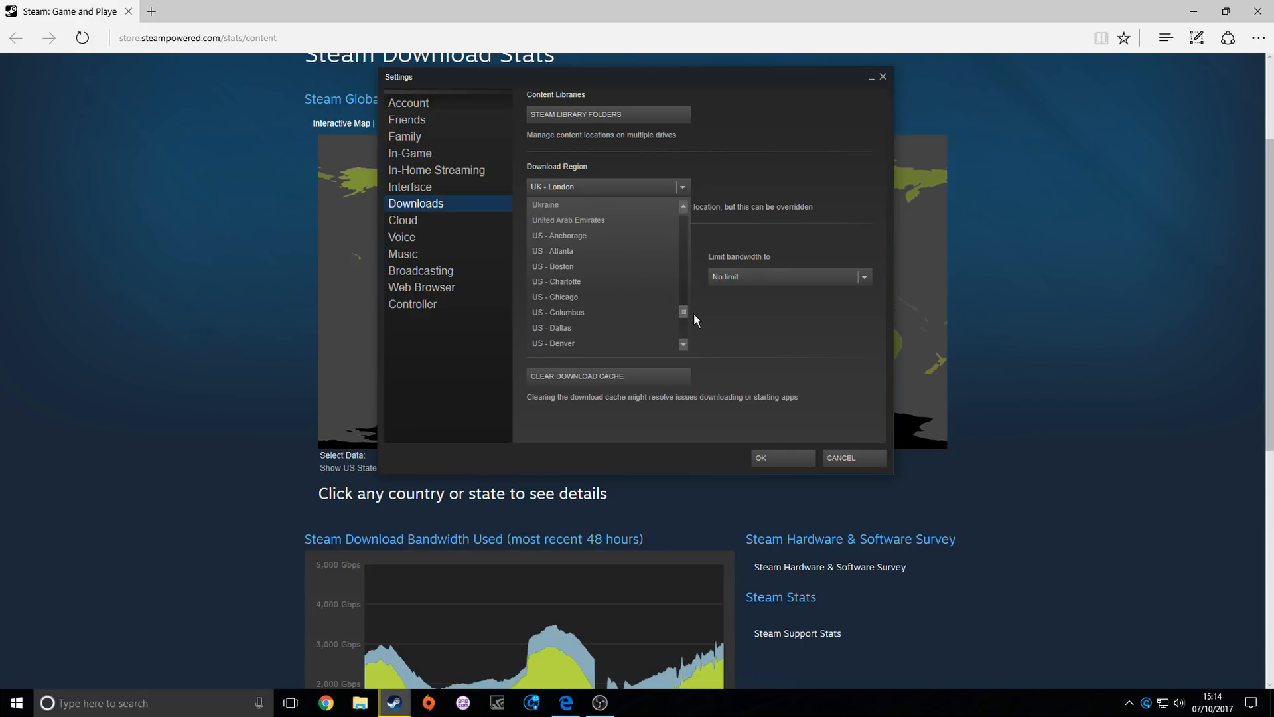
{"action": "scroll", "scroll_direction": "down", "scroll_amount": 3}
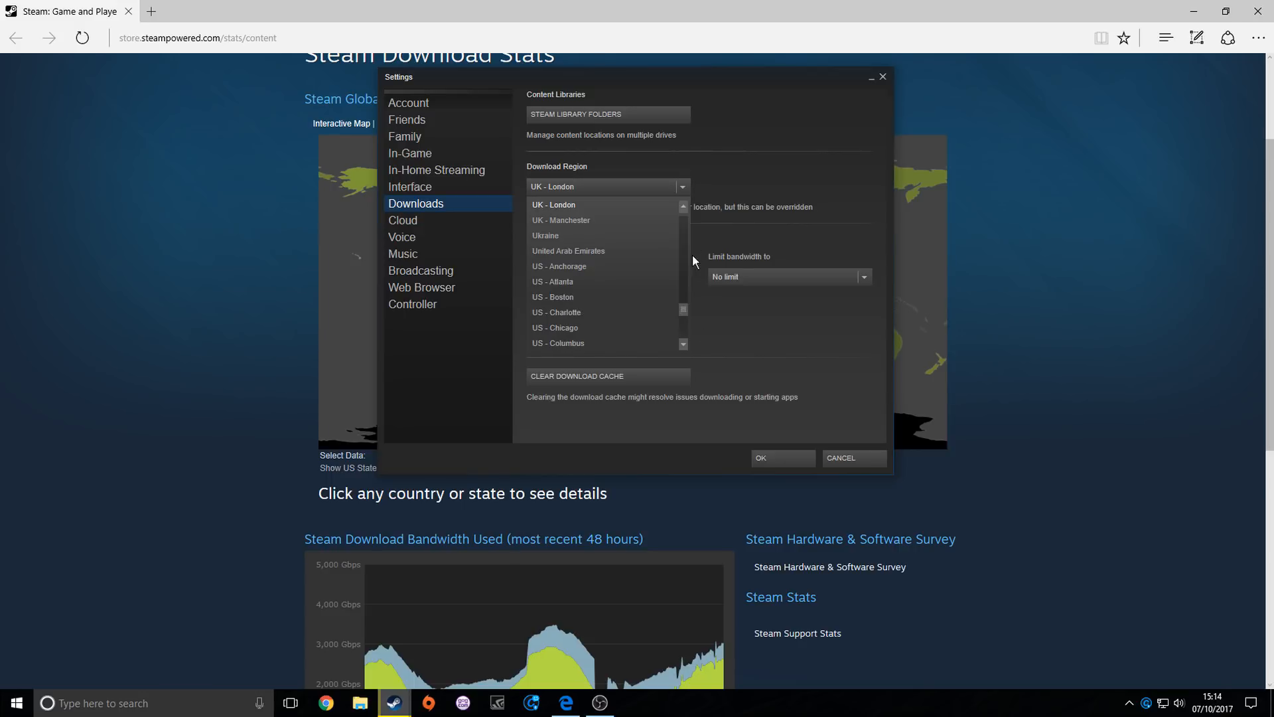
{"action": "scroll", "scroll_direction": "down", "scroll_amount": 3}
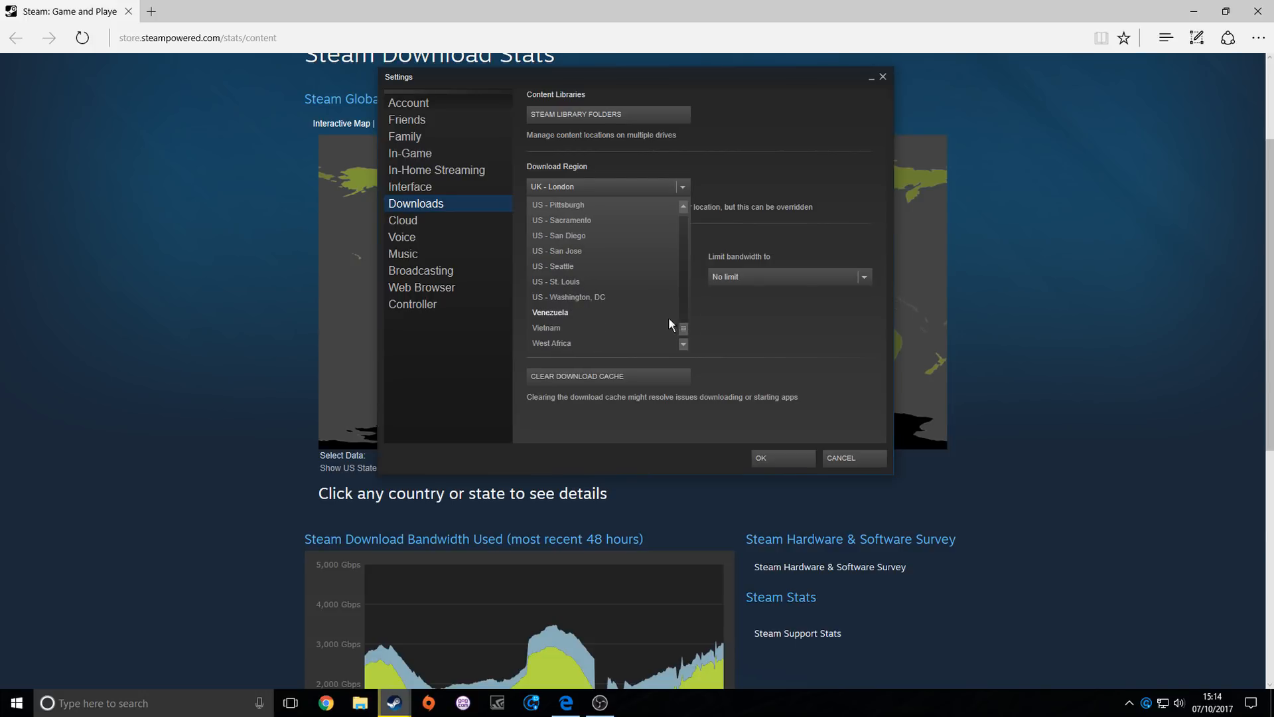
{"action": "scroll", "scroll_direction": "up", "scroll_amount": 3}
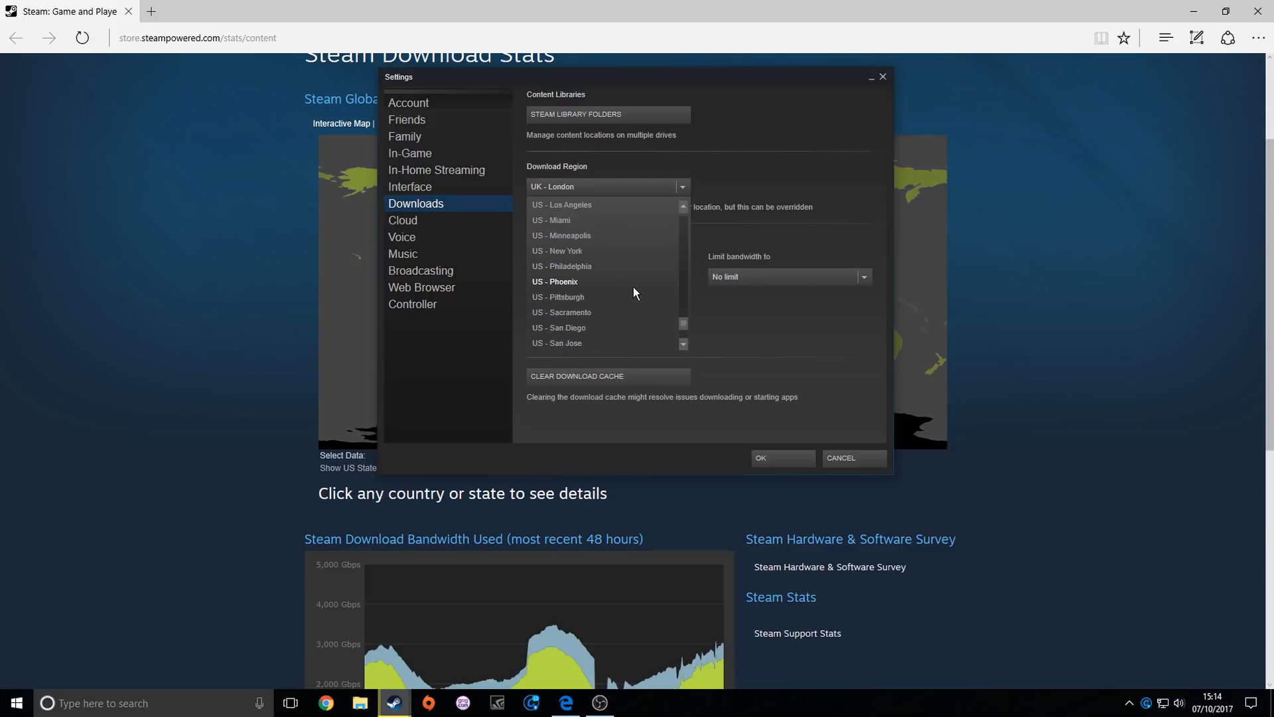
{"action": "scroll", "scroll_direction": "up", "scroll_amount": 3}
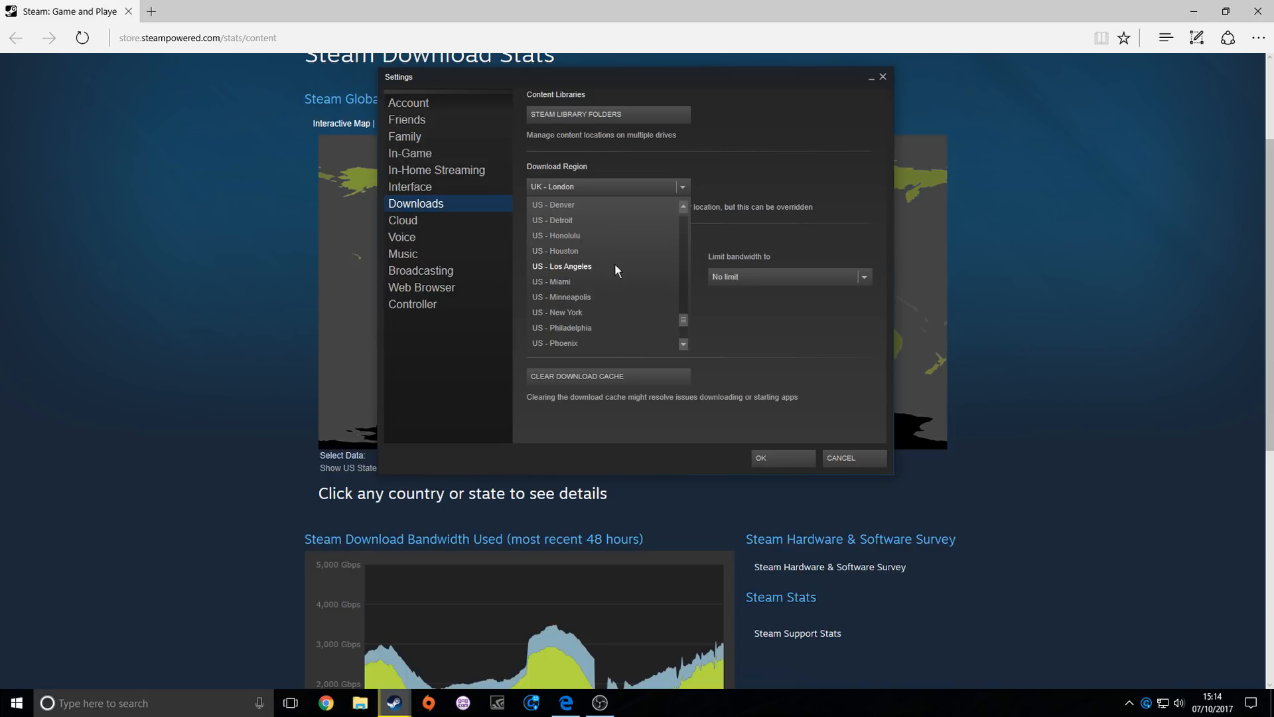
{"action": "mouse_move", "coordinate": [580, 273]}
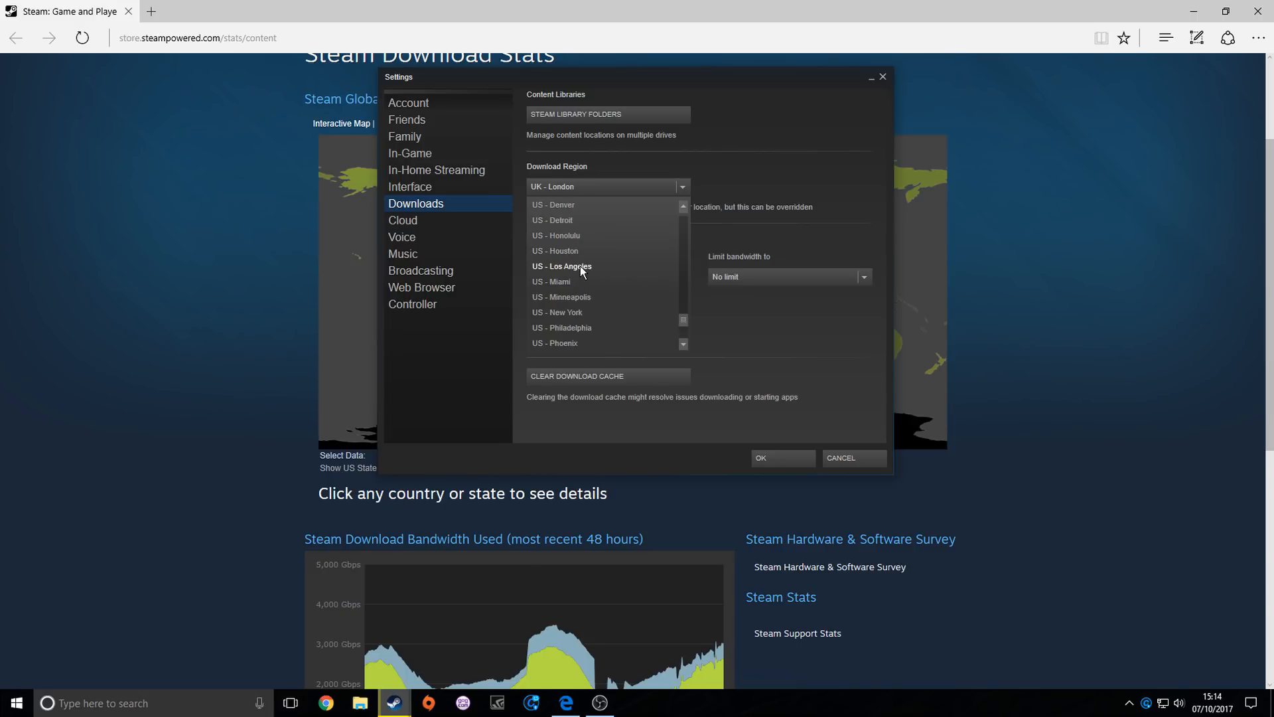
{"action": "left_click", "coordinate": [561, 266]}
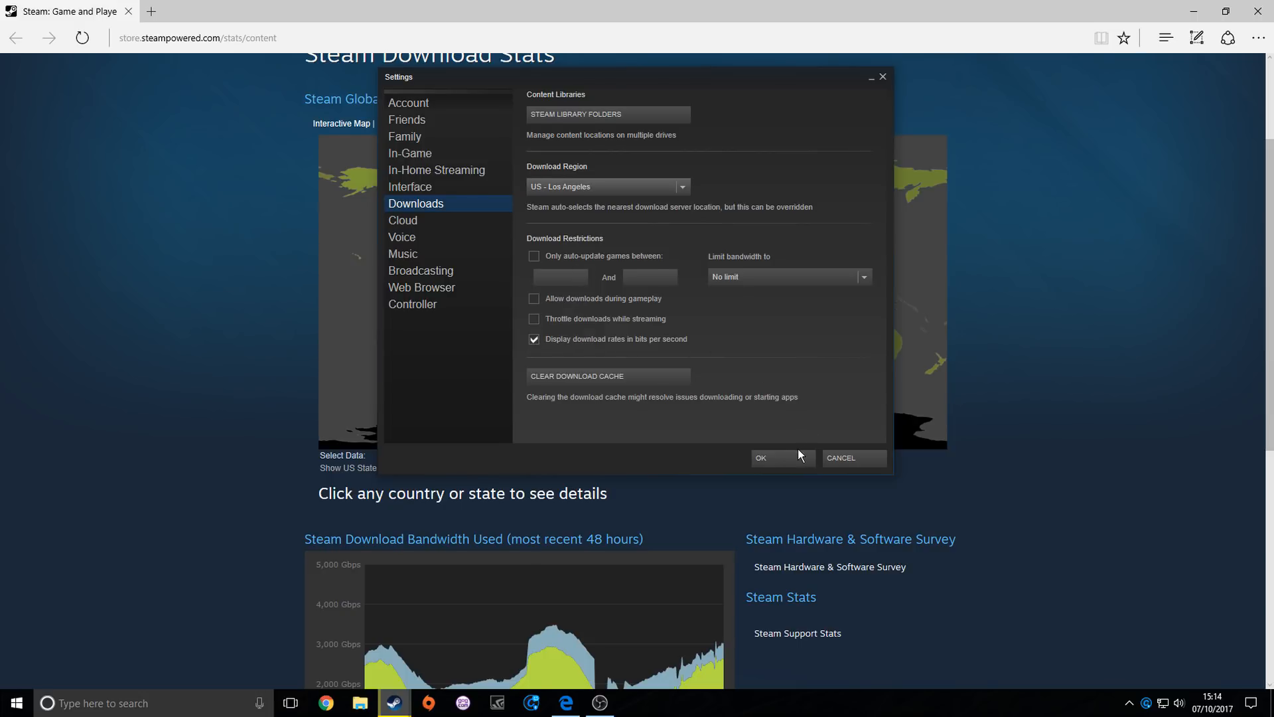
{"action": "mouse_move", "coordinate": [787, 471]}
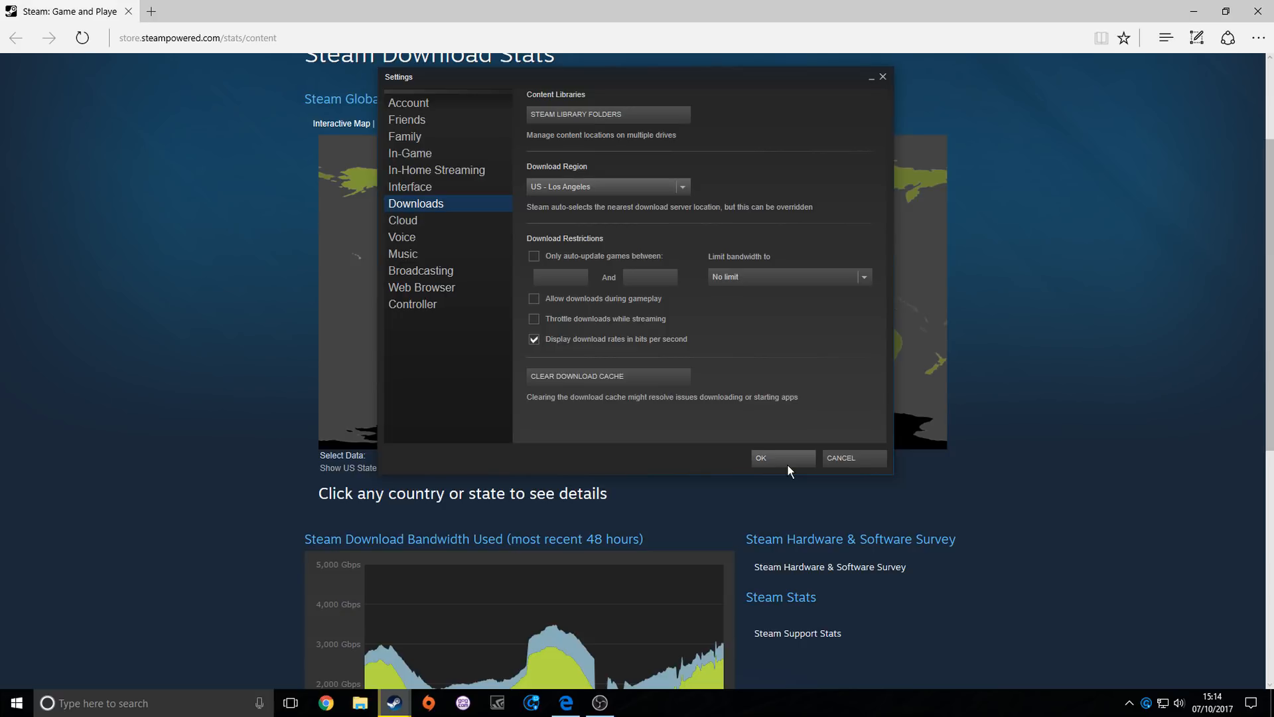
Step: Confirm the settings with OK, bringing up the restart-required notice
{"action": "left_click", "coordinate": [780, 458]}
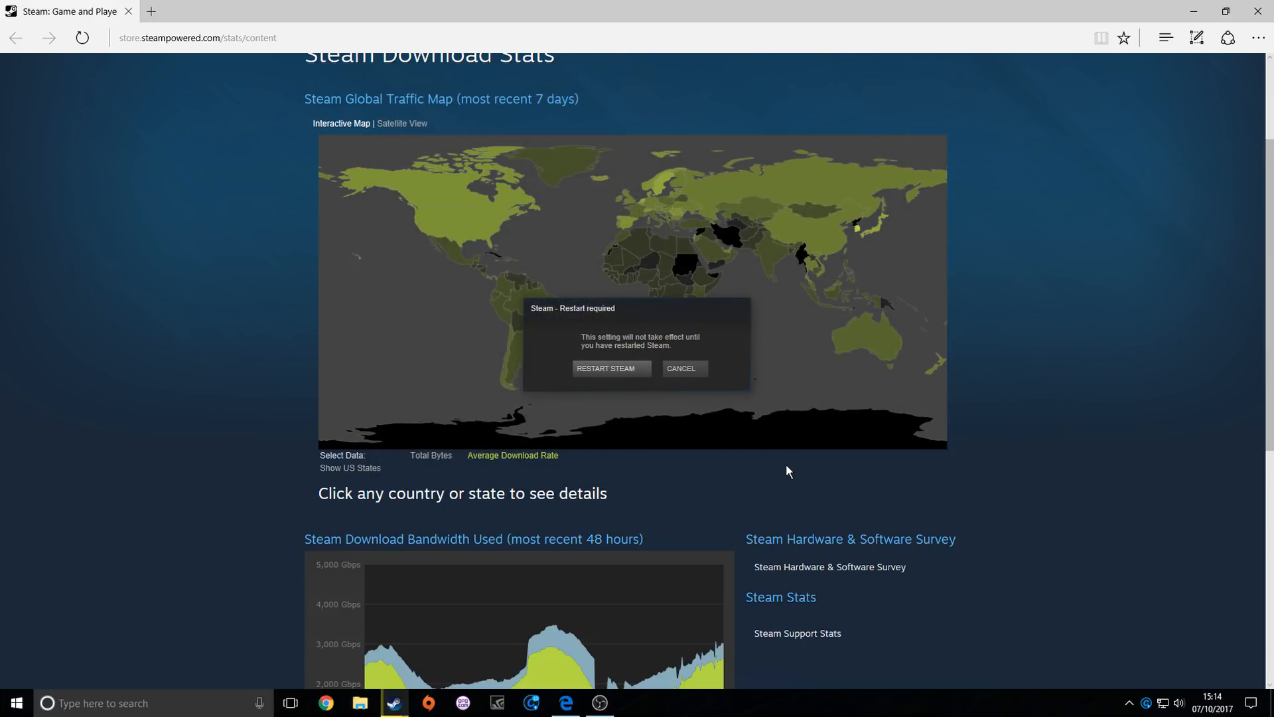
{"action": "mouse_move", "coordinate": [632, 376]}
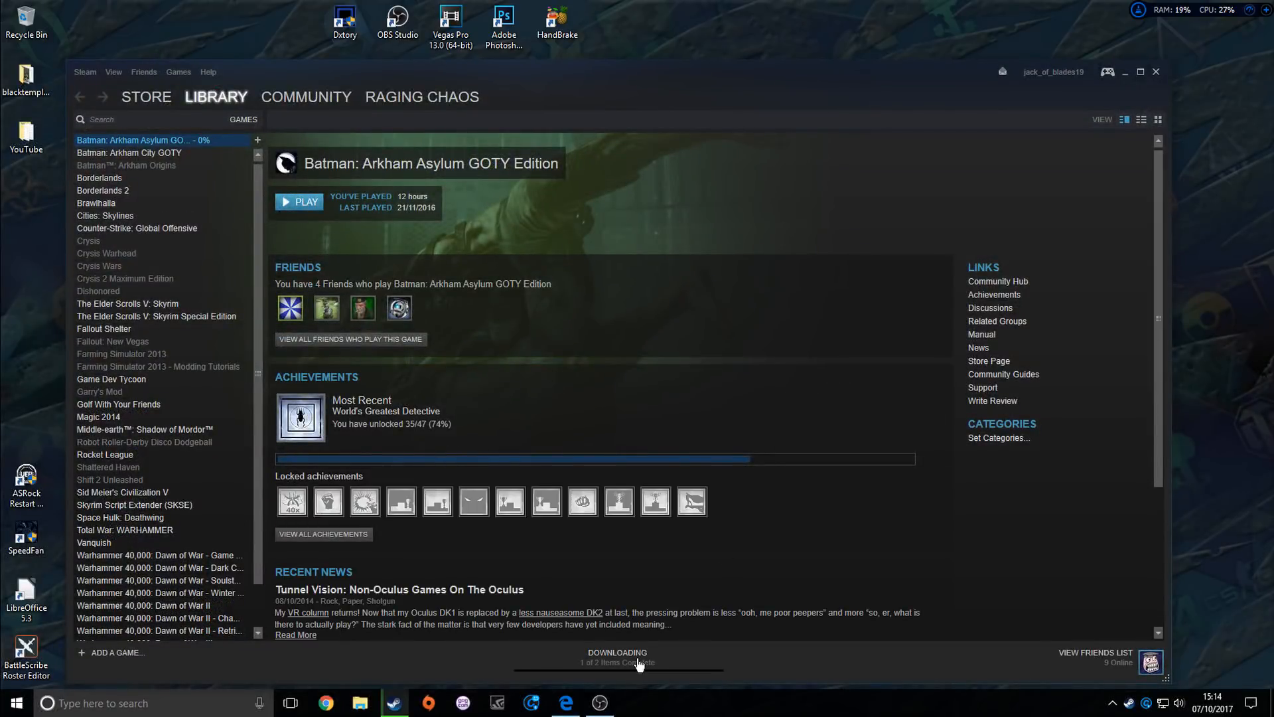
{"action": "mouse_move", "coordinate": [1091, 662]}
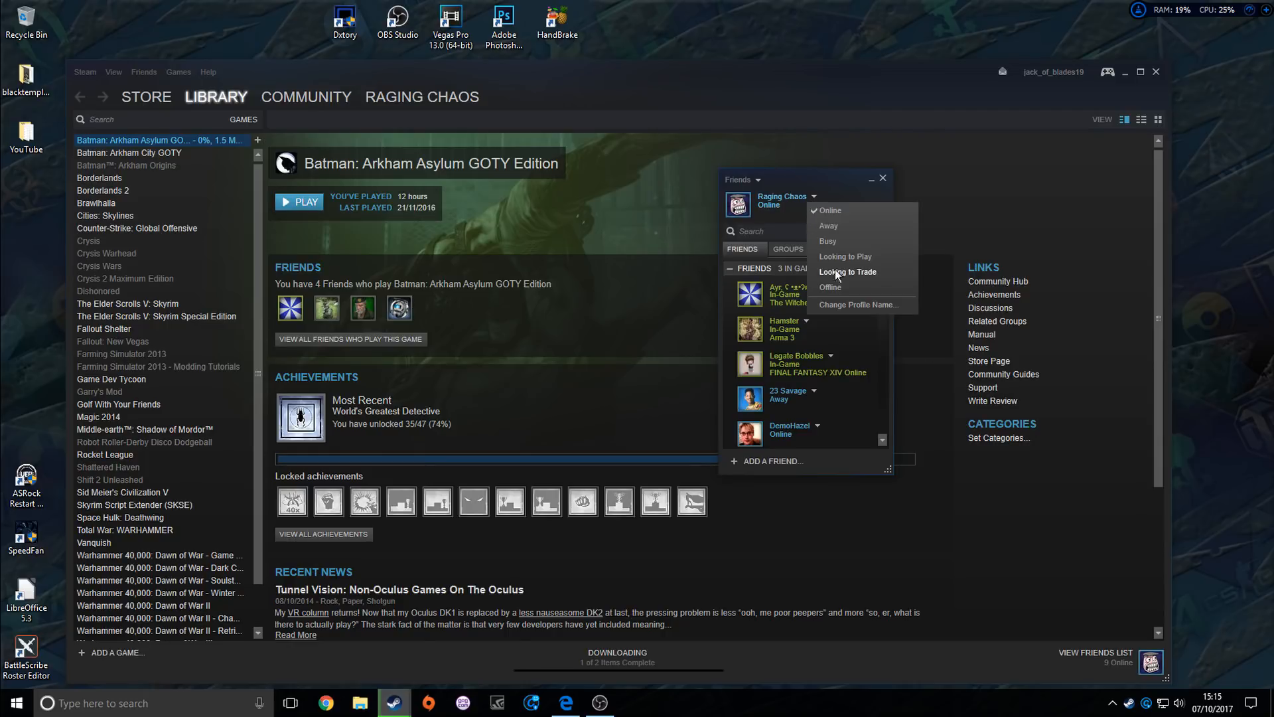
Step: After restart, set friends status back to Offline and show Batman: Arkham Asylum downloading
{"action": "left_click", "coordinate": [845, 271]}
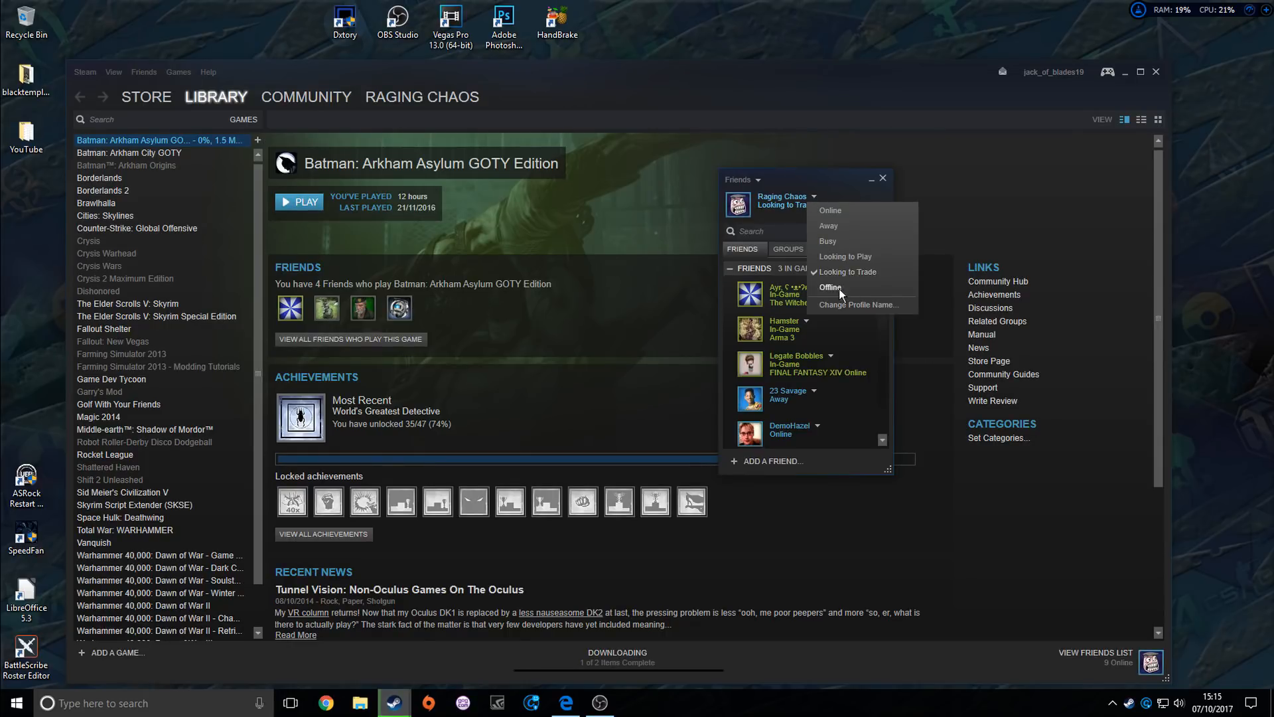
{"action": "left_click", "coordinate": [830, 286]}
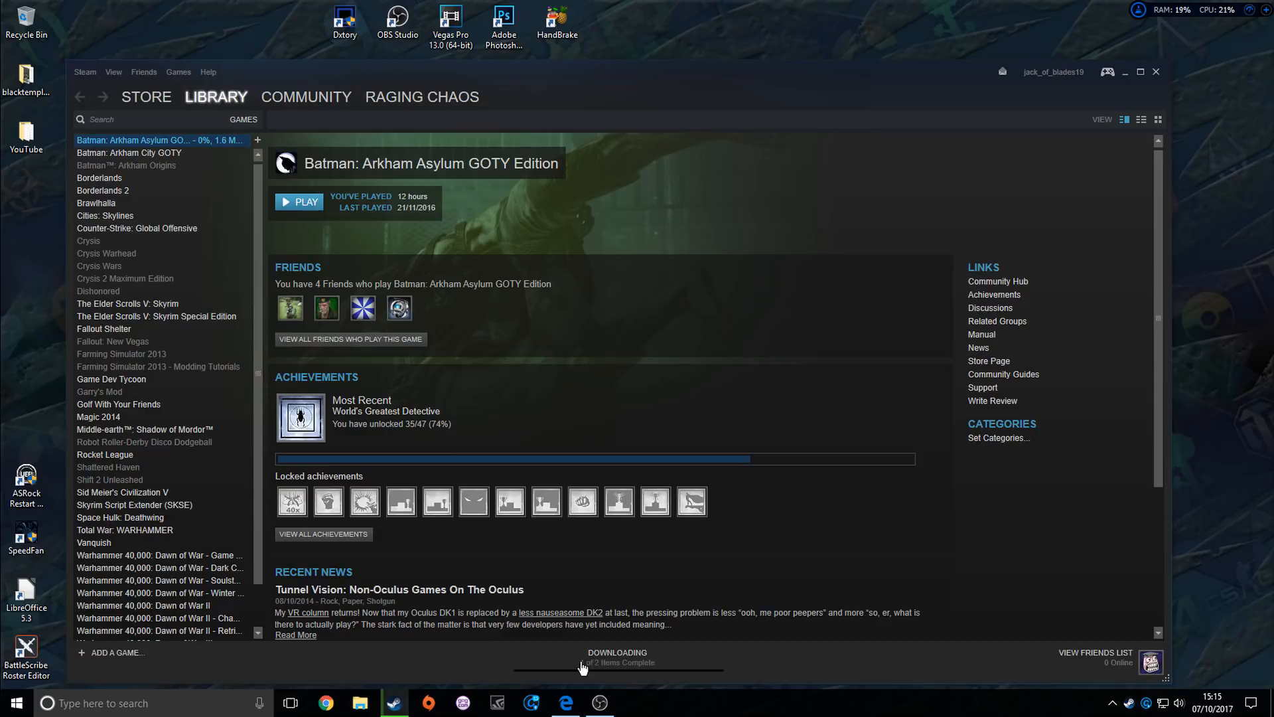
{"action": "left_click", "coordinate": [617, 657]}
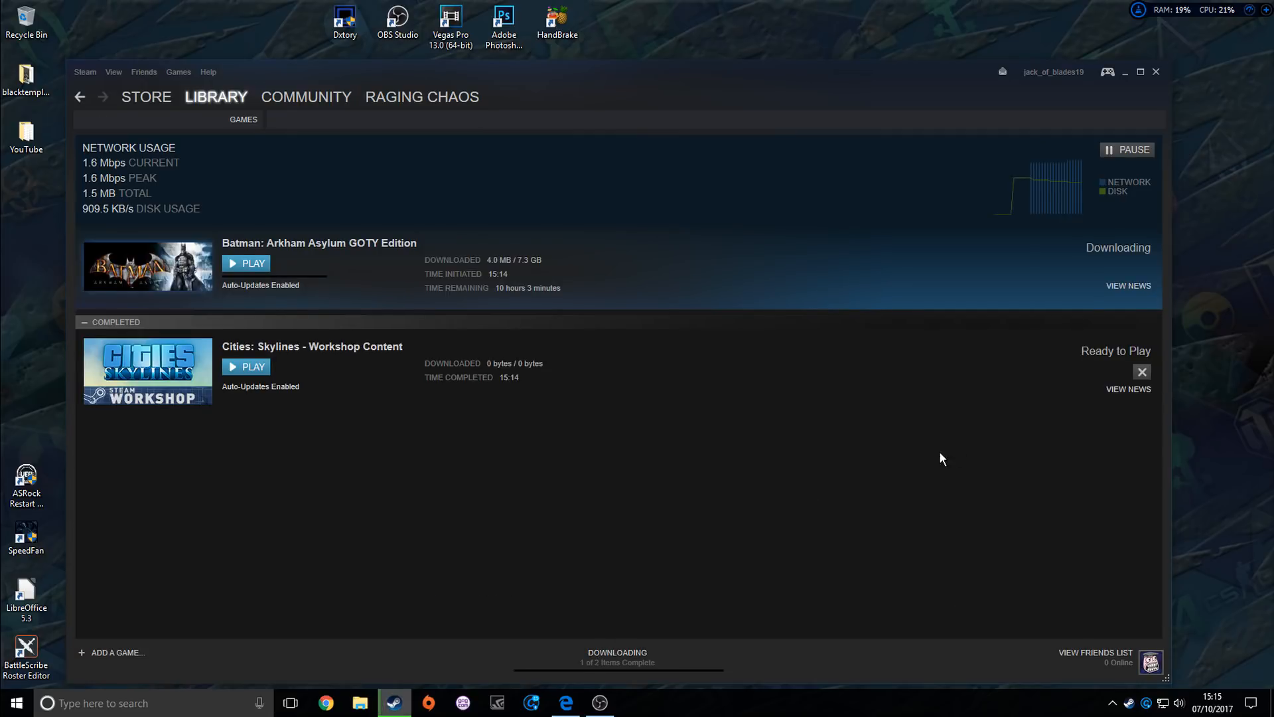
Step: Remove the completed Cities: Skylines workshop entry, leaving only Batman: Arkham Asylum GOTY downloading
{"action": "left_click", "coordinate": [1141, 372]}
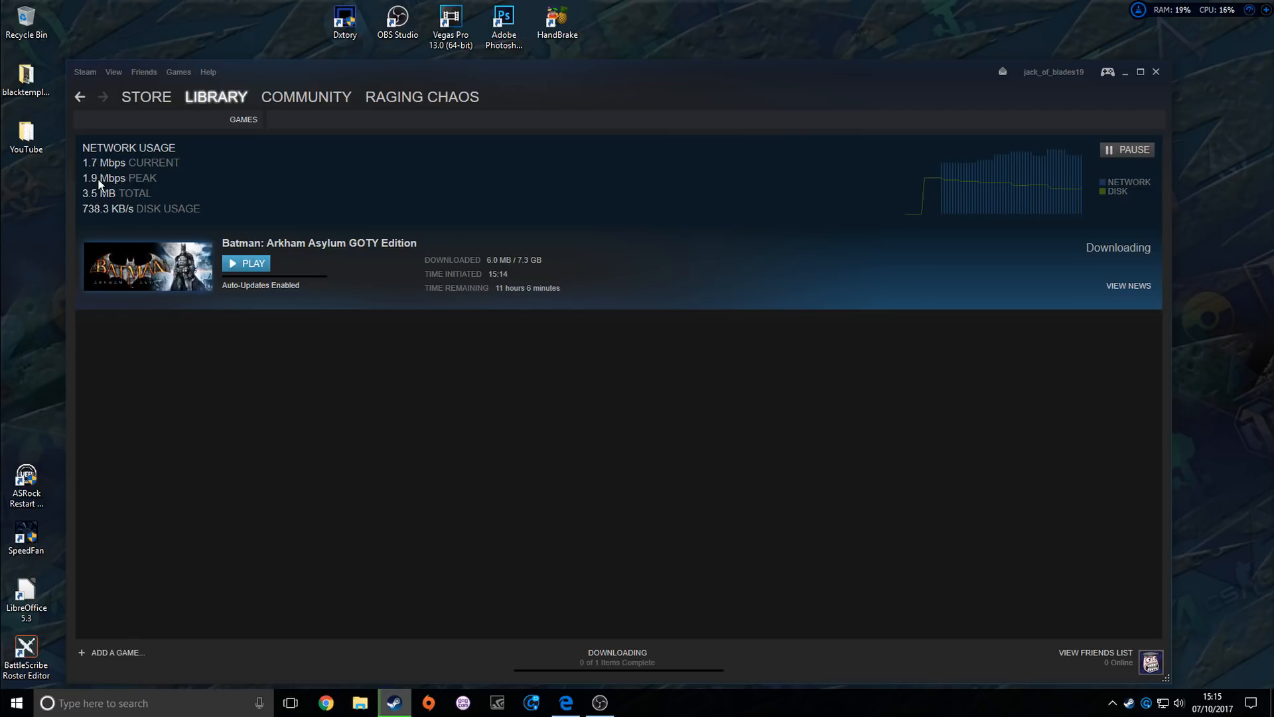
{"action": "mouse_move", "coordinate": [287, 189]}
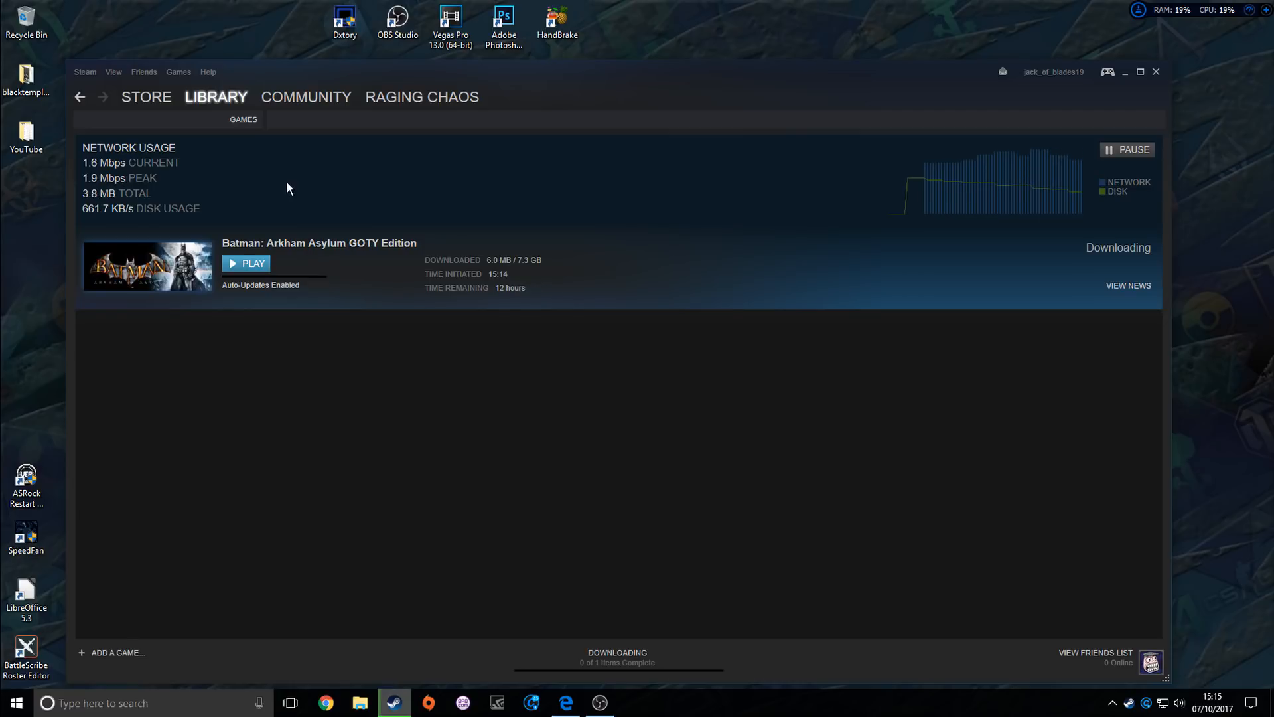
{"action": "mouse_move", "coordinate": [535, 367]}
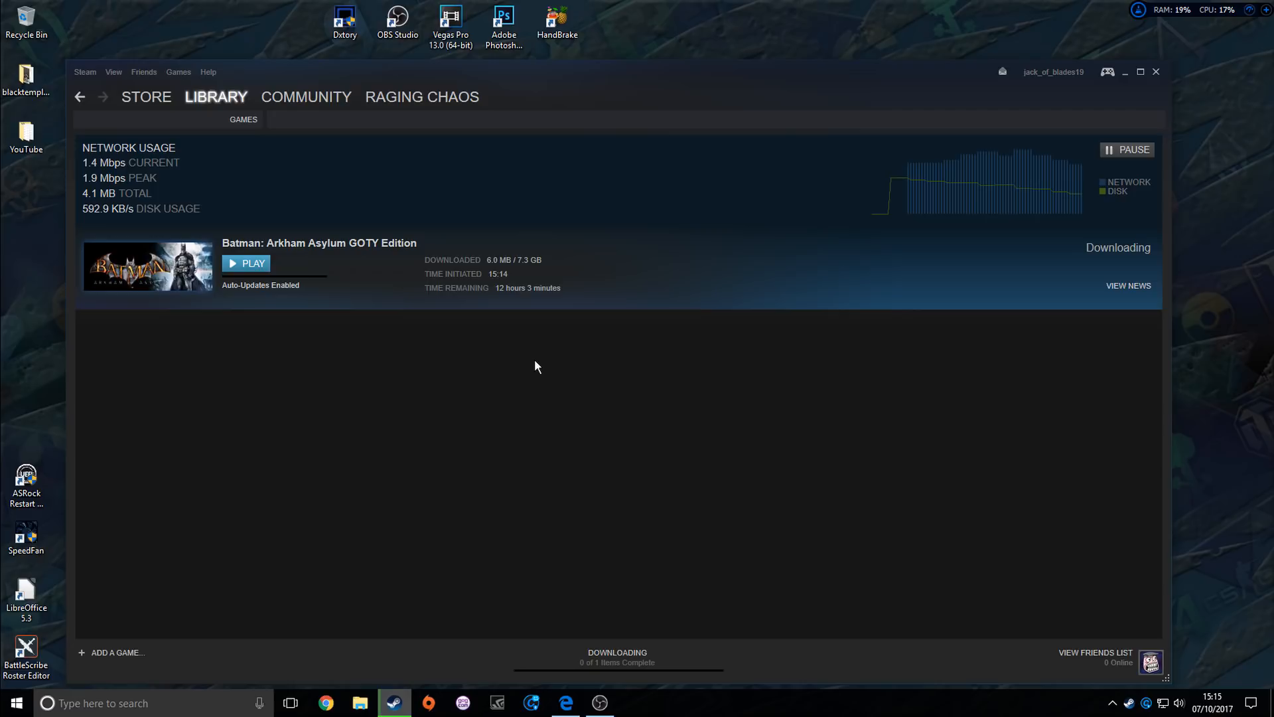